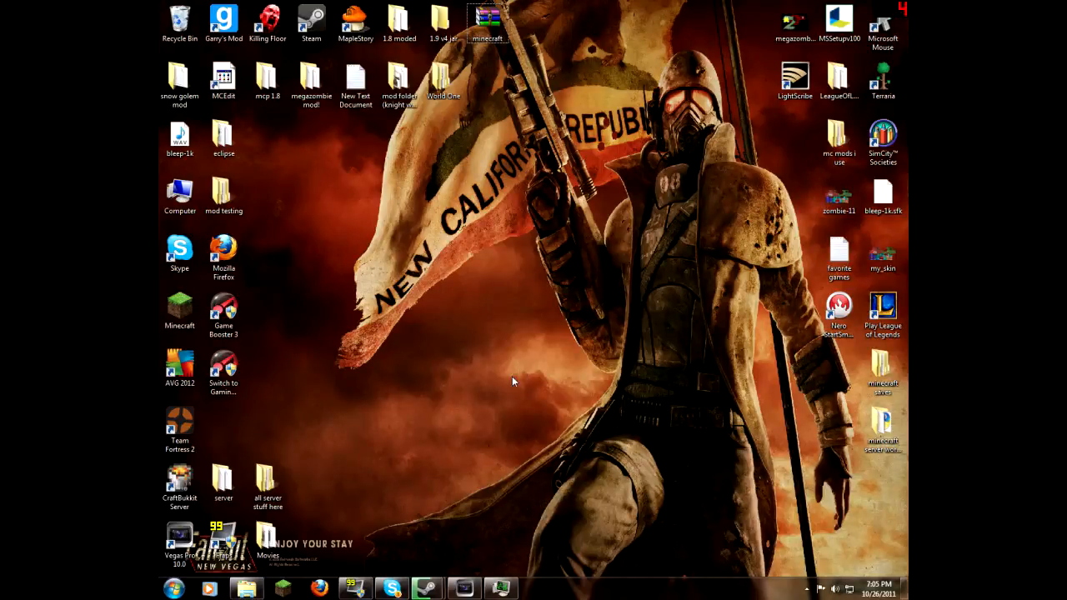
mouse_move(471, 313)
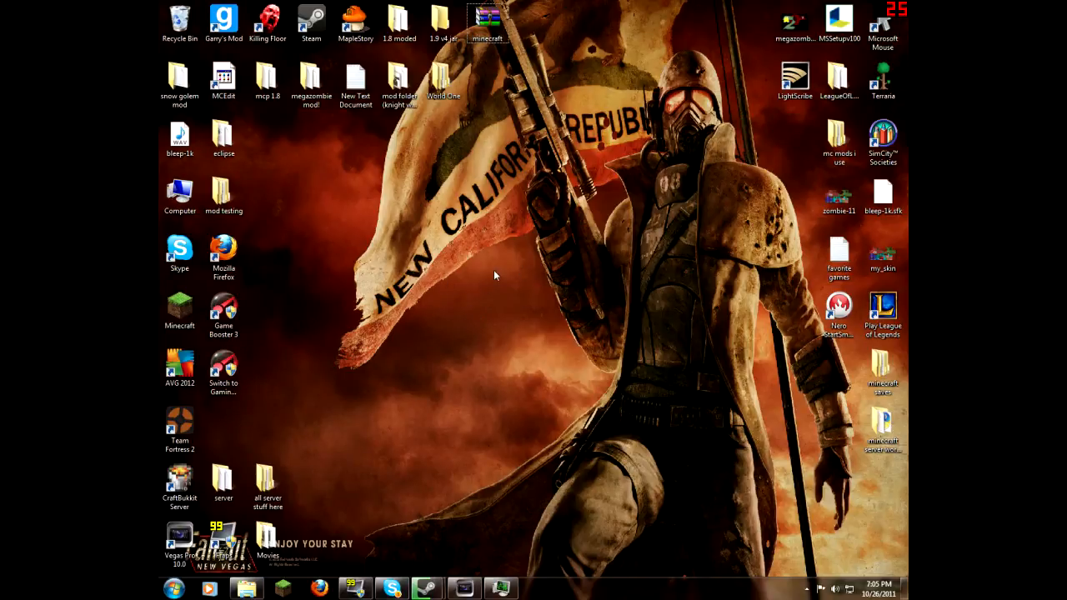
Create a new folder on the desktop and start naming it 'ba...' for the backup.
right_click(509, 275)
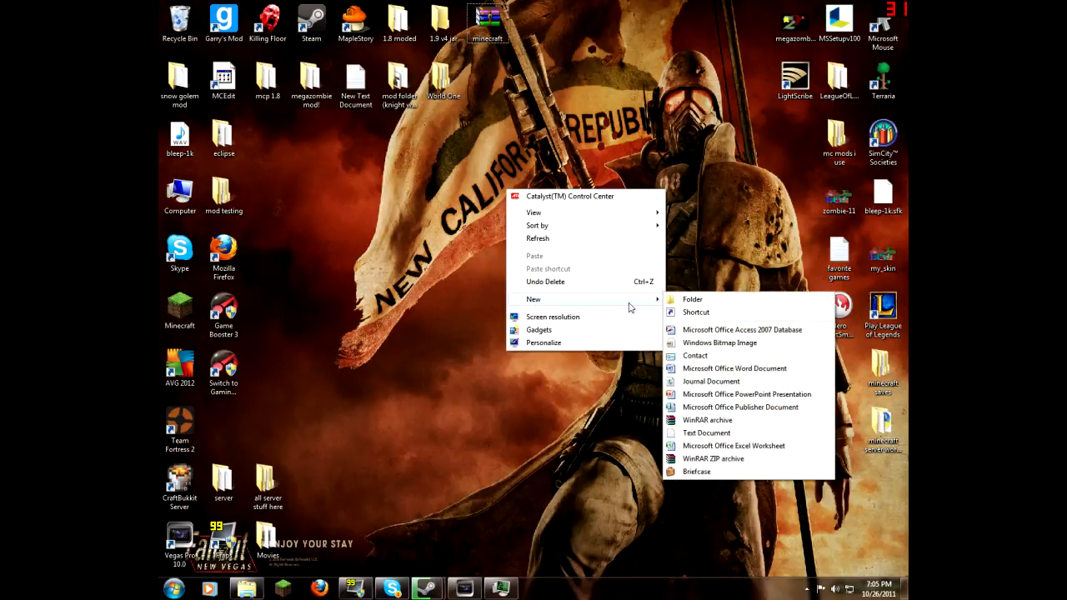
click(694, 298)
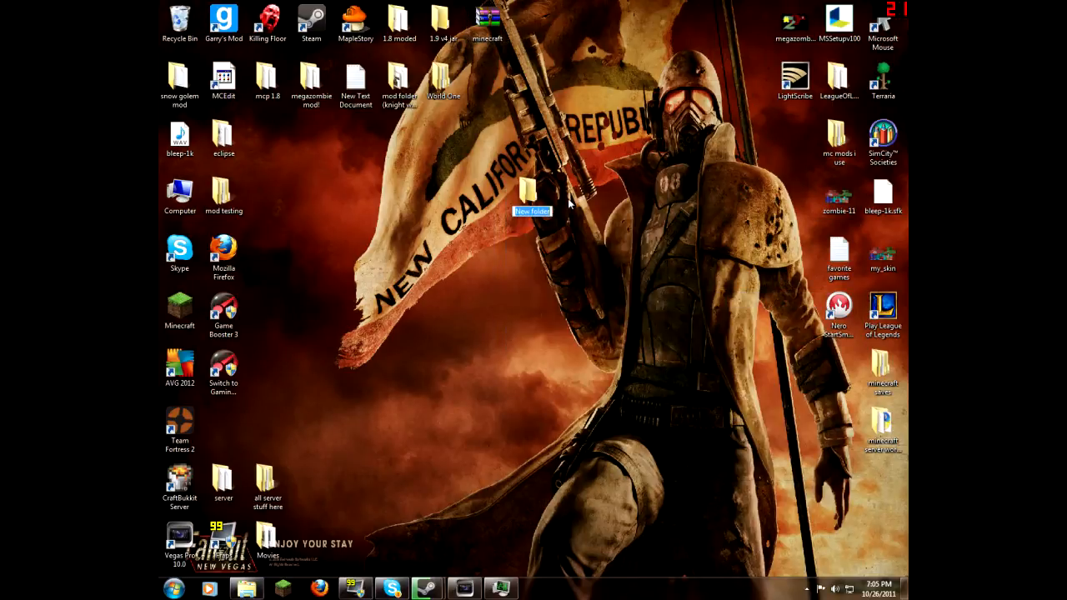
text(backup)
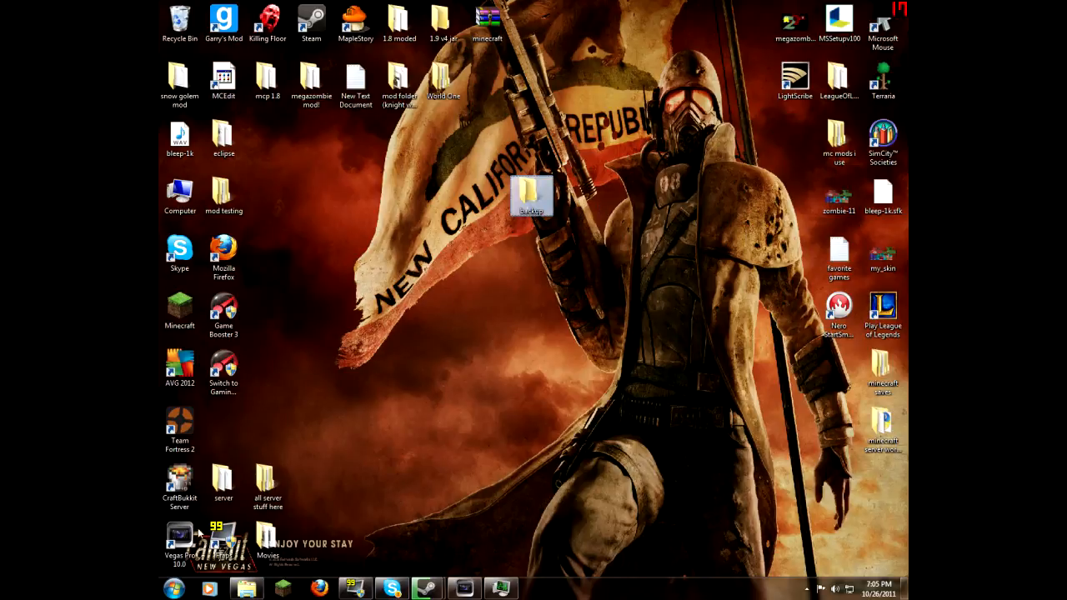
Navigate from the Start menu into the .minecraft bin folder.
click(174, 589)
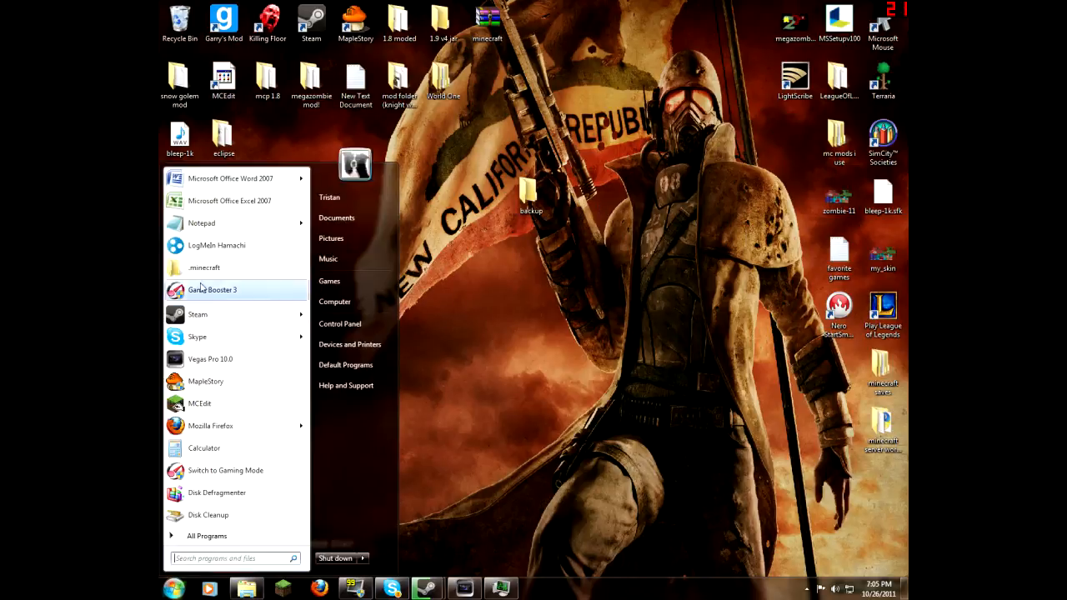
mouse_move(204, 267)
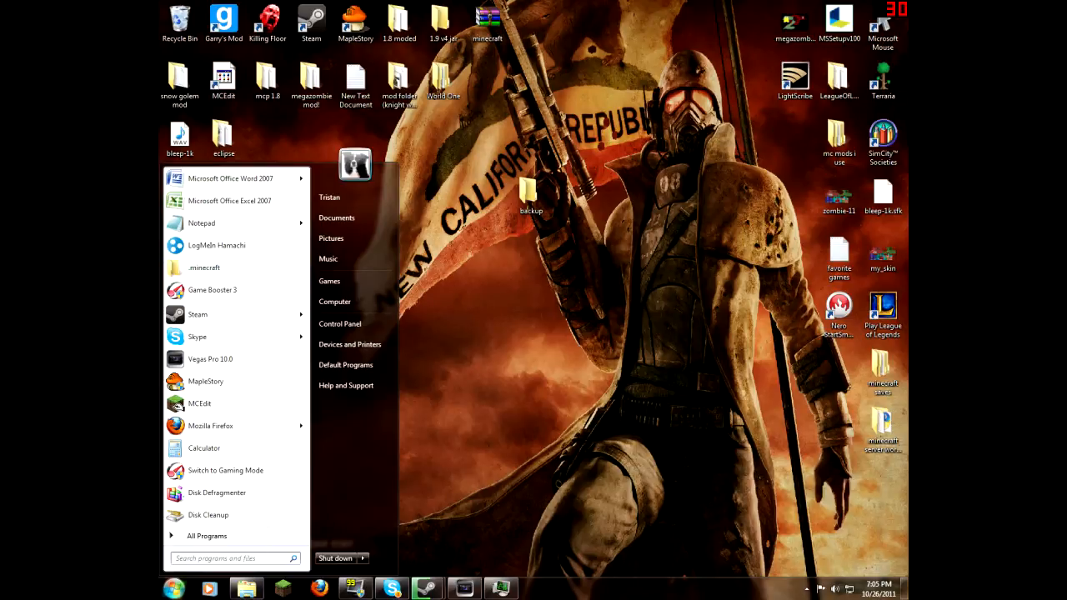
mouse_move(204, 267)
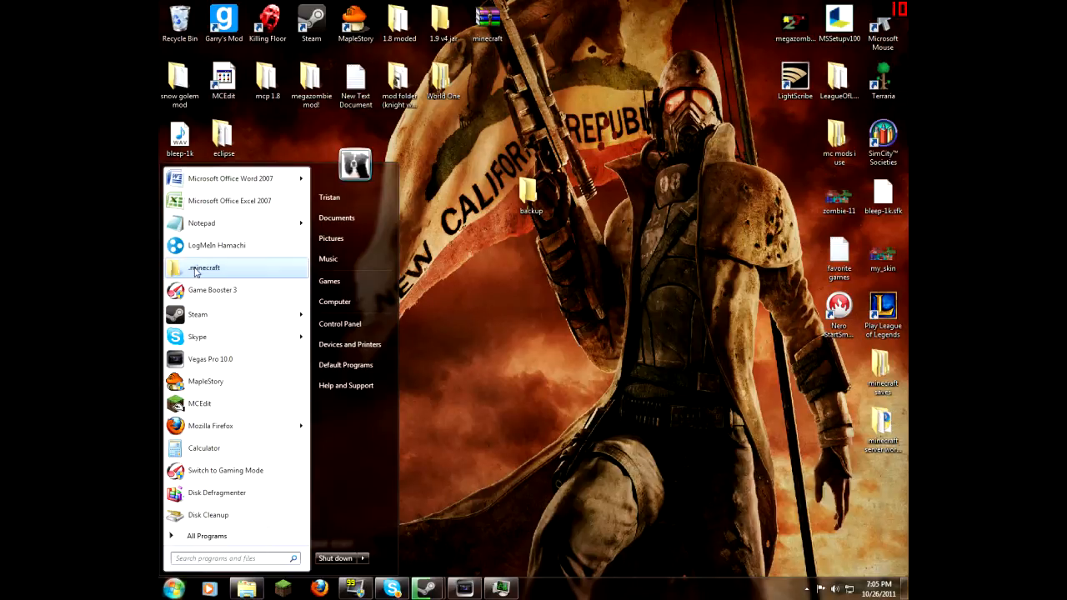
click(204, 267)
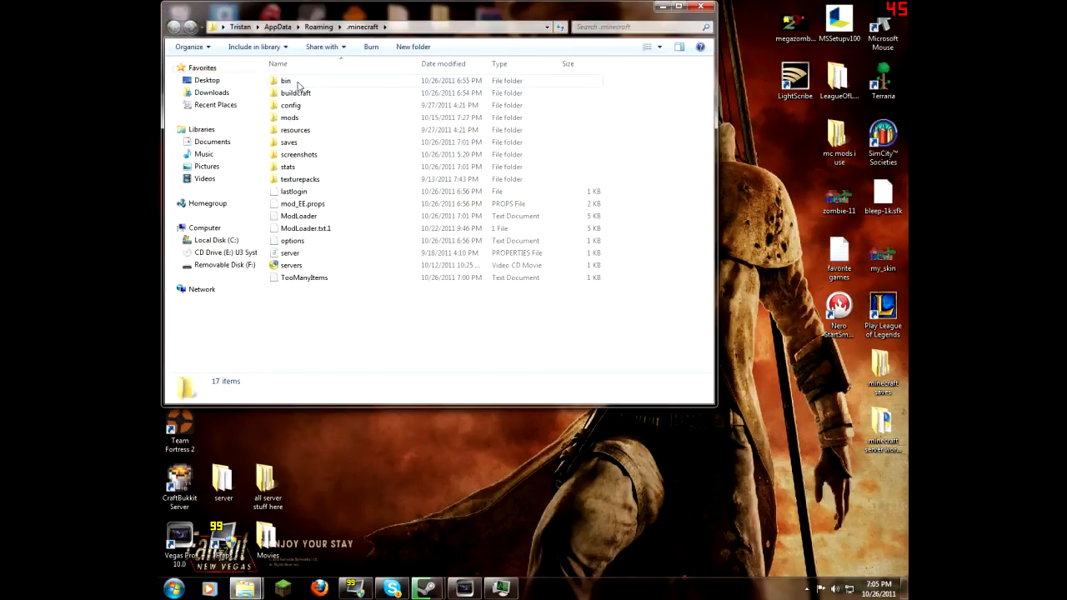
double_click(287, 80)
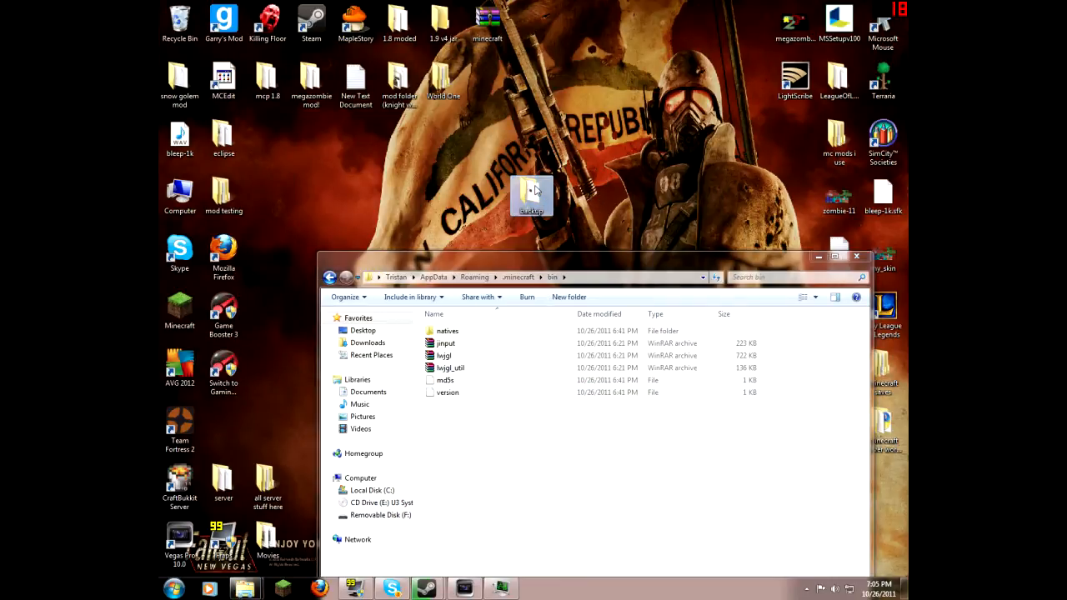
right_click(467, 80)
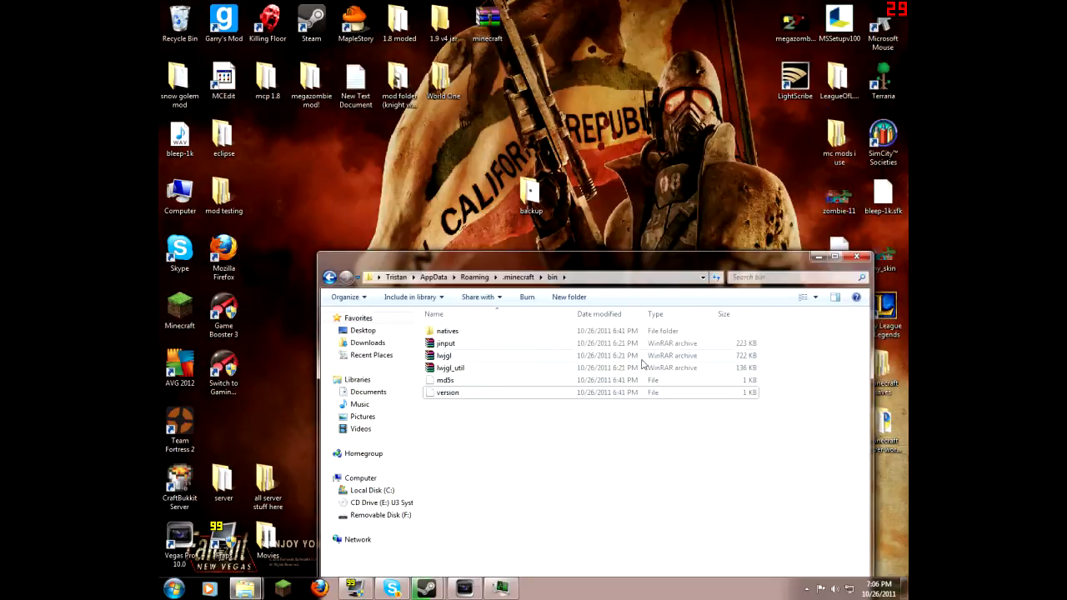
mouse_move(482, 447)
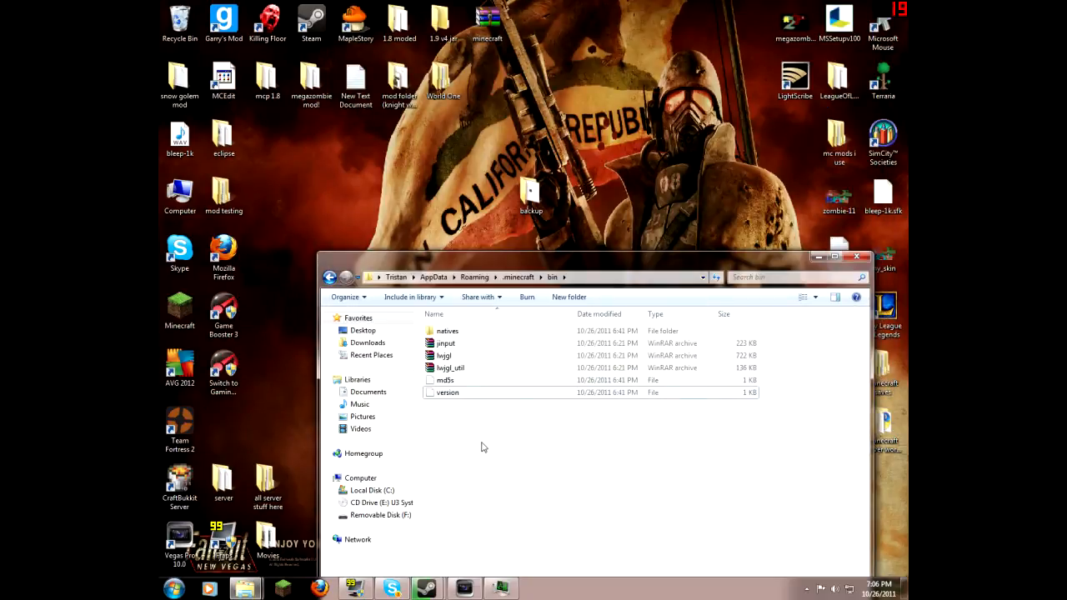
Paste minecraft.jar into the bin folder and return to .minecraft.
right_click(480, 446)
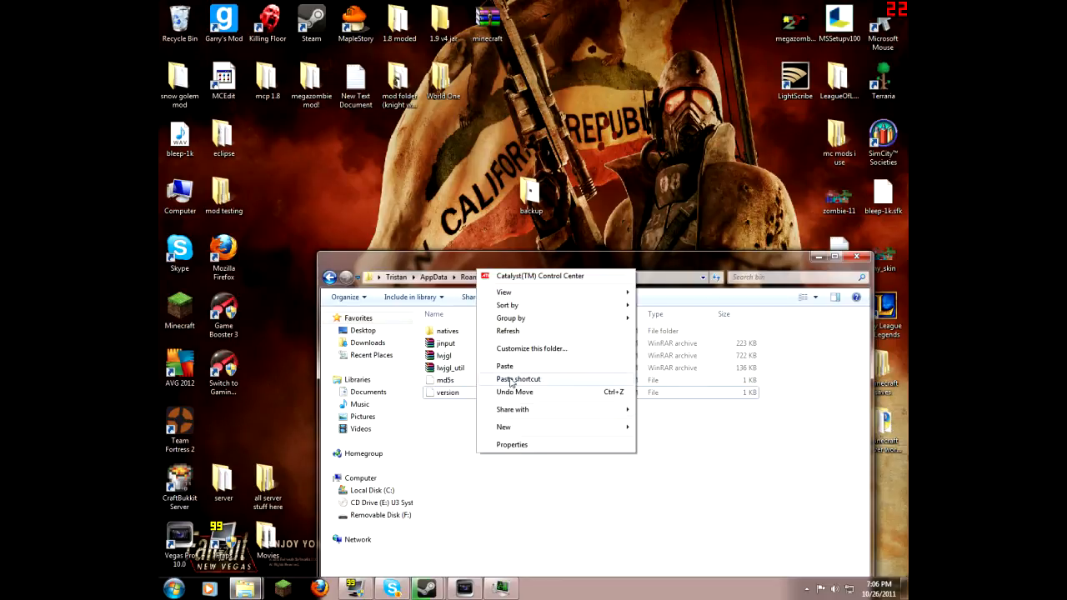
click(503, 367)
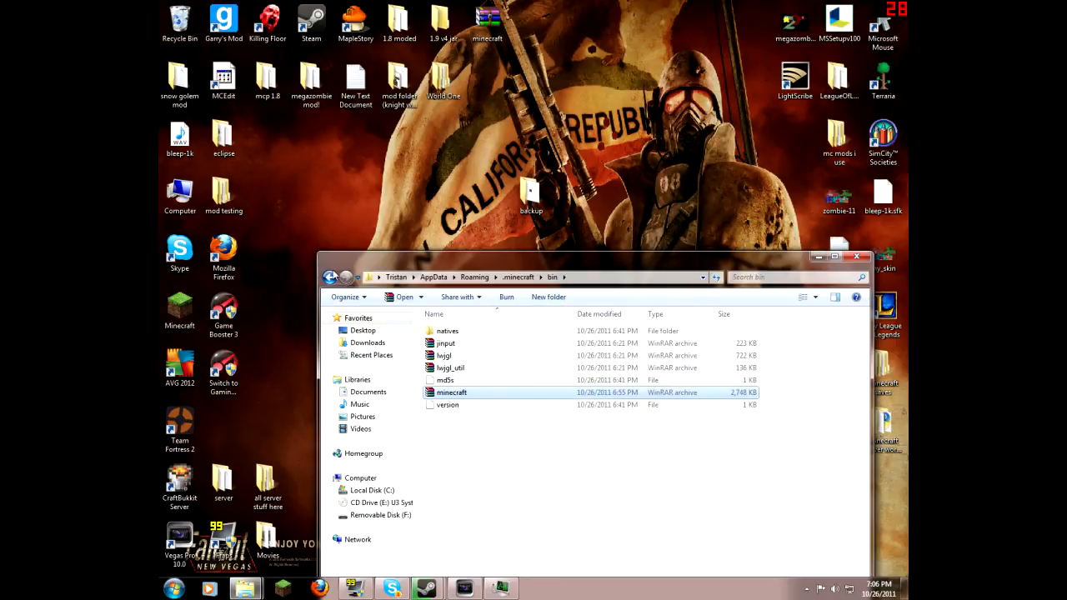
click(330, 277)
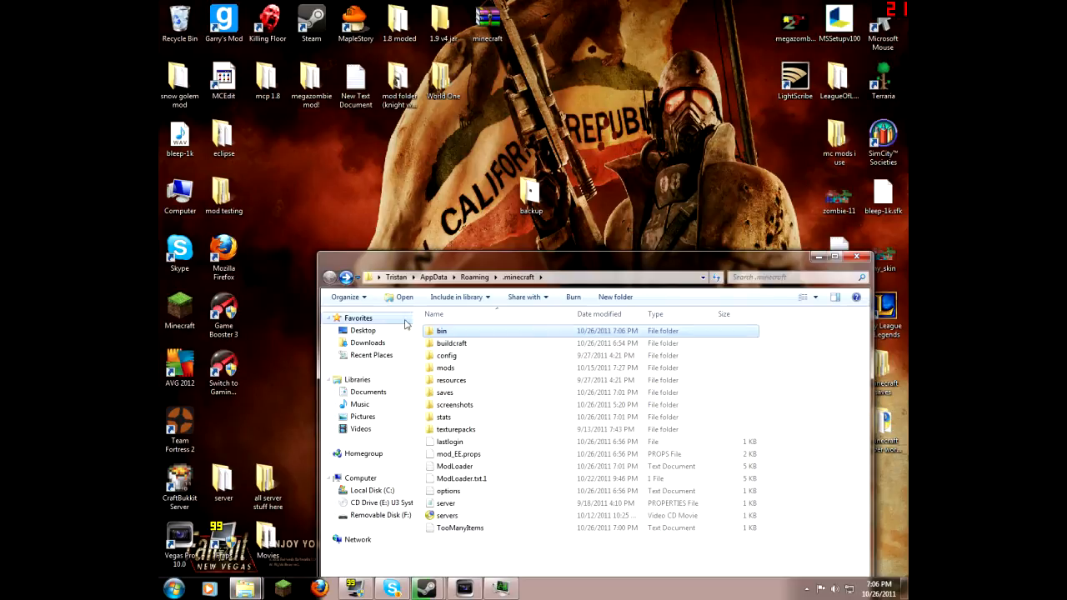
Check the saves and bin folders, returning to .minecraft each time.
double_click(443, 392)
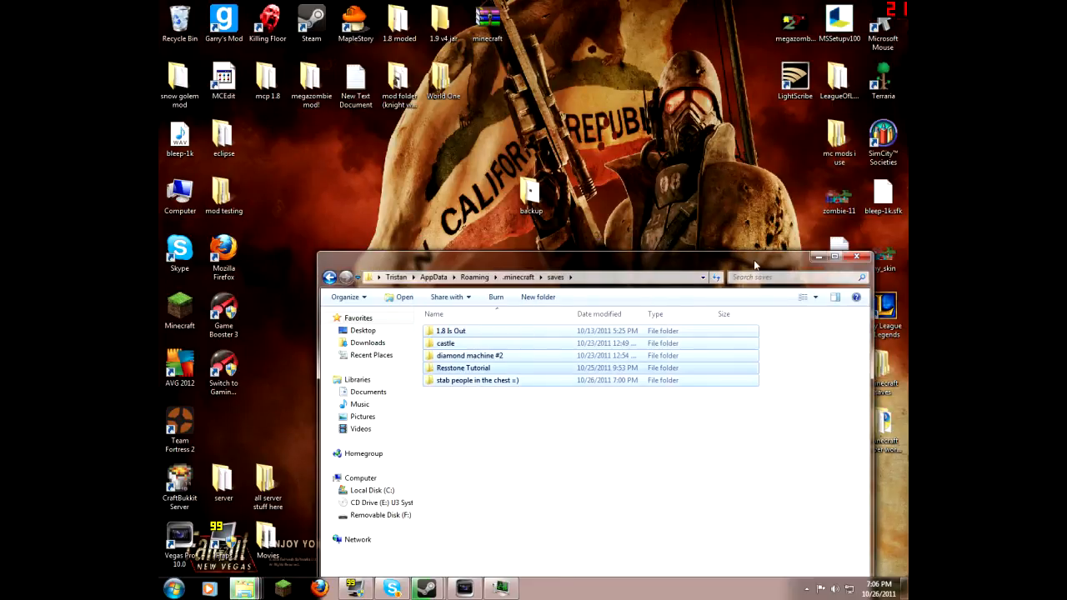
click(331, 277)
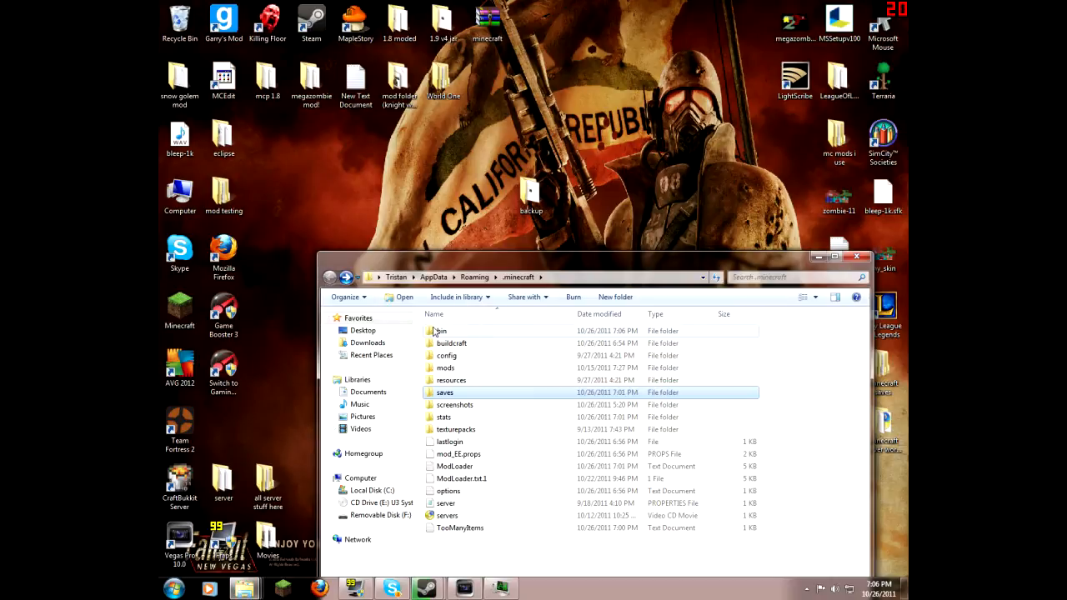
double_click(440, 331)
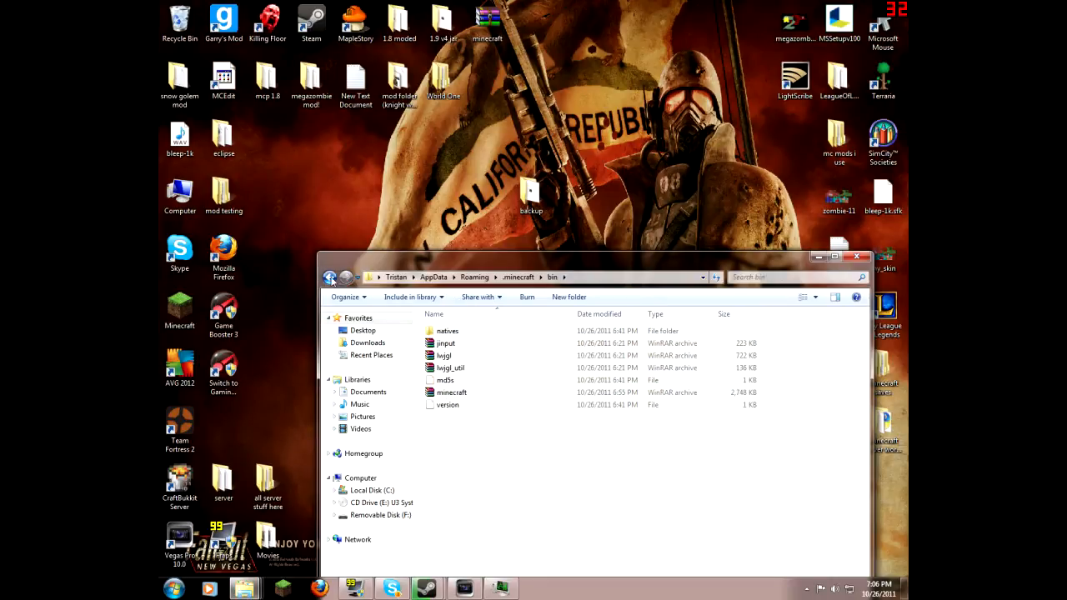
click(331, 277)
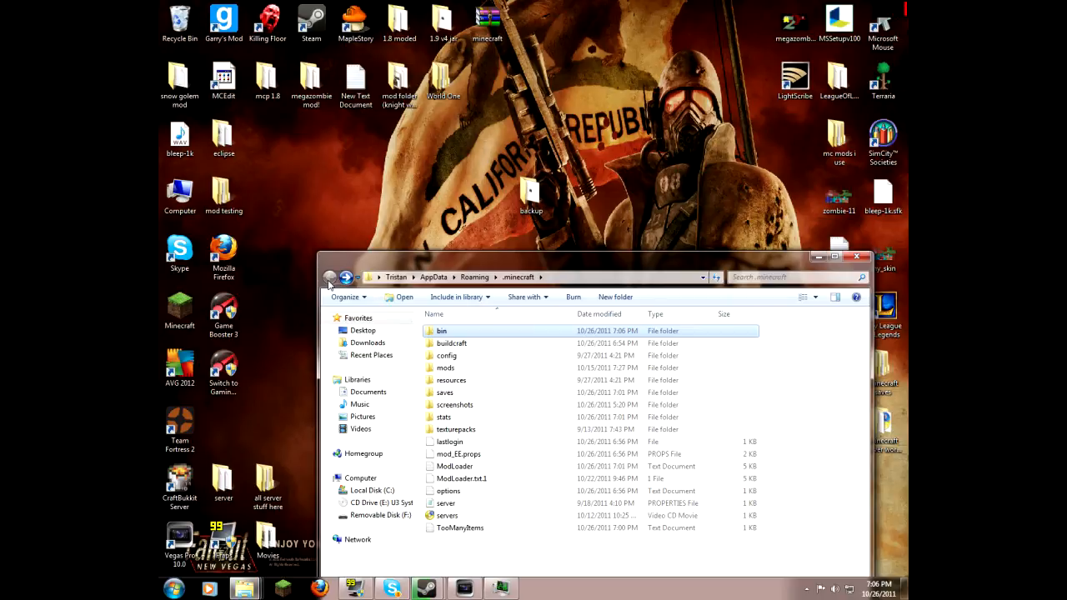
mouse_move(425, 327)
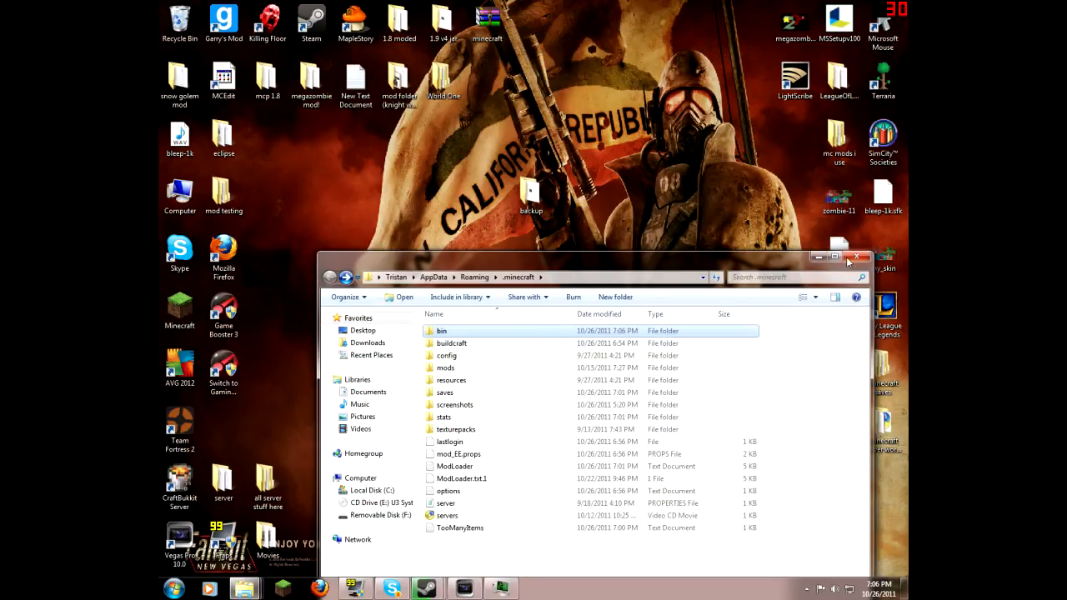
Close the .minecraft window and reposition the new folder on the desktop.
click(857, 257)
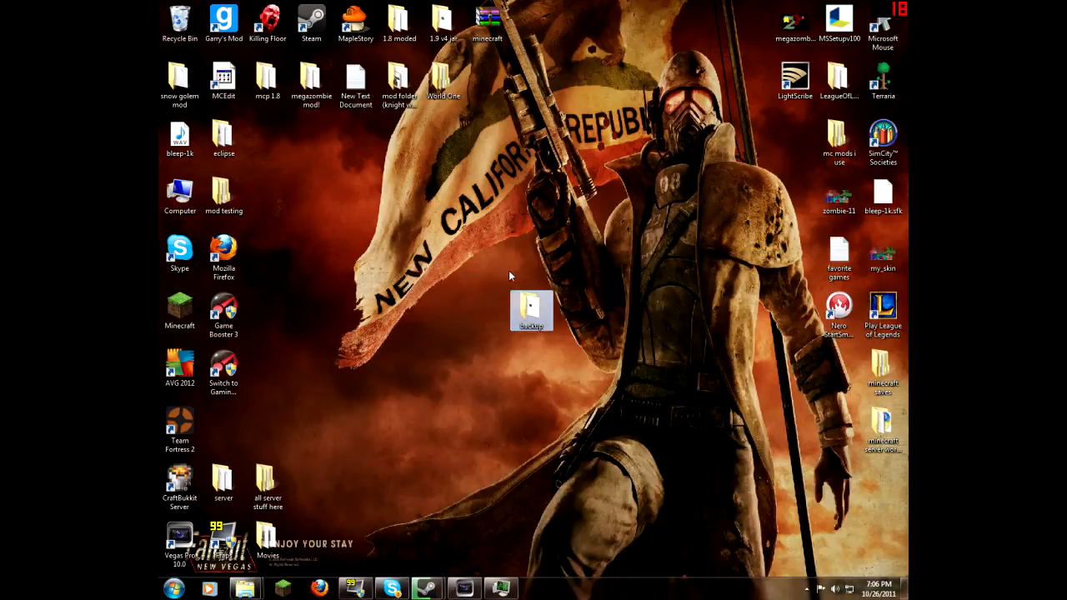
drag(530, 312, 487, 257)
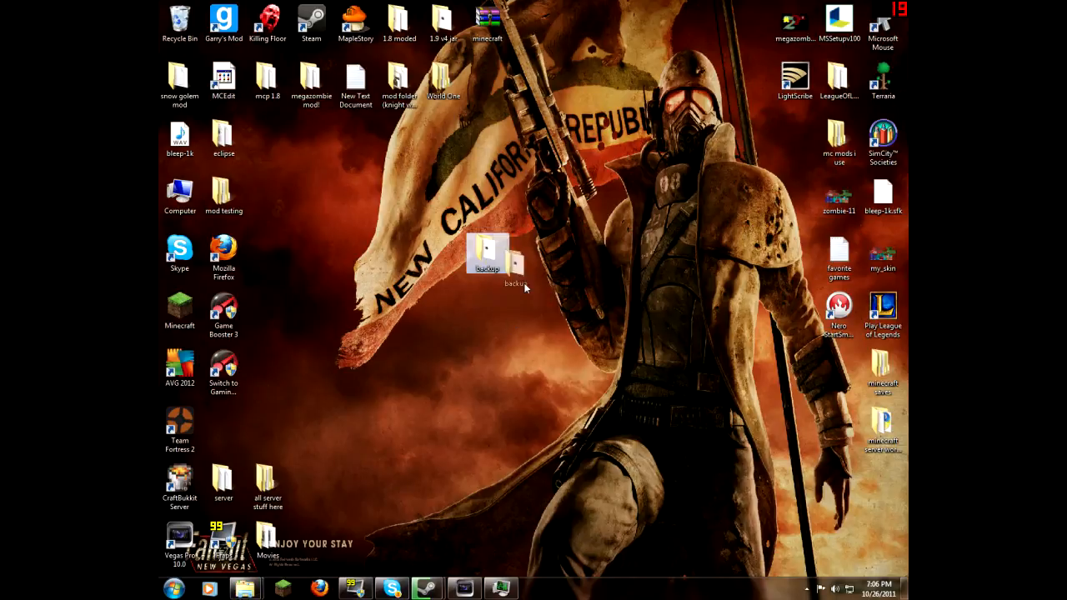
drag(487, 253, 532, 253)
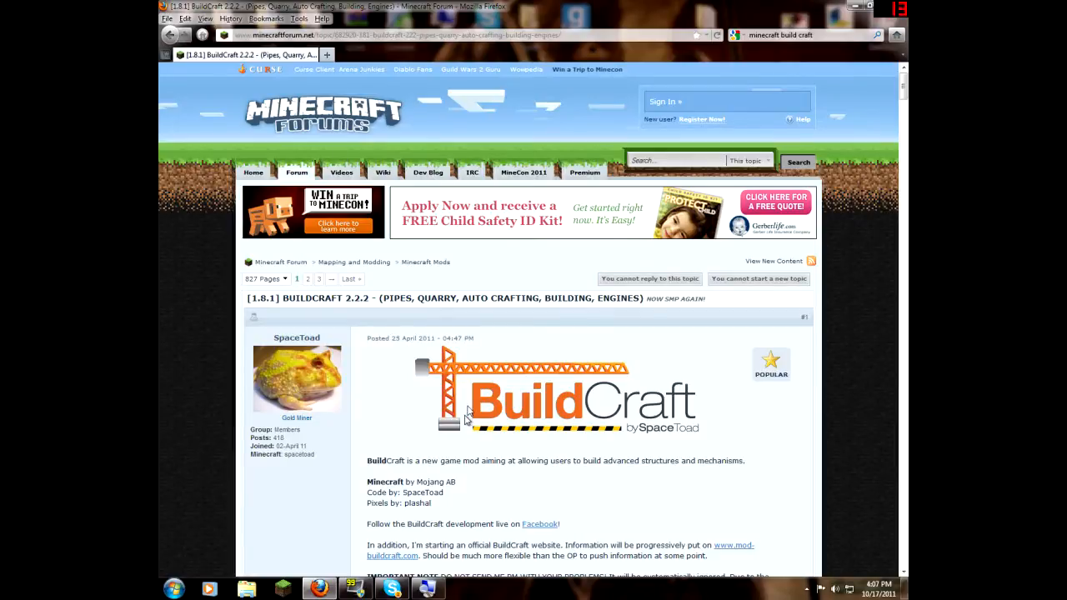
mouse_move(470, 392)
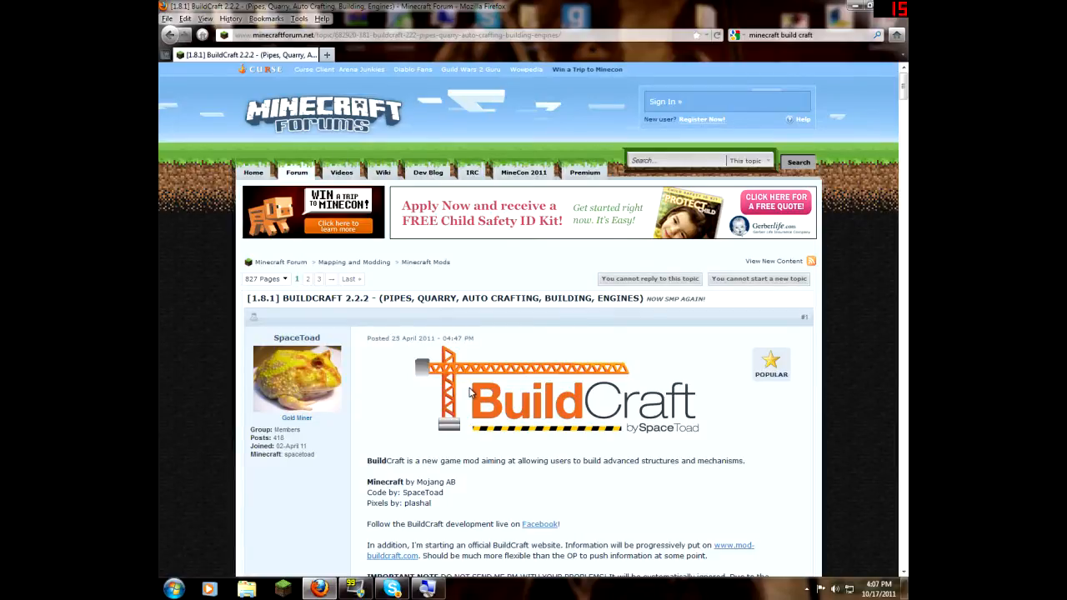
mouse_move(417, 410)
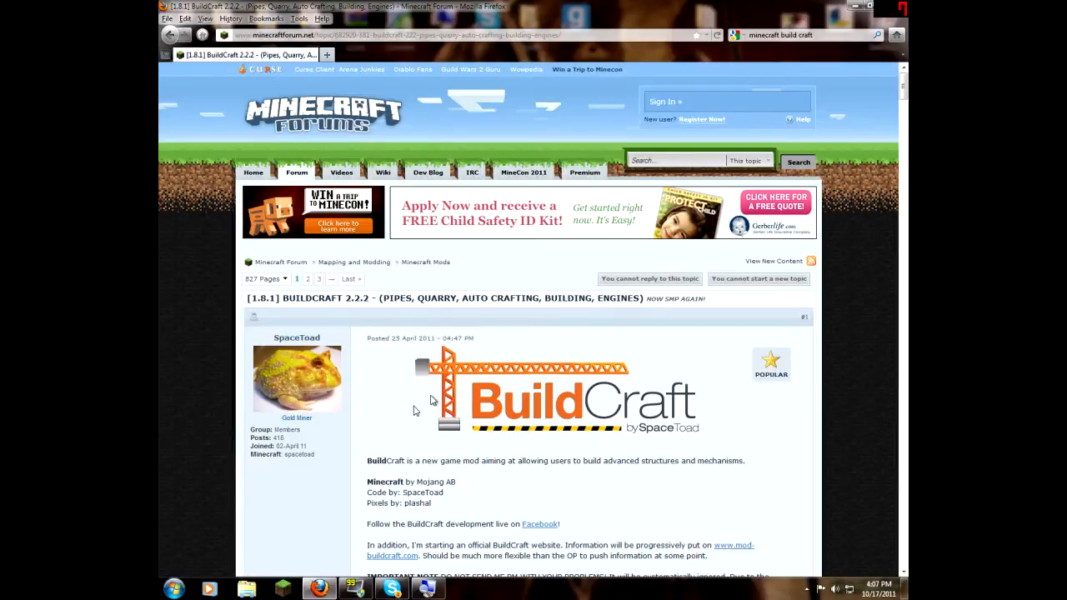
Scroll through the BuildCraft 2.2.2 thread's first post and videos, then back to the top.
scroll(down, 3)
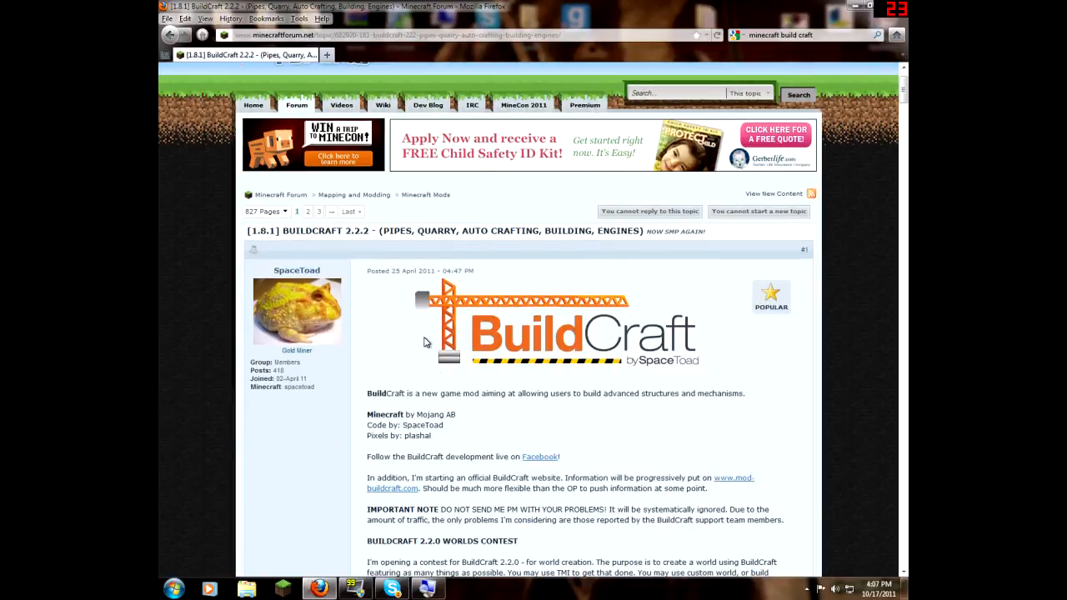
mouse_move(555, 384)
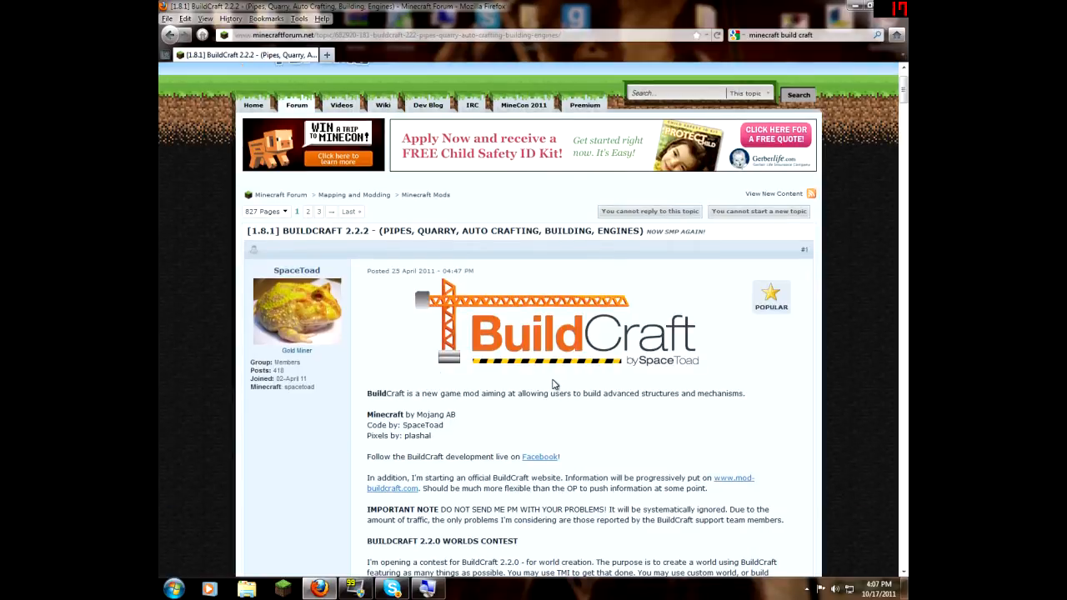
scroll(down, 3)
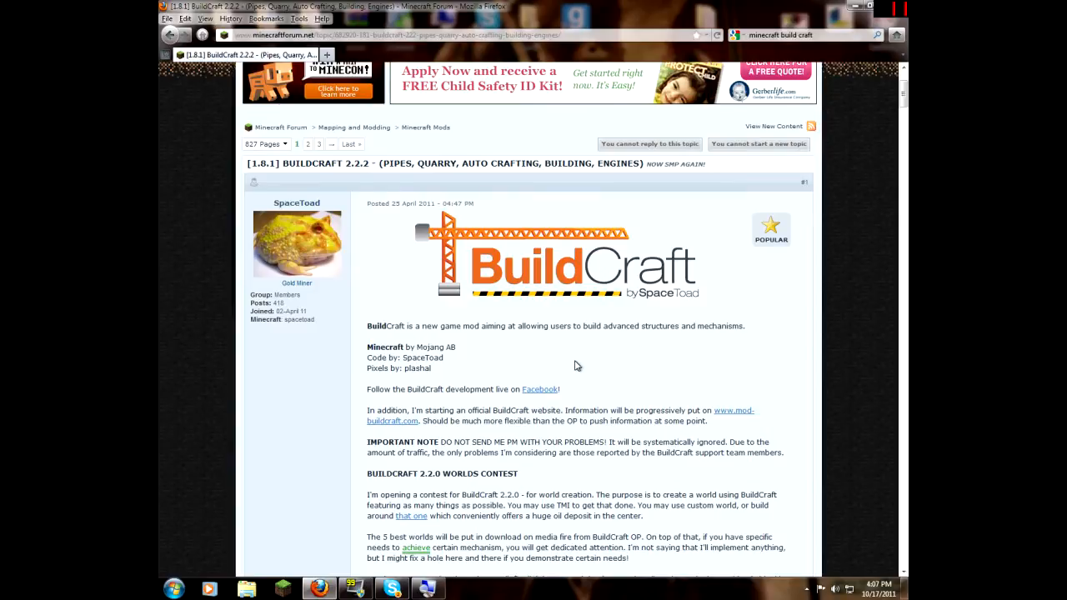
mouse_move(346, 407)
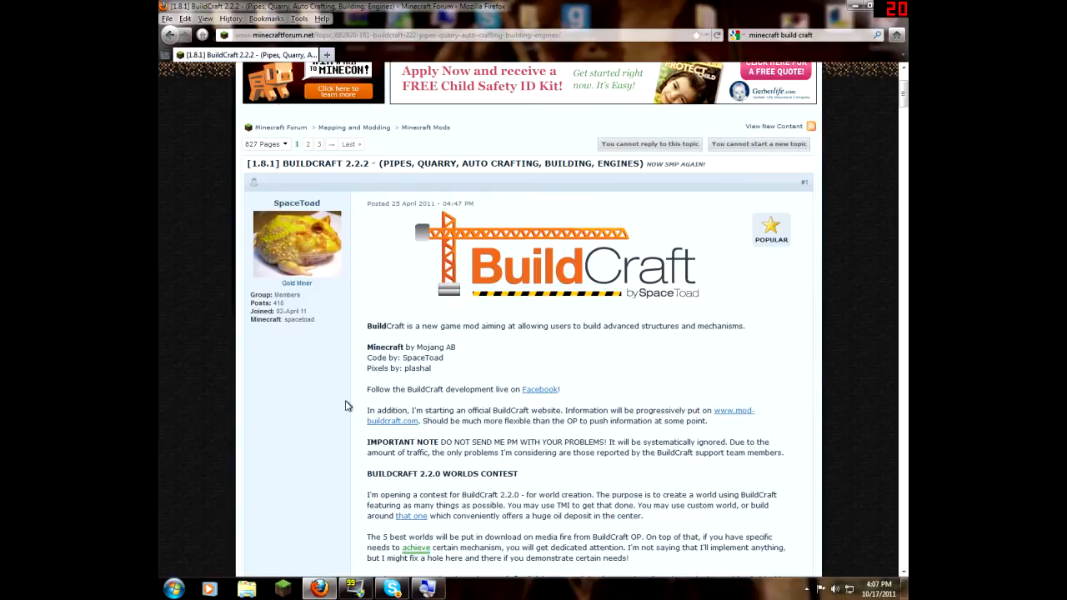
scroll(down, 3)
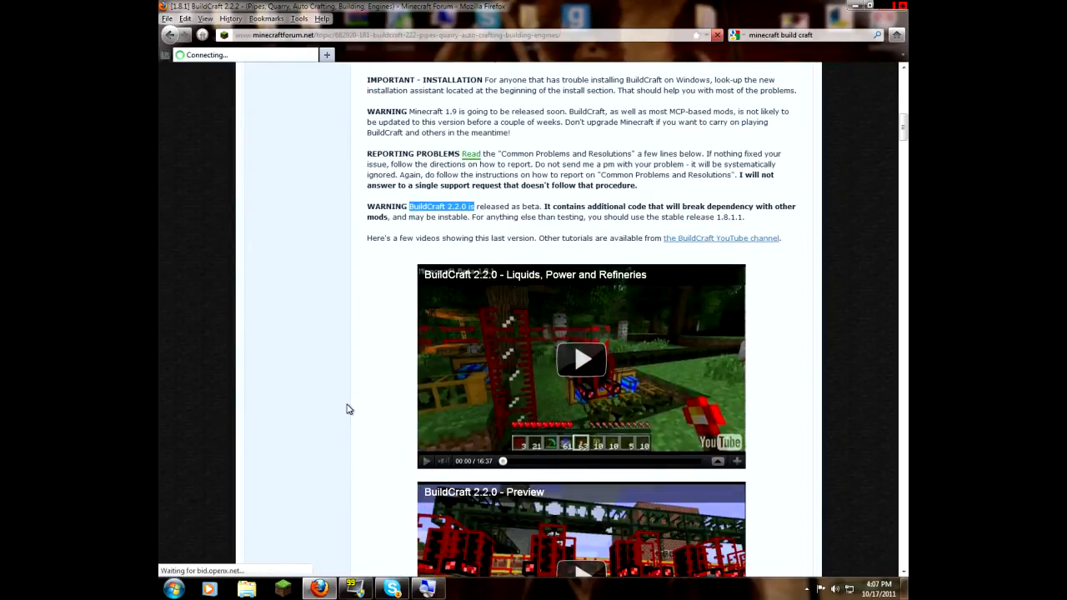
scroll(down, 3)
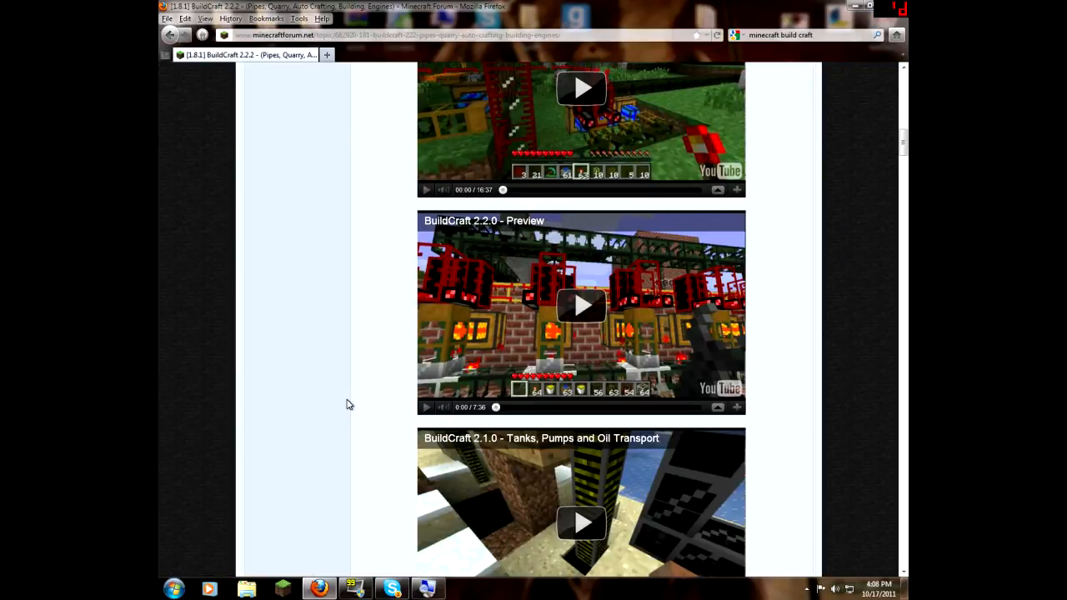
scroll(down, 3)
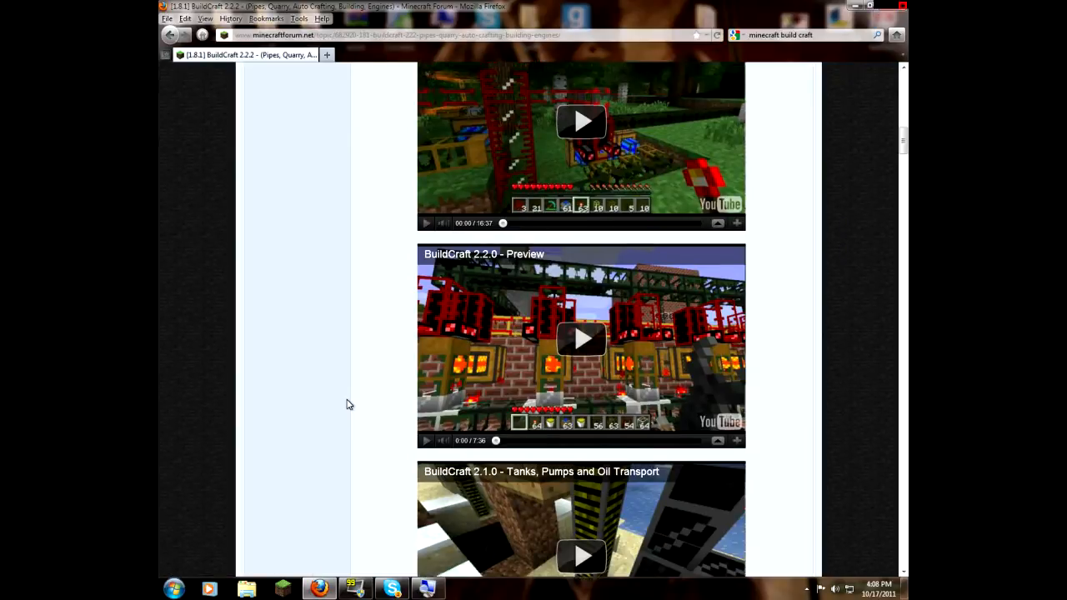
scroll(up, 3)
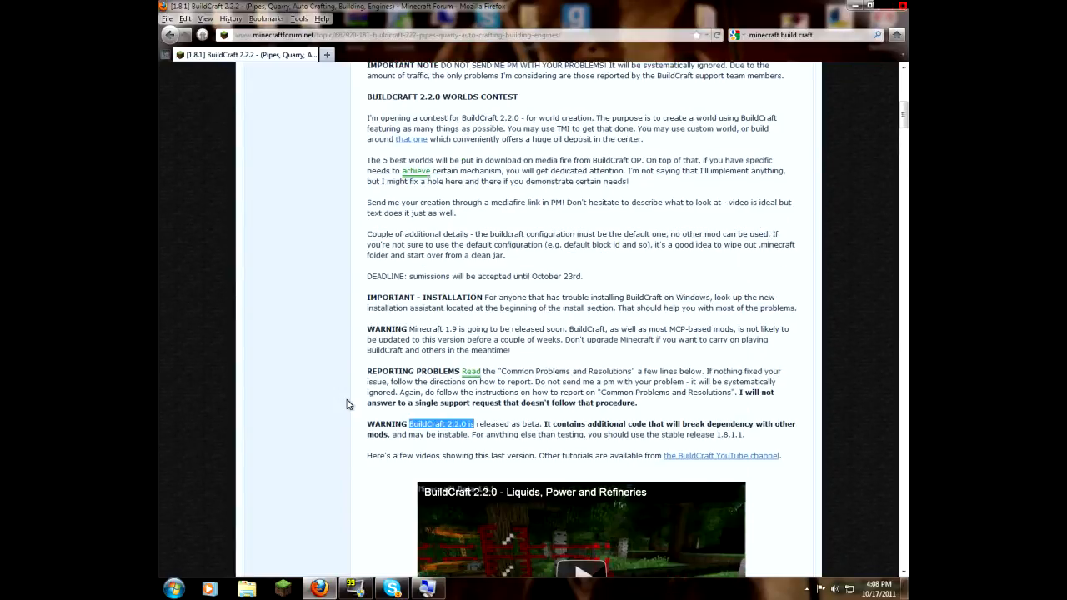
scroll(up, 3)
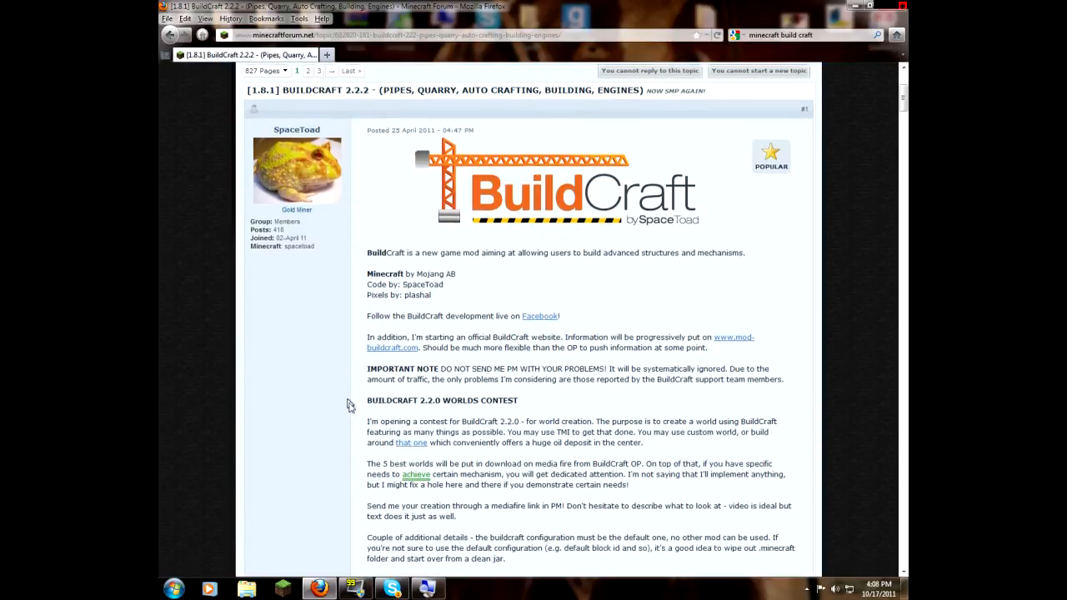
Scroll the thread to the Download Location section listing the Minecraft 1.8.1 downloads.
scroll(down, 3)
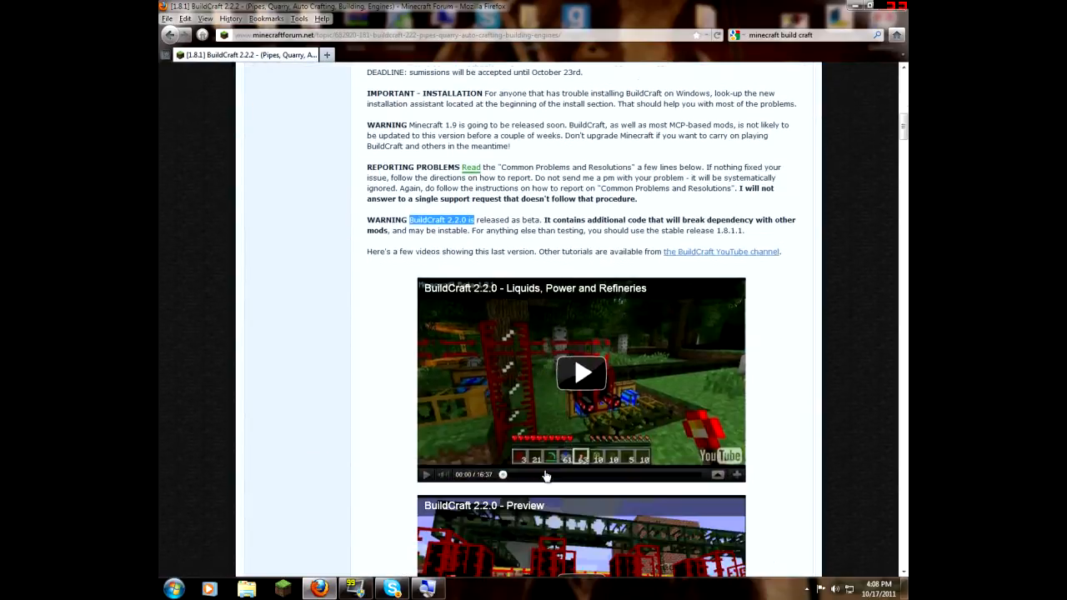
scroll(down, 3)
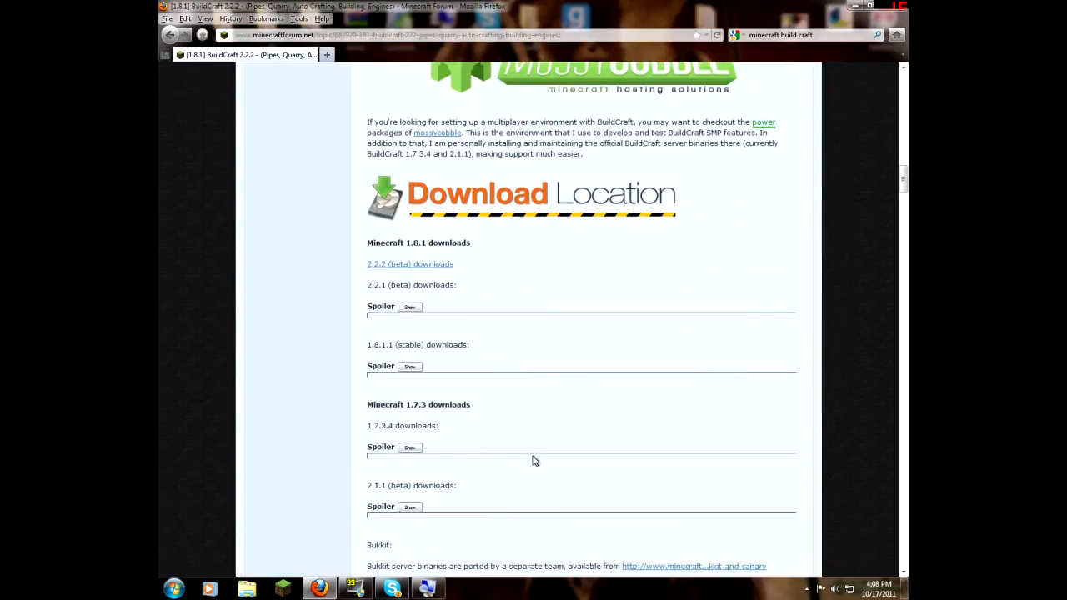
scroll(down, 3)
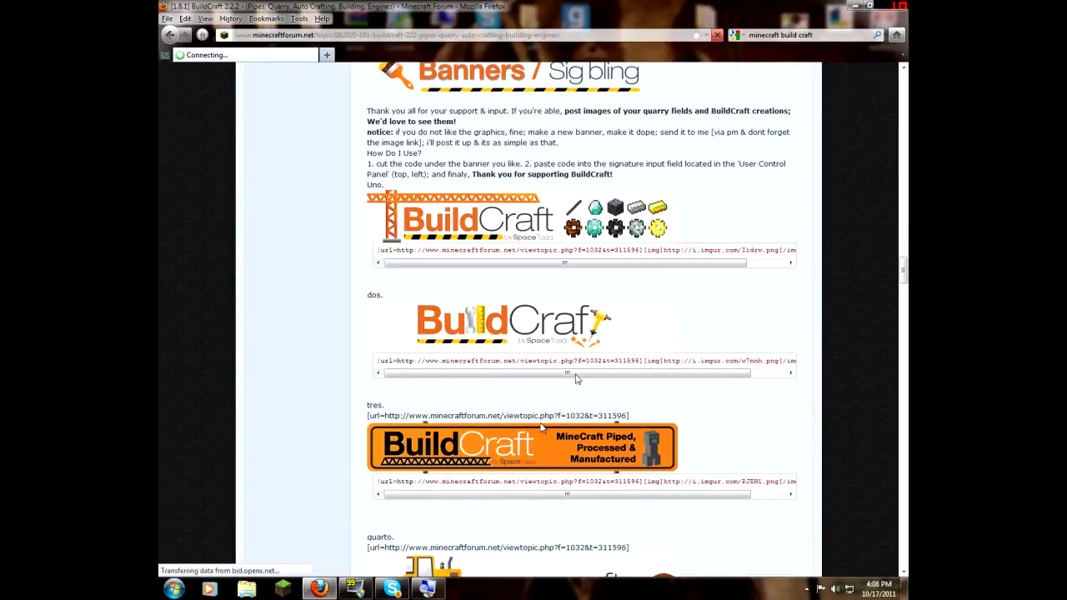
scroll(down, 3)
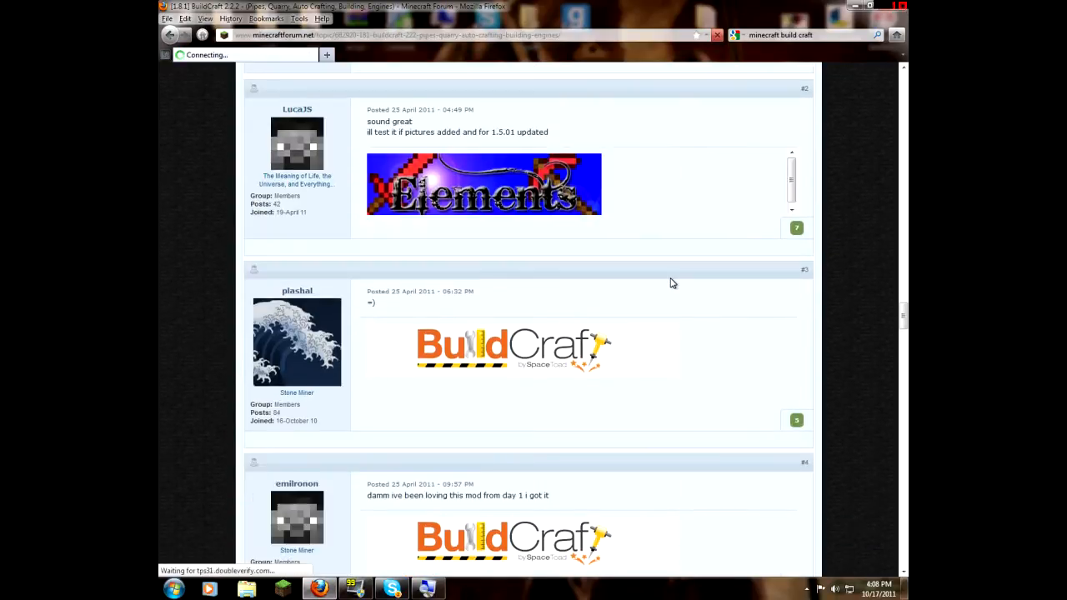
scroll(up, 3)
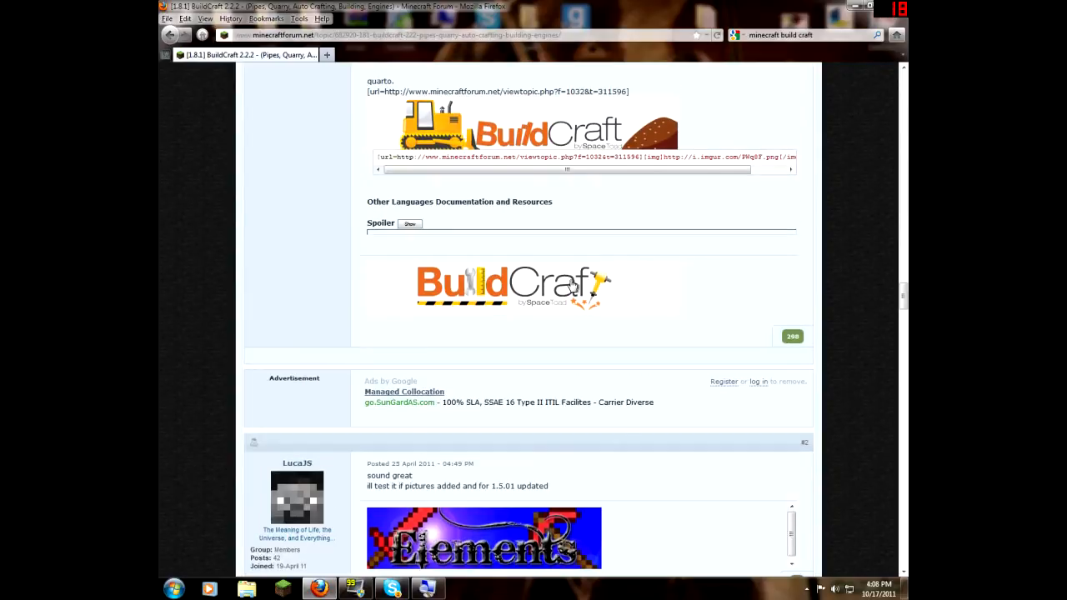
scroll(up, 3)
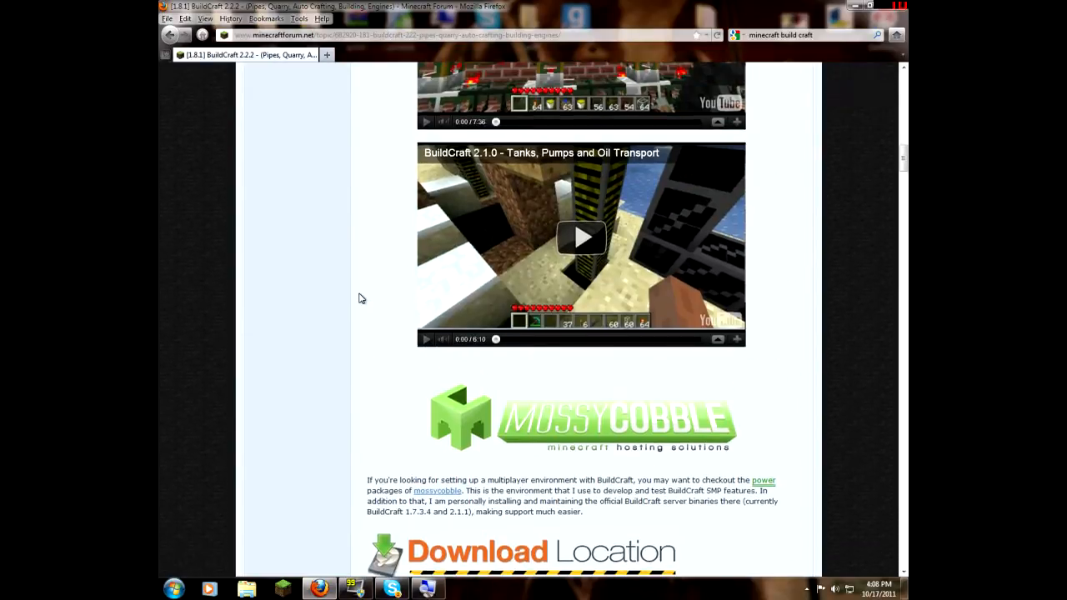
scroll(up, 3)
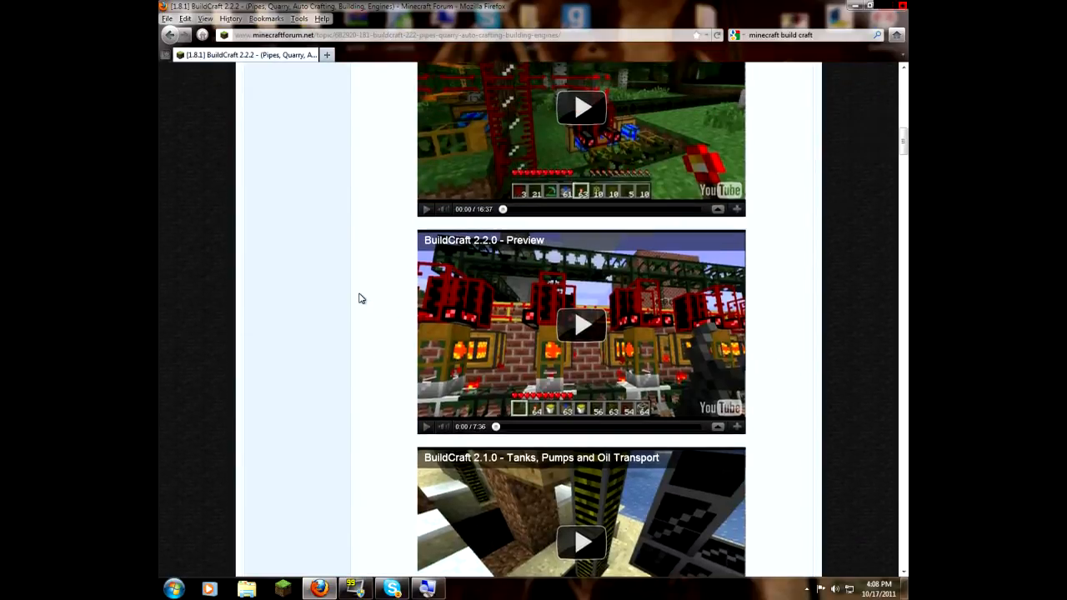
scroll(up, 3)
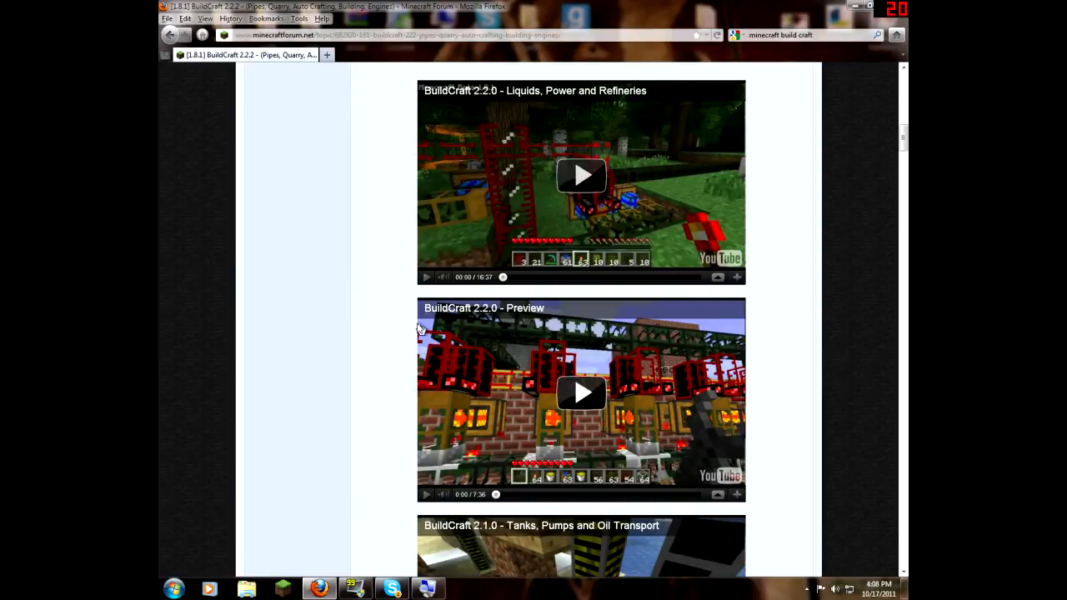
mouse_move(403, 330)
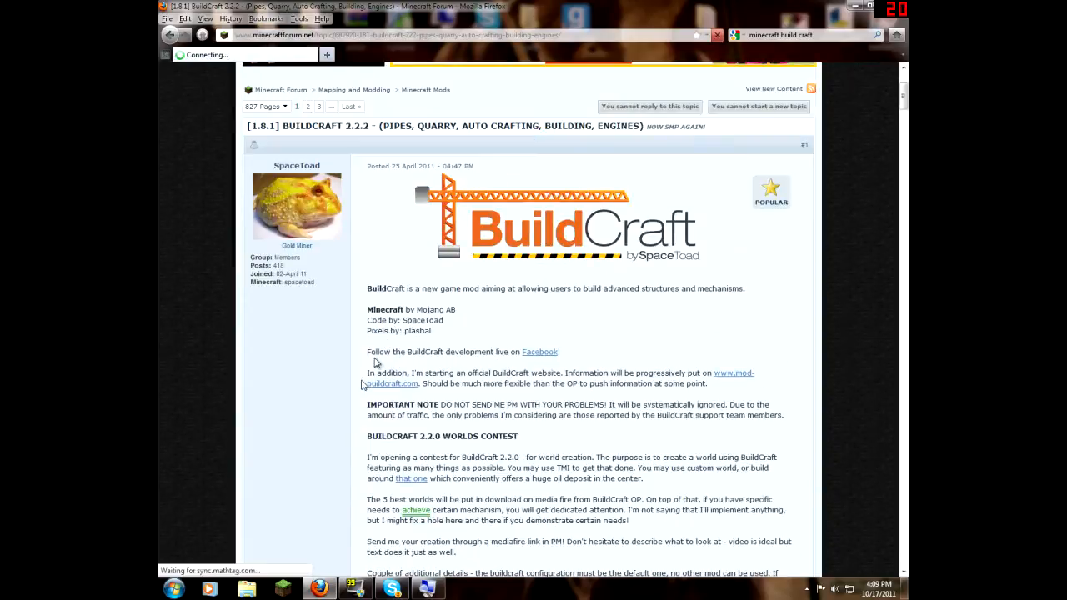
scroll(down, 3)
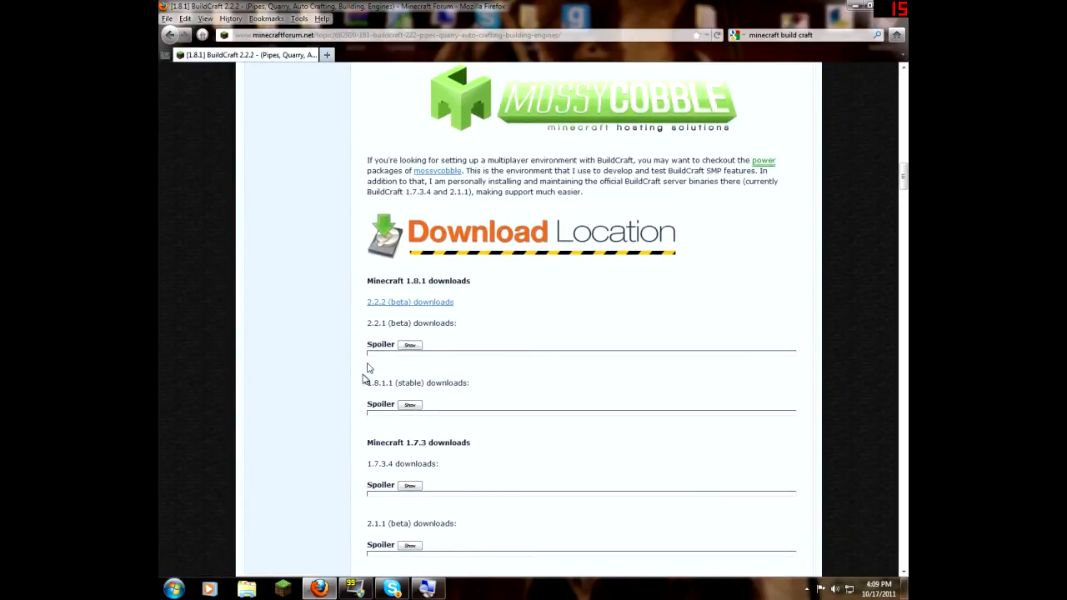
Expand the 2.2.1 (beta) and Minecraft 1.0.1 download spoilers to show the client and server zips.
click(410, 346)
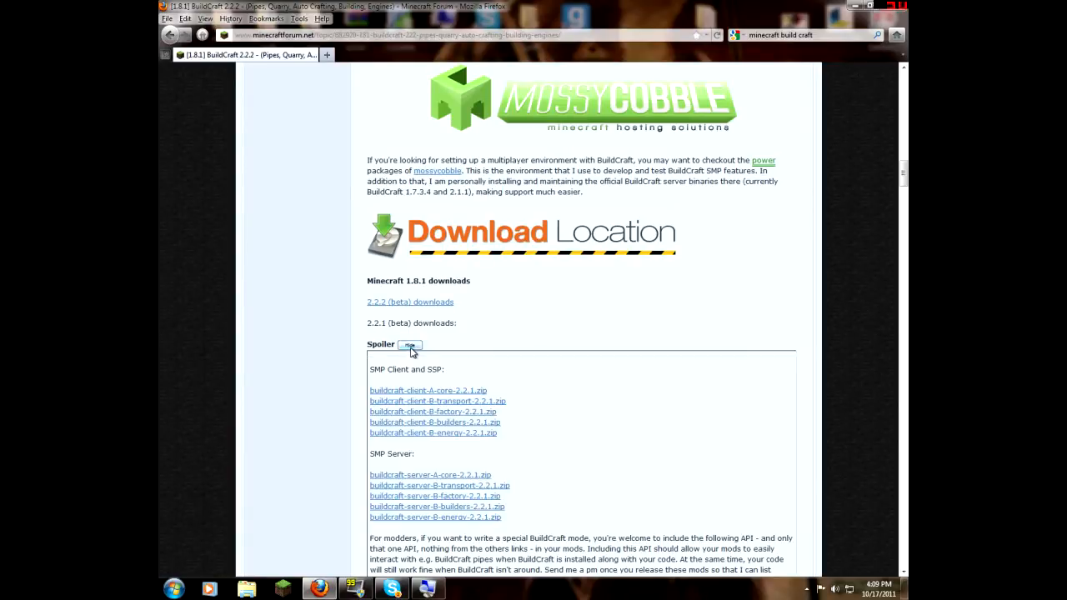
scroll(down, 3)
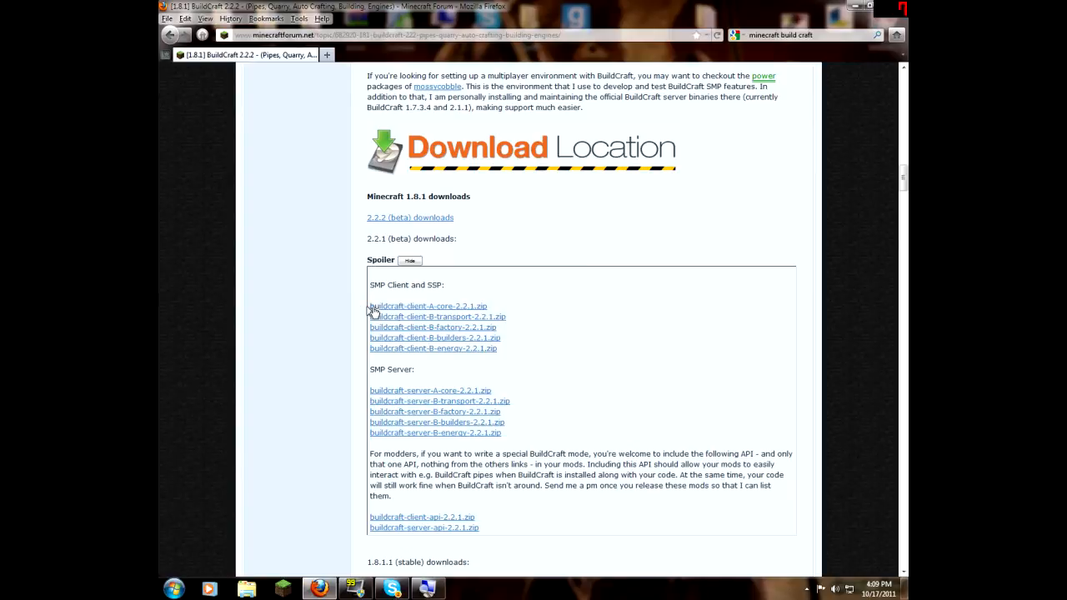
mouse_move(537, 325)
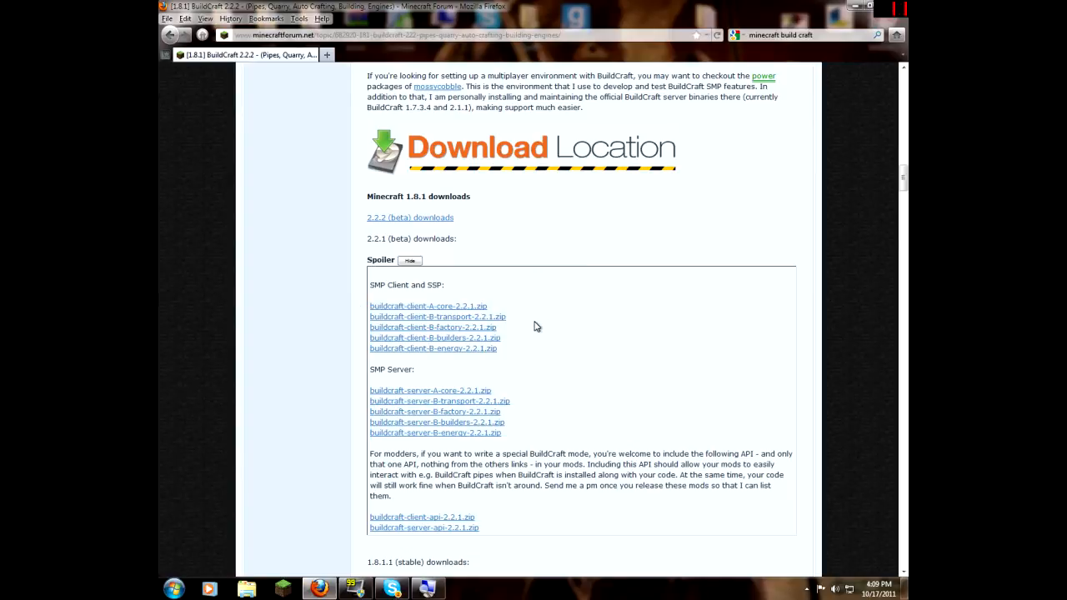
mouse_move(515, 357)
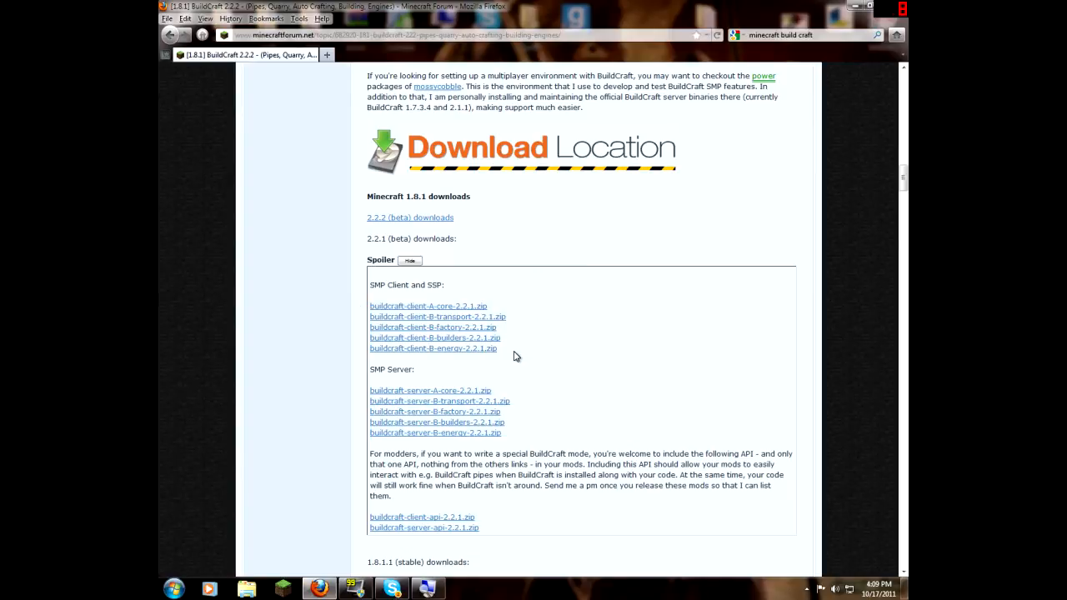
mouse_move(455, 296)
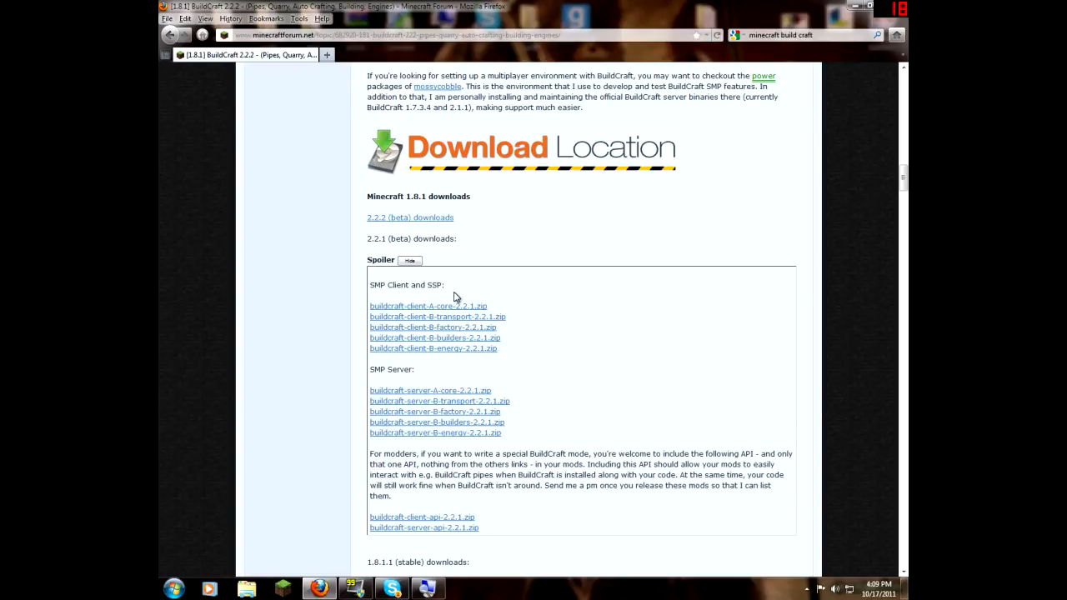
mouse_move(448, 349)
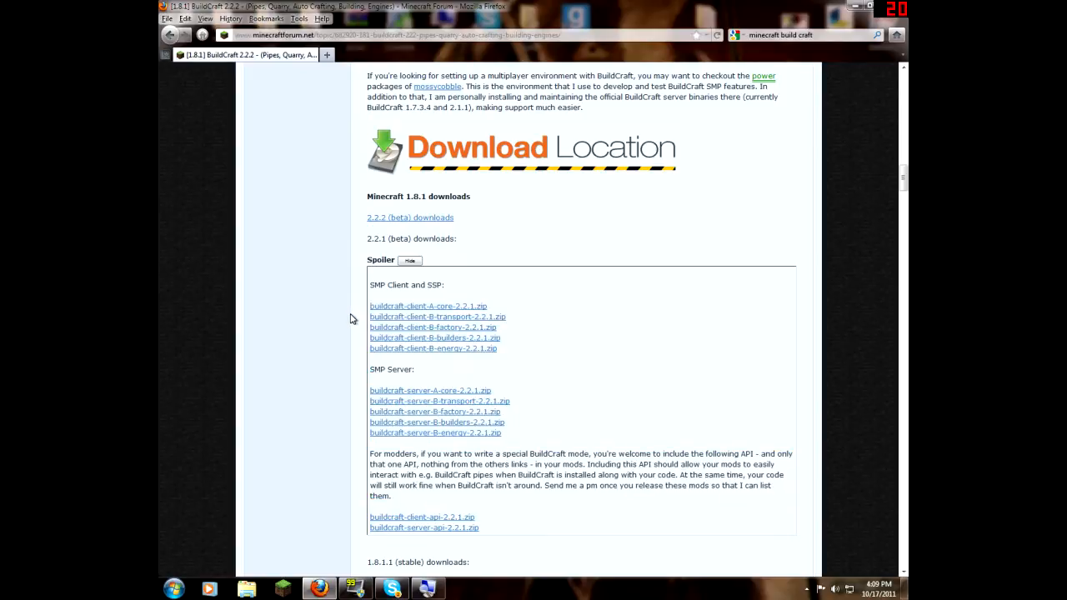
mouse_move(368, 338)
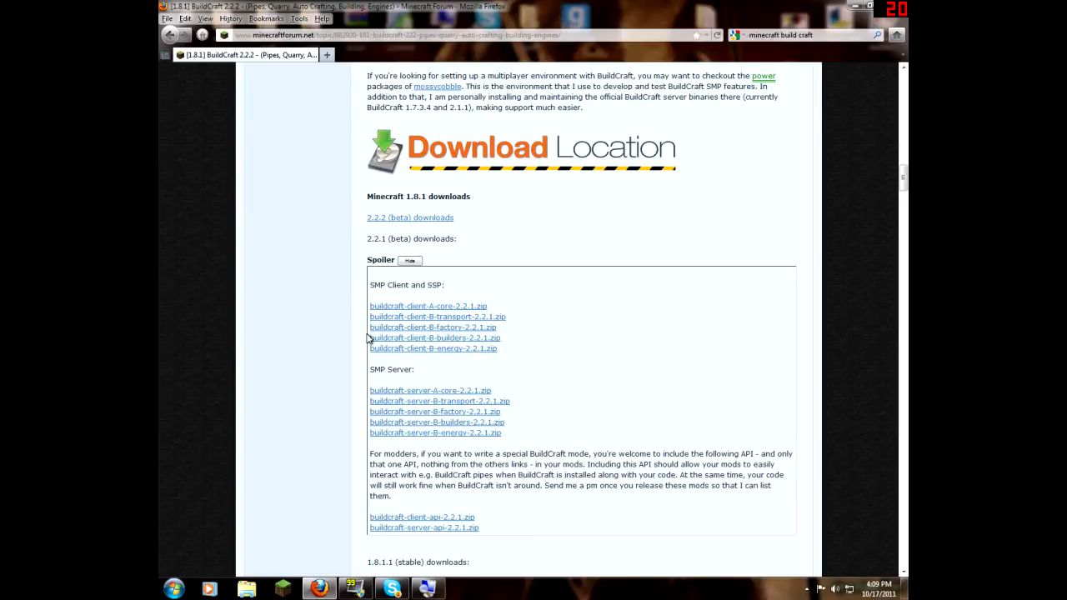
mouse_move(347, 345)
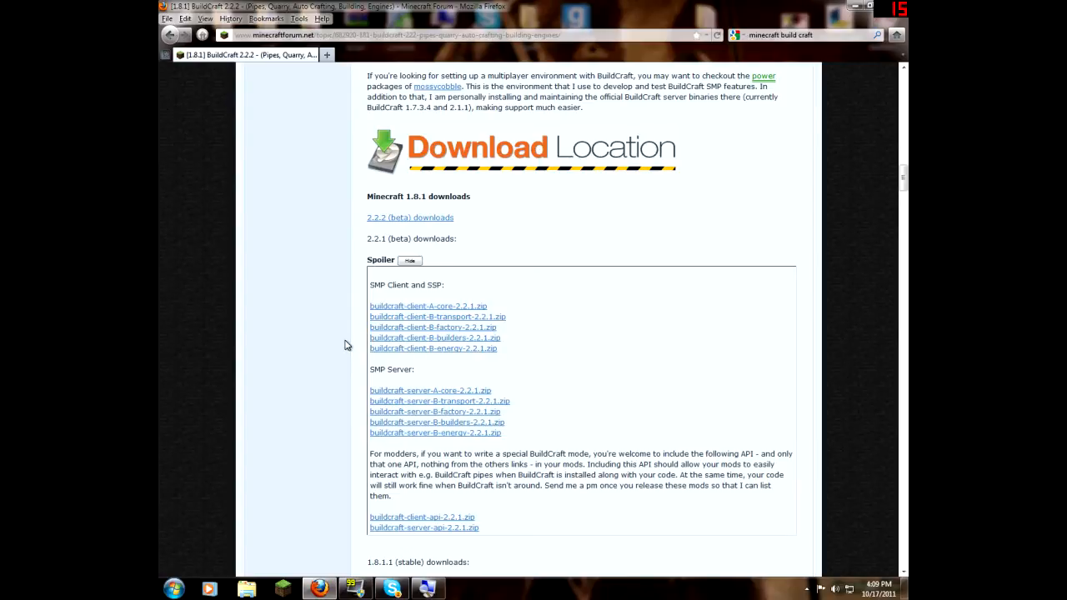
click(433, 348)
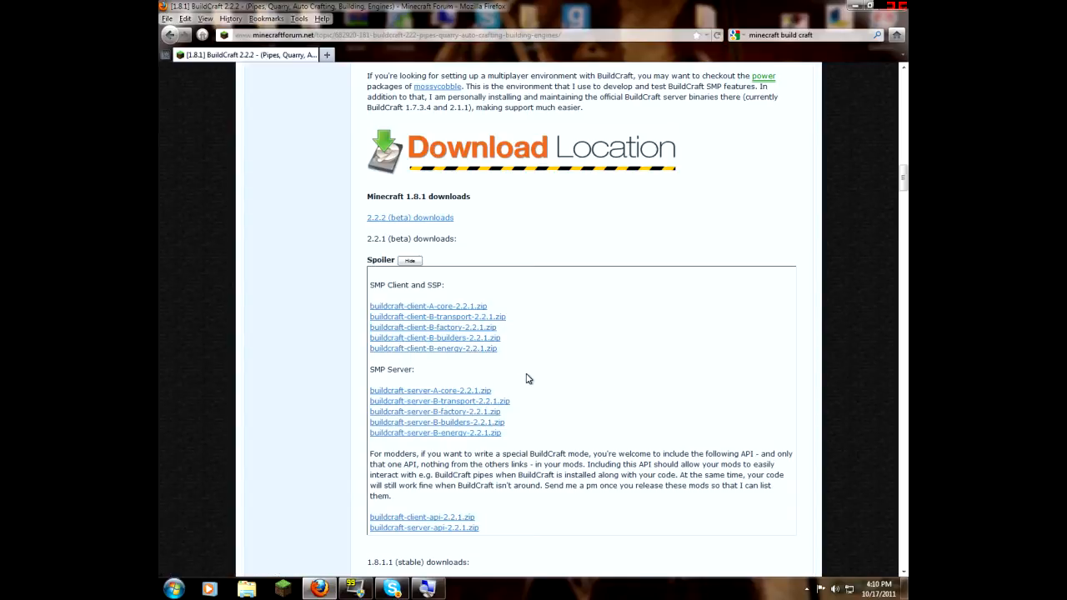
scroll(down, 3)
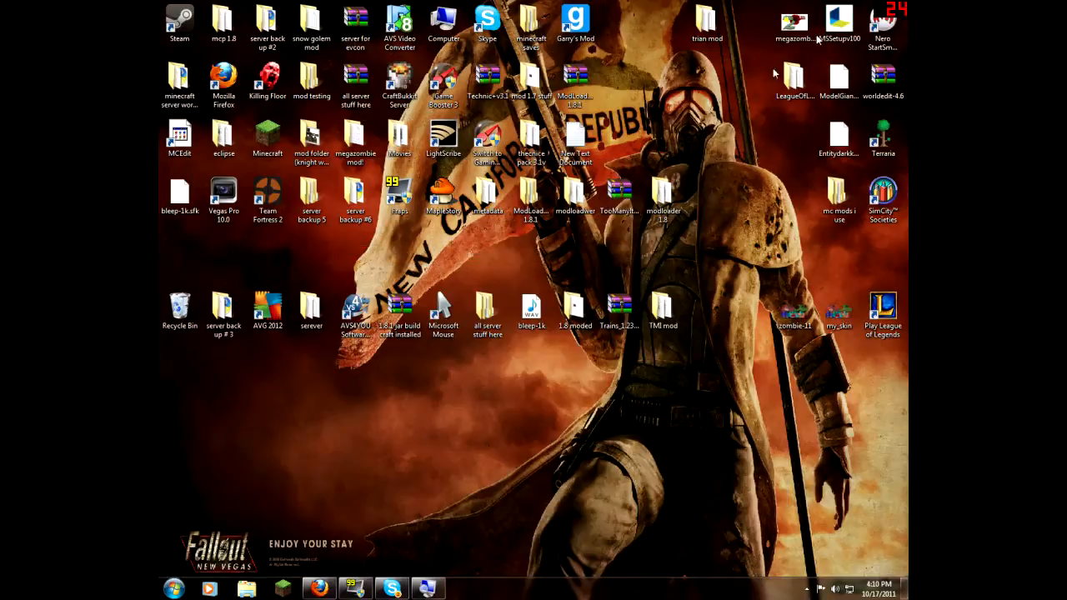
click(531, 314)
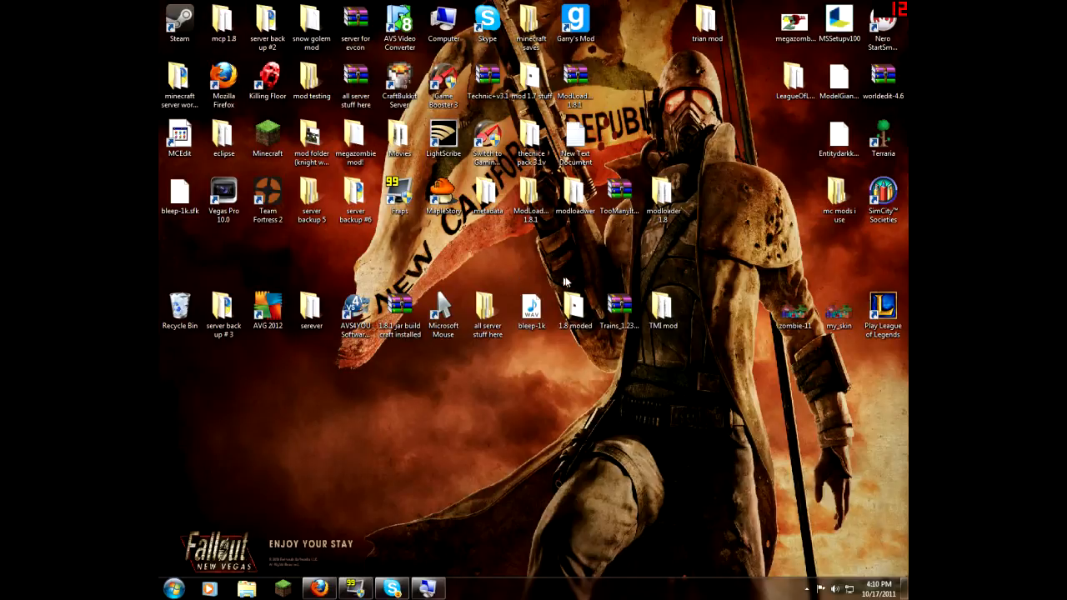
mouse_move(387, 277)
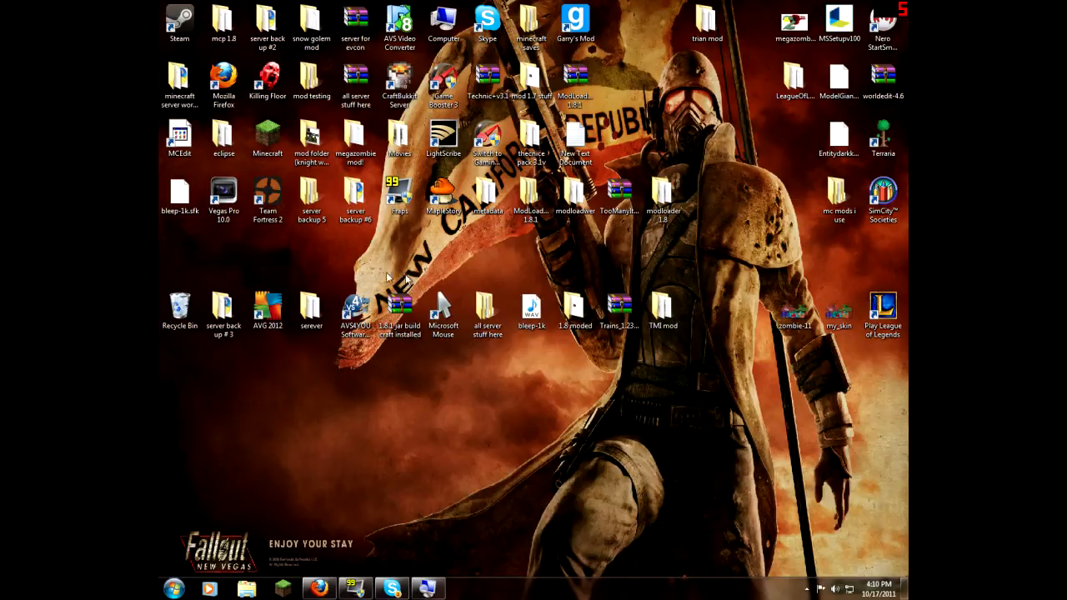
mouse_move(557, 237)
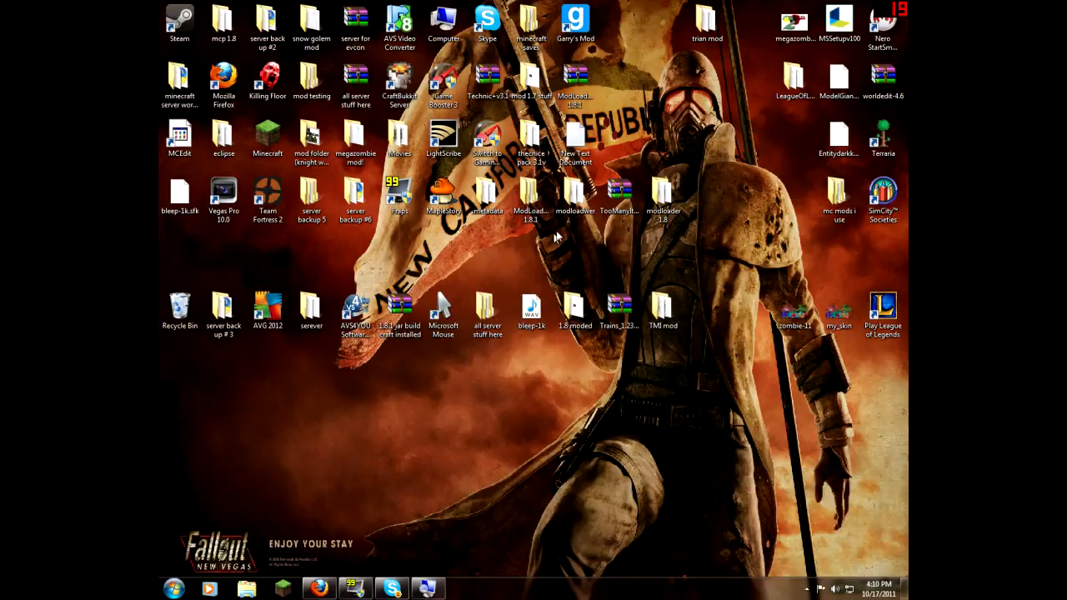
click(530, 25)
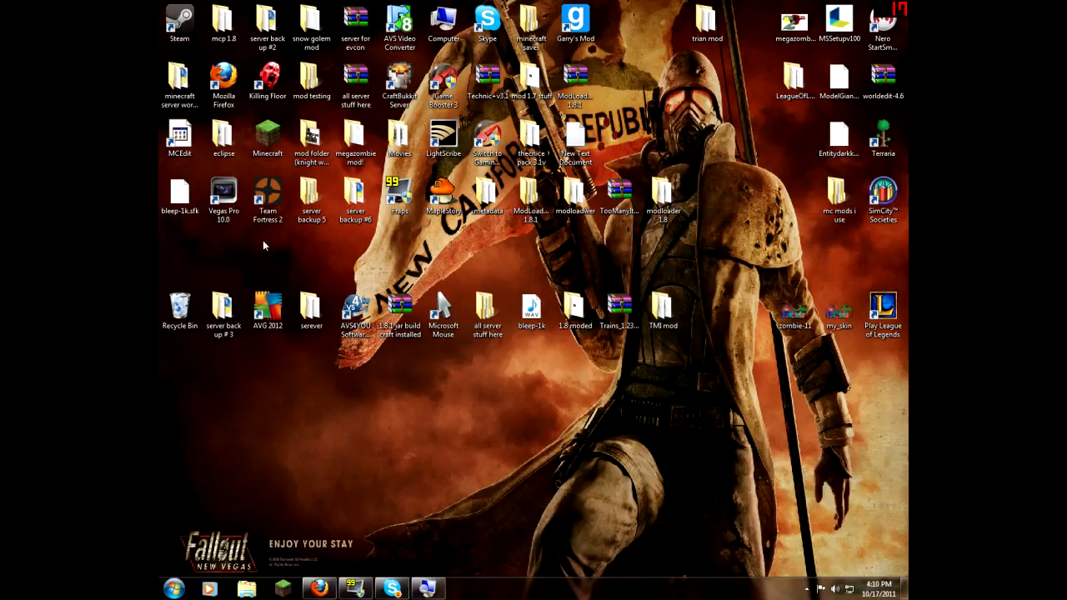
mouse_move(620, 225)
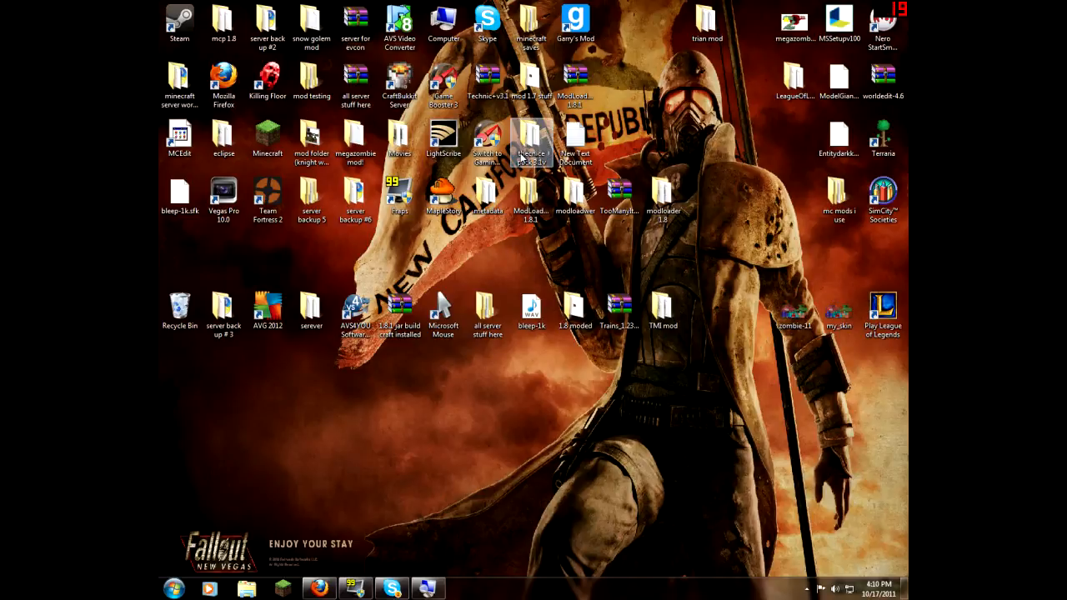
Move the mod folder lower on the desktop and launch Minecraft to test the modded game.
drag(575, 313, 575, 425)
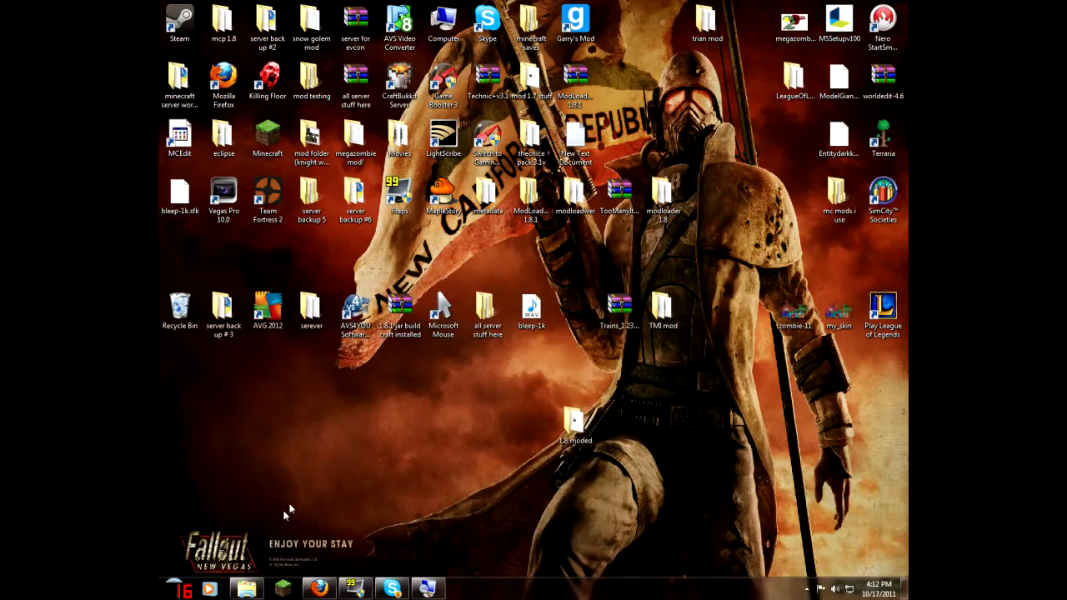
click(170, 590)
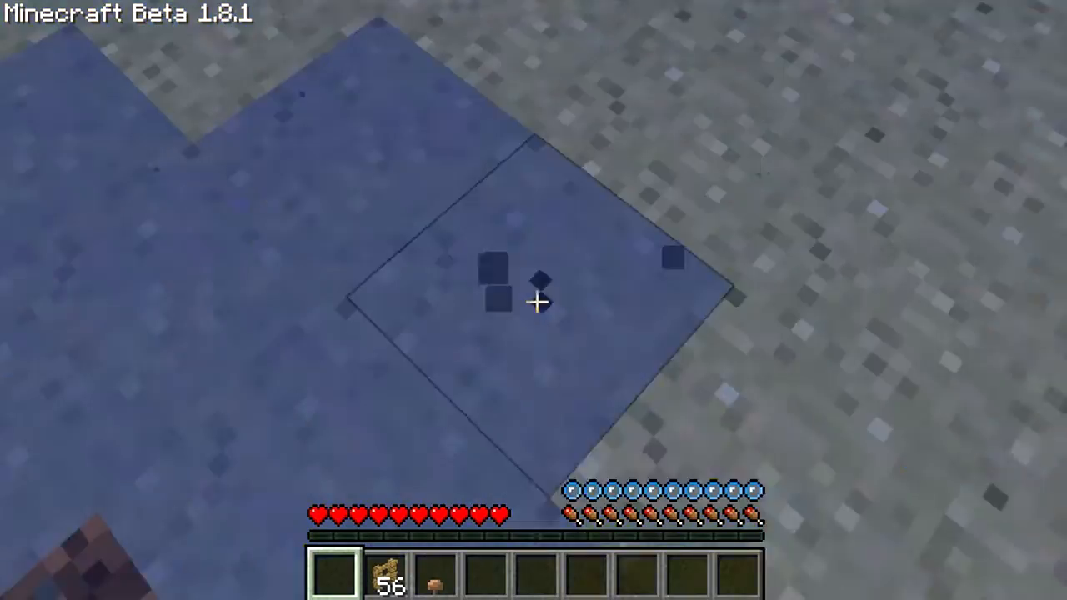
mouse_move(534, 301)
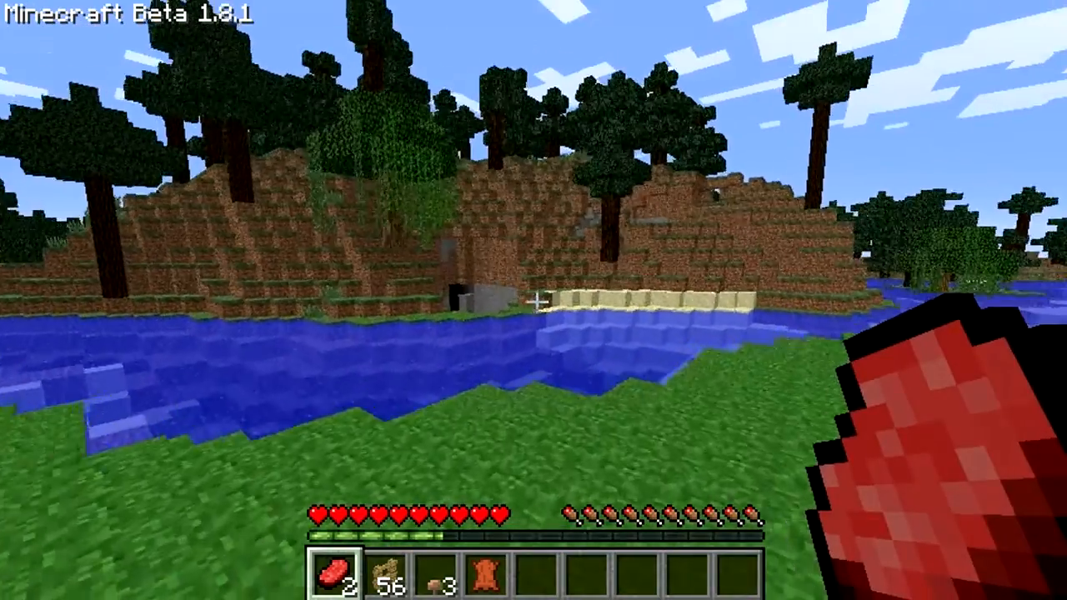
mouse_move(533, 300)
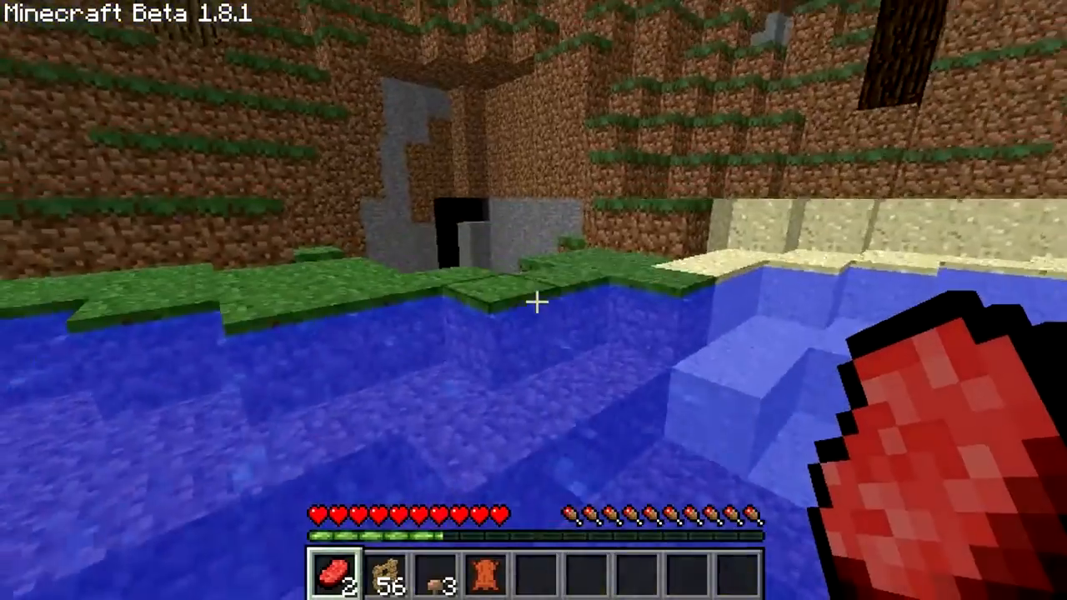
mouse_move(534, 300)
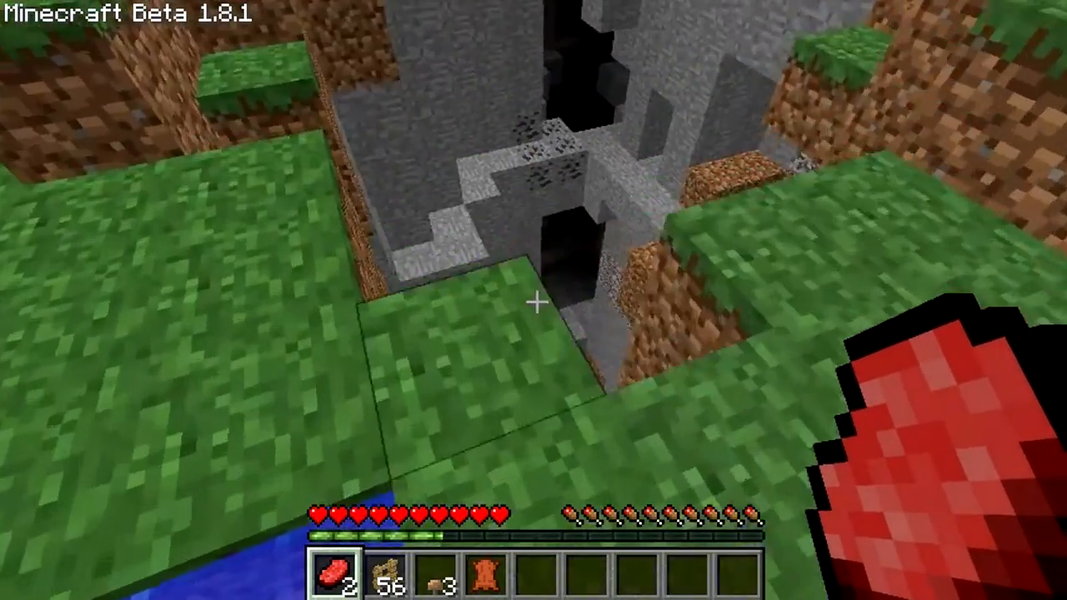
mouse_move(534, 300)
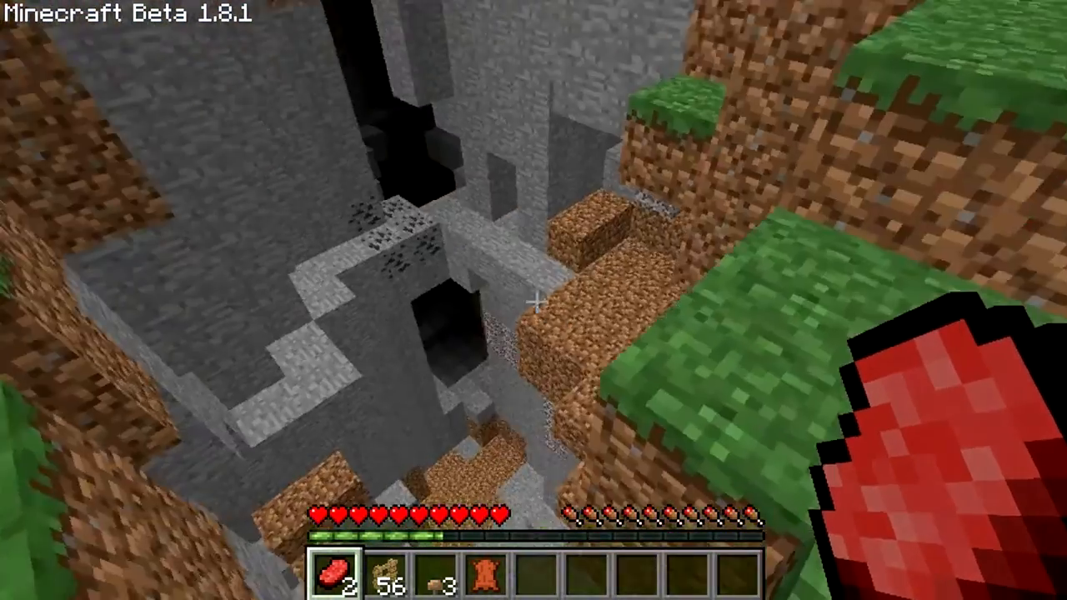
mouse_move(534, 300)
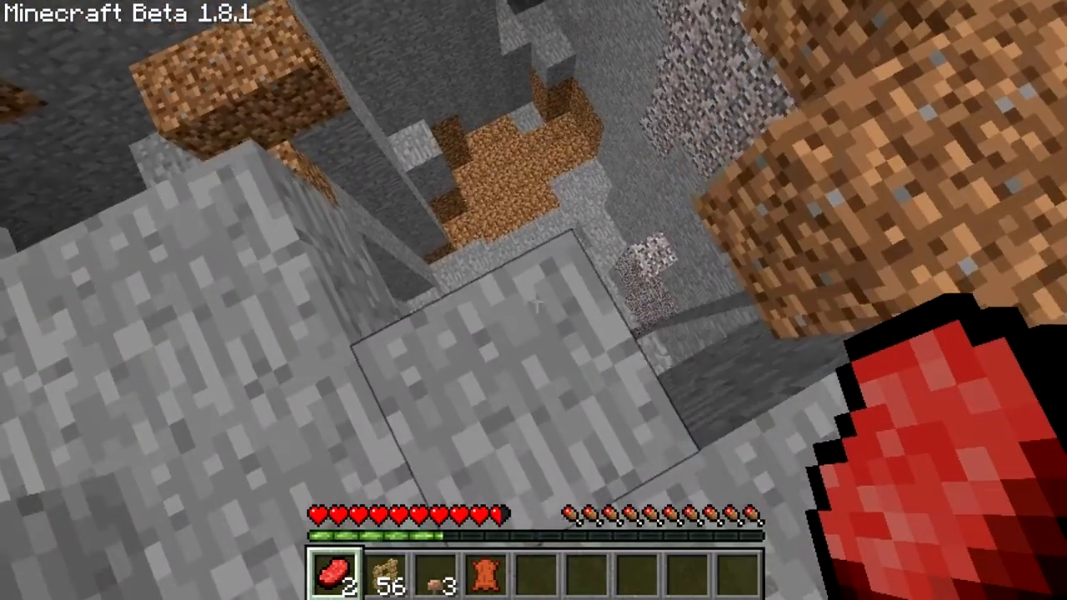
mouse_move(534, 300)
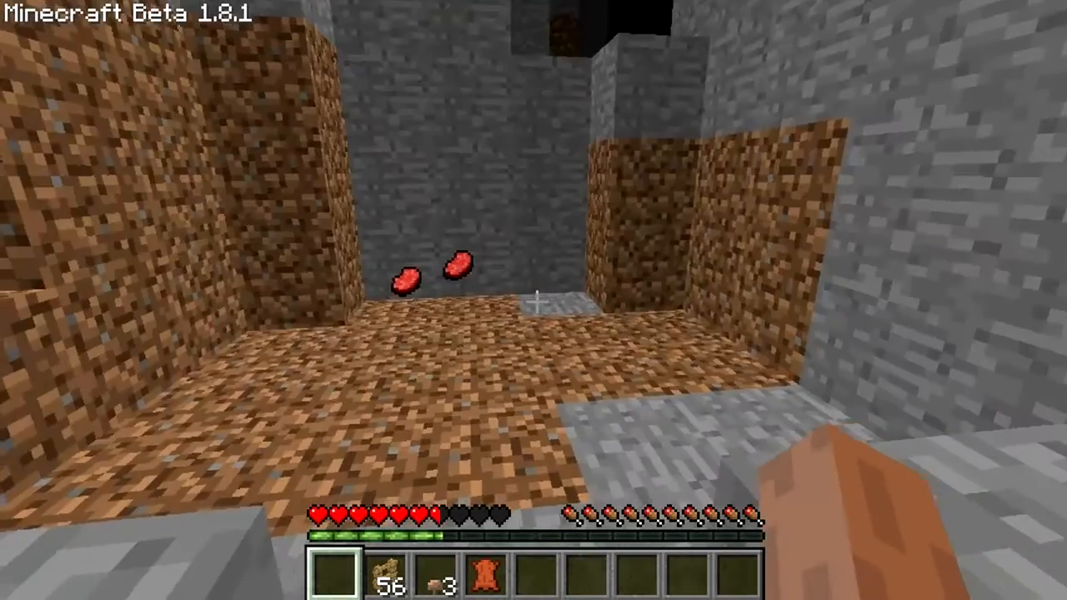
mouse_move(534, 300)
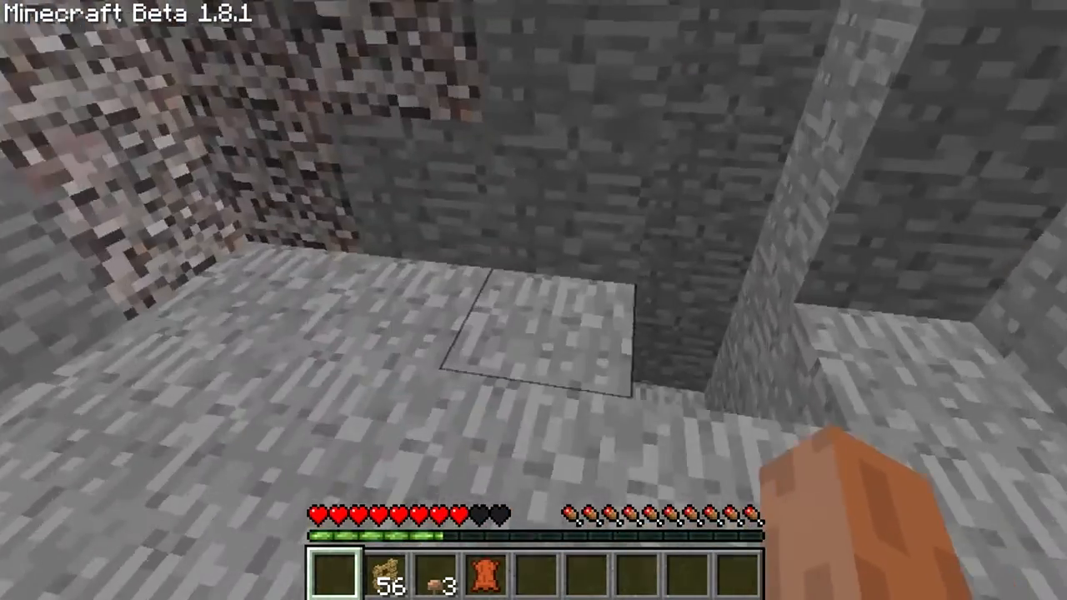
mouse_move(534, 300)
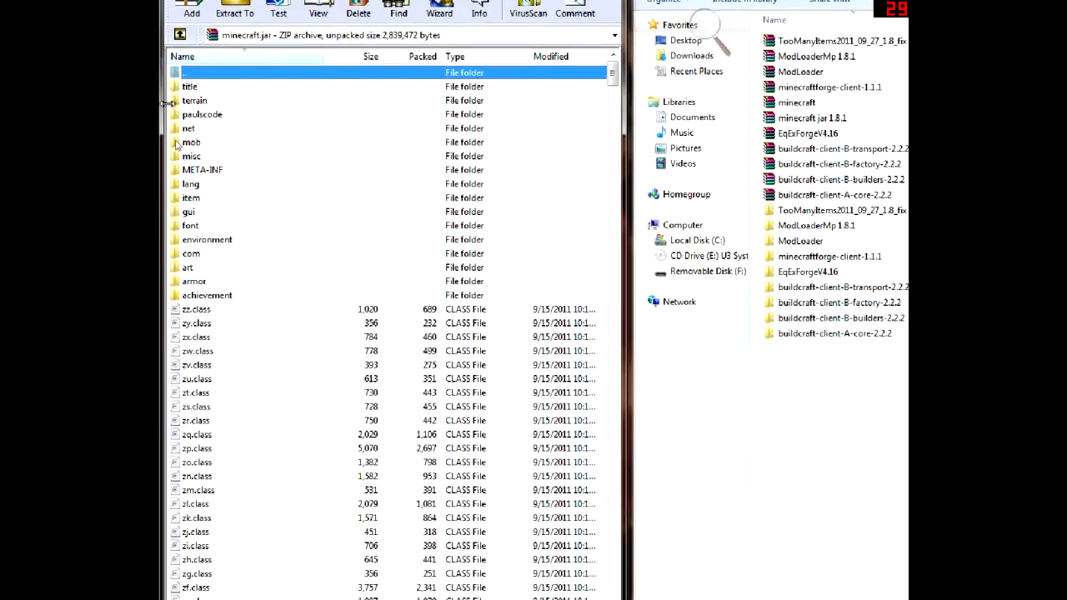
Select the META-INF folder in the open minecraft.jar archive for deletion.
click(203, 170)
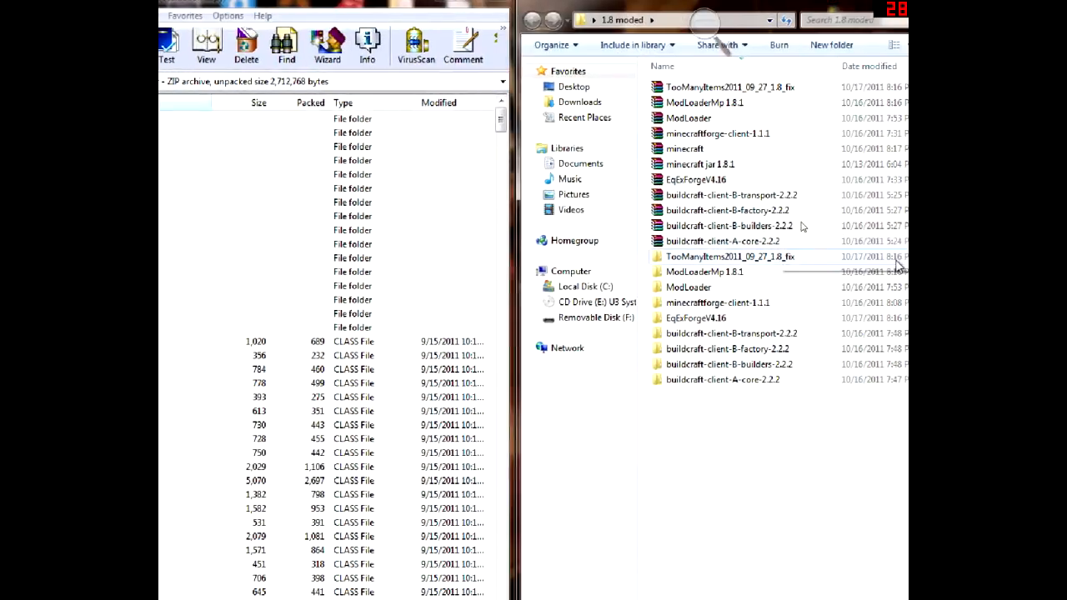
mouse_move(707, 257)
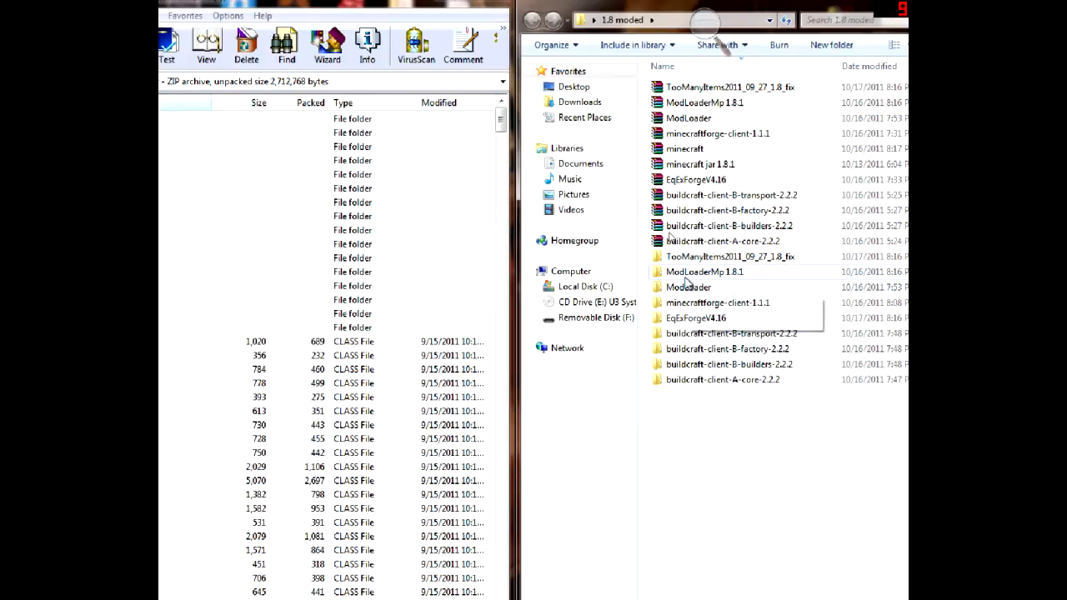
mouse_move(692, 260)
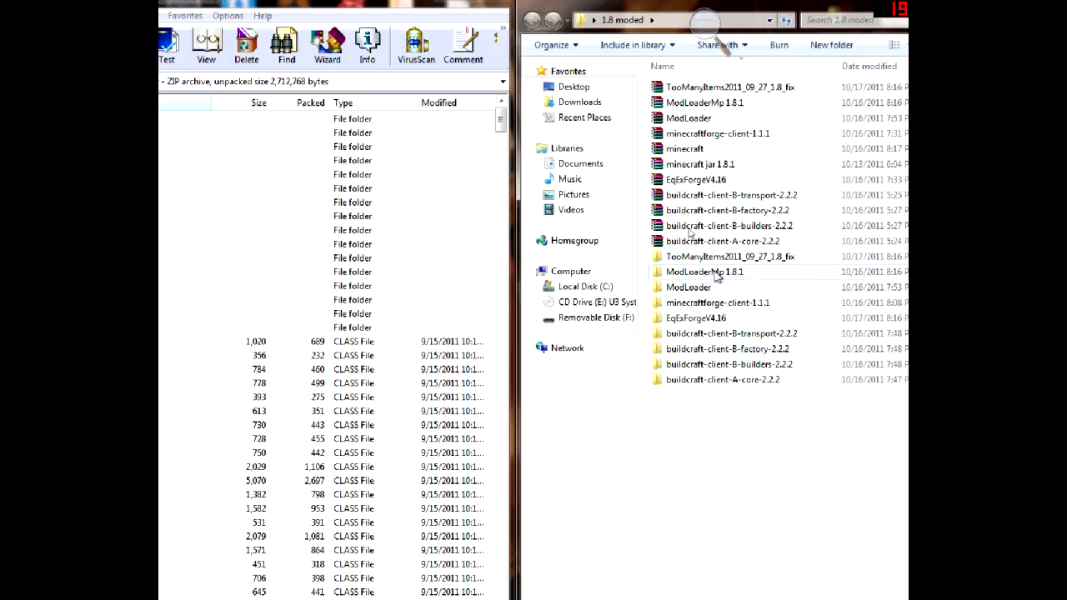
mouse_move(689, 286)
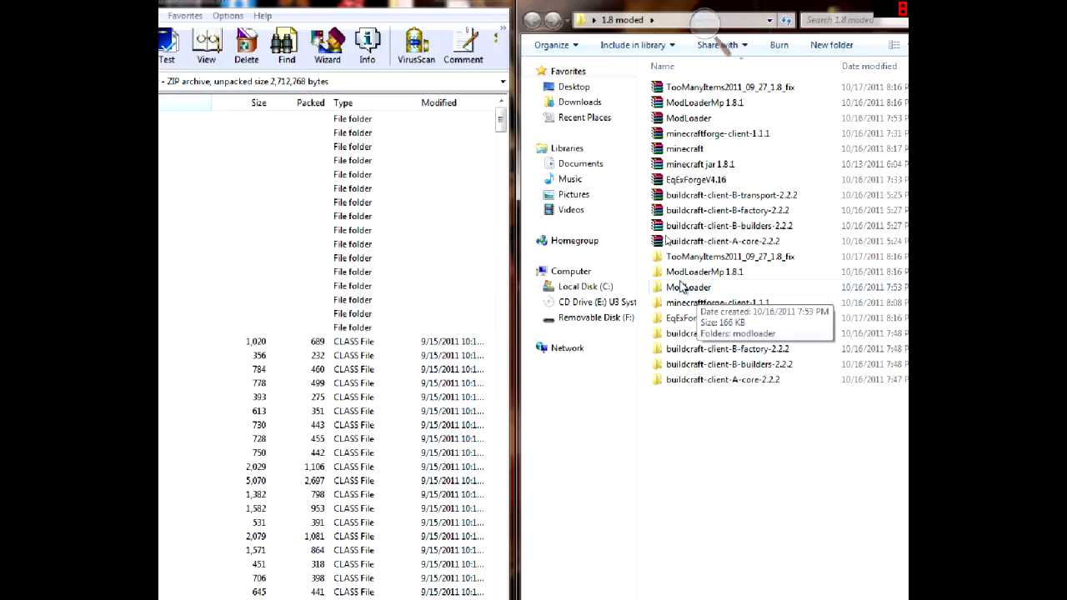
mouse_move(709, 287)
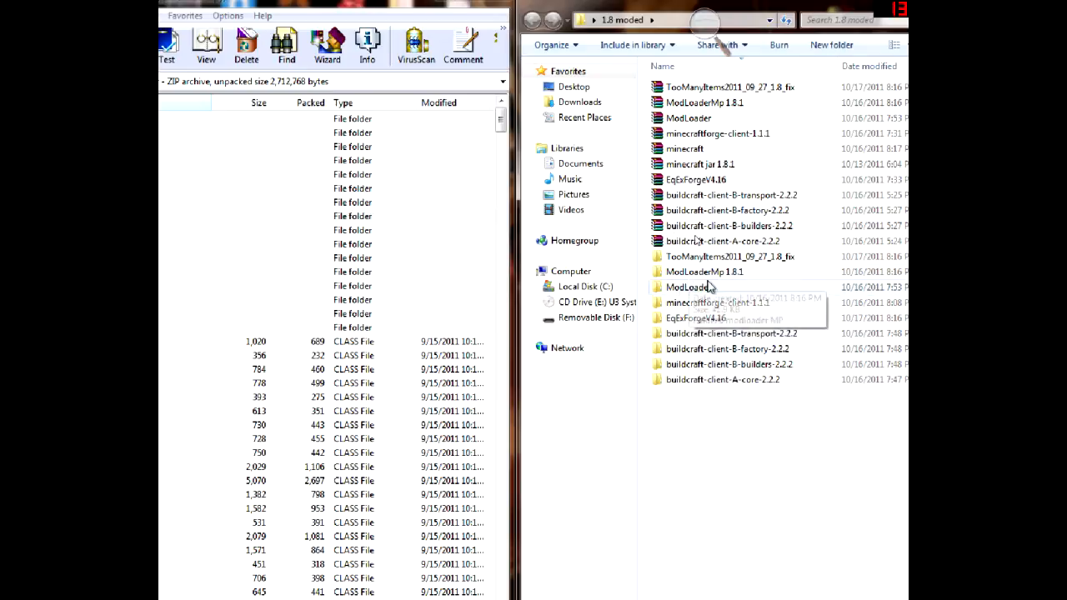
mouse_move(727, 275)
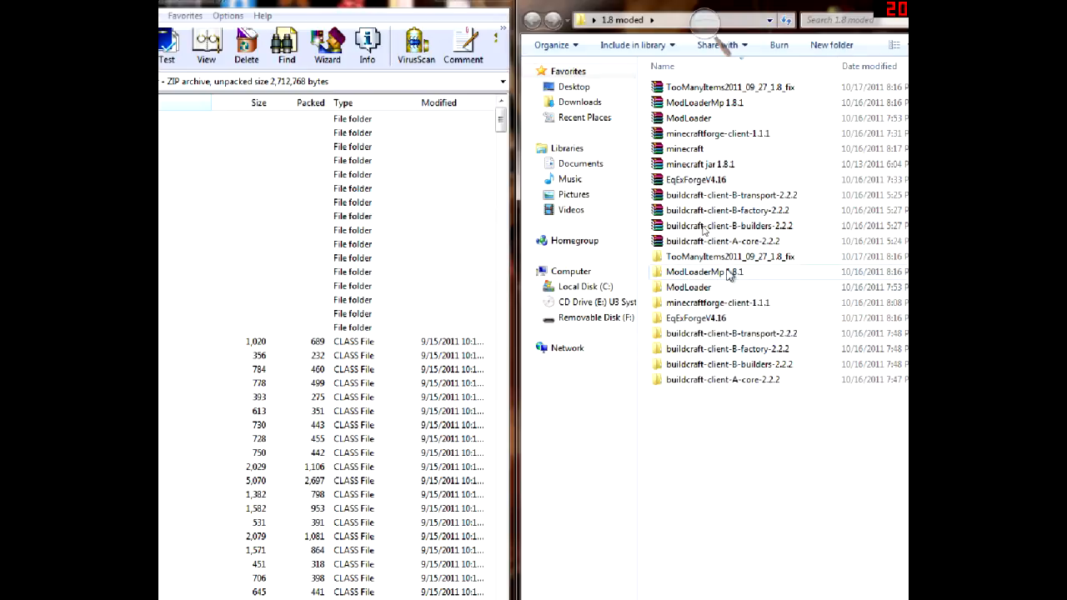
mouse_move(704, 272)
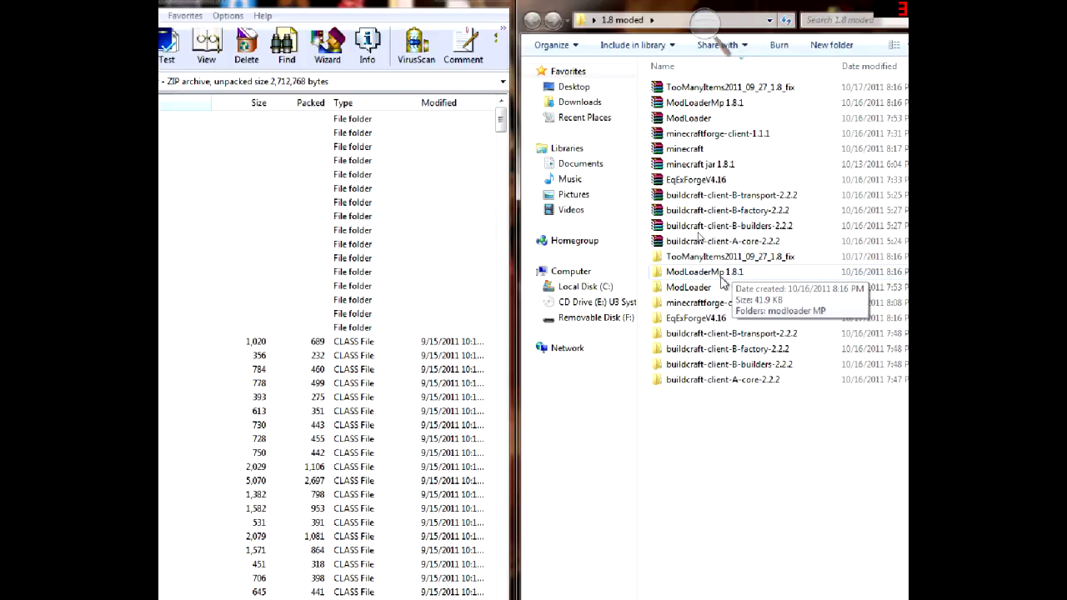
mouse_move(699, 301)
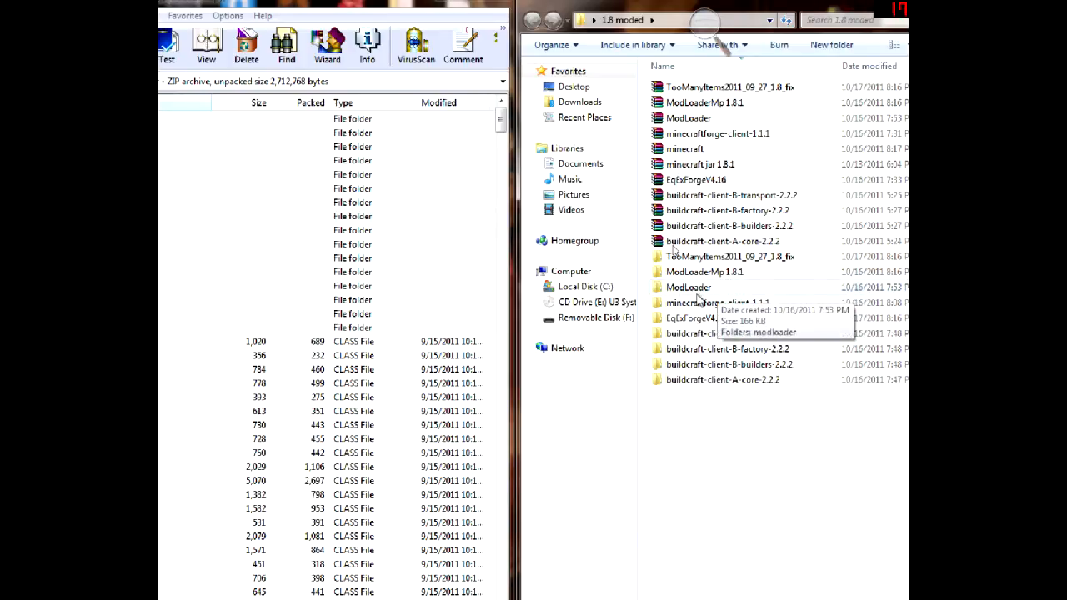
mouse_move(703, 309)
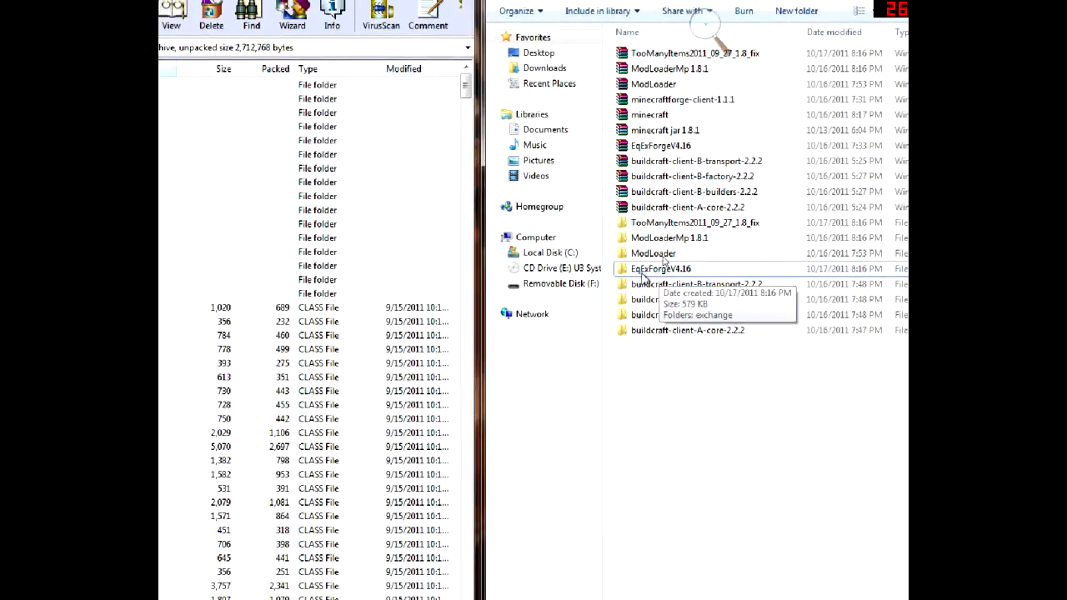
mouse_move(663, 272)
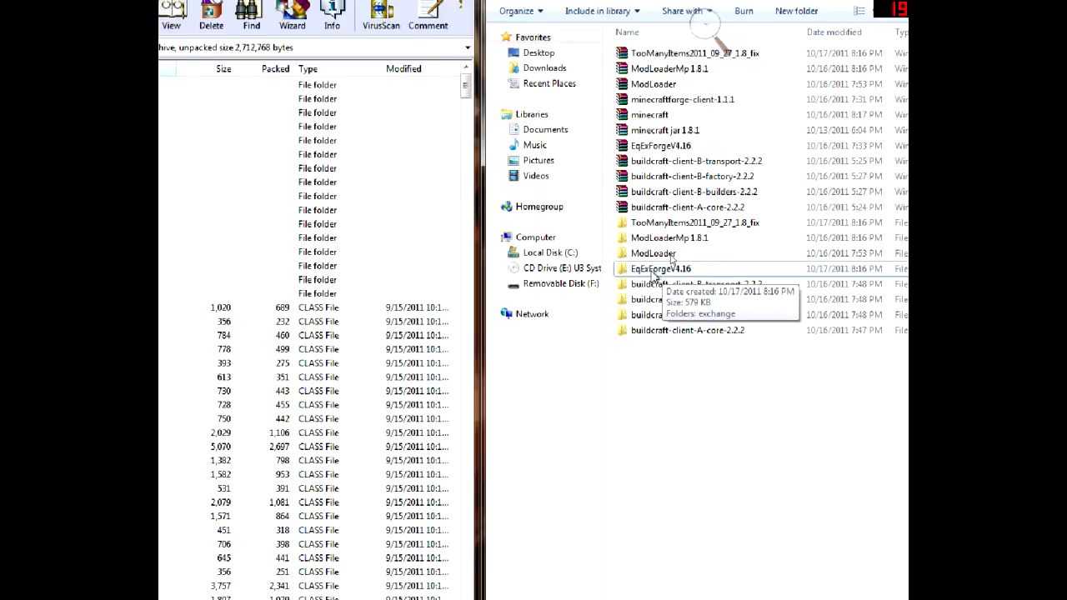
mouse_move(666, 334)
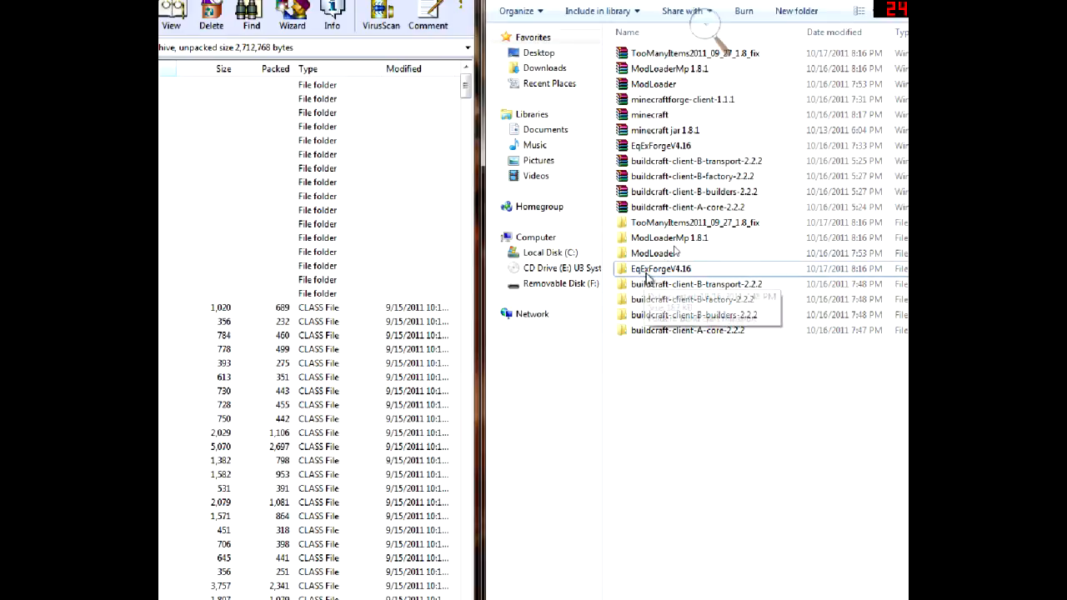
mouse_move(661, 269)
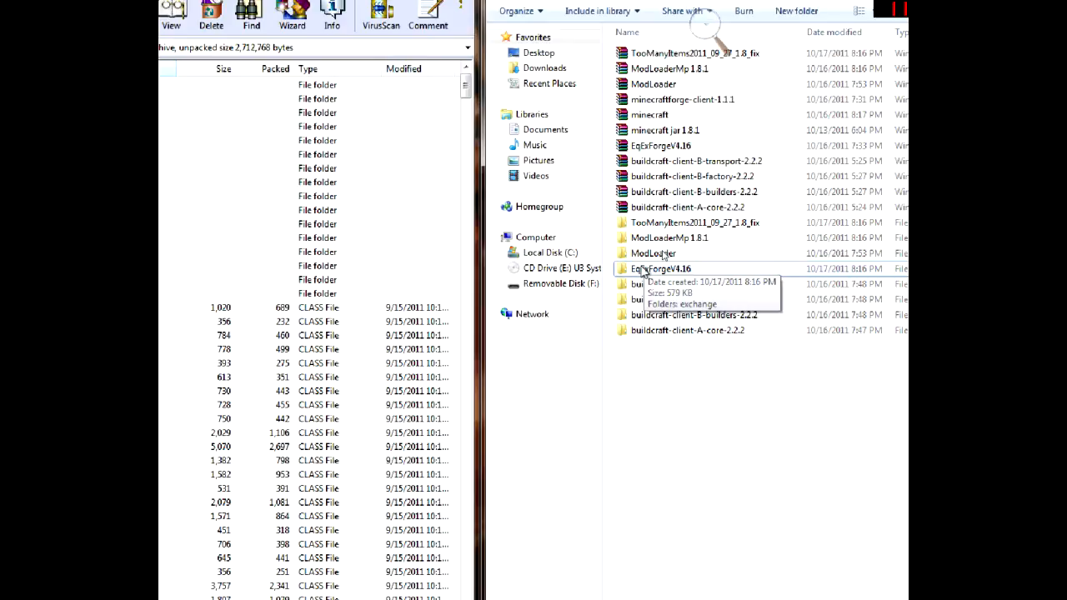
mouse_move(658, 263)
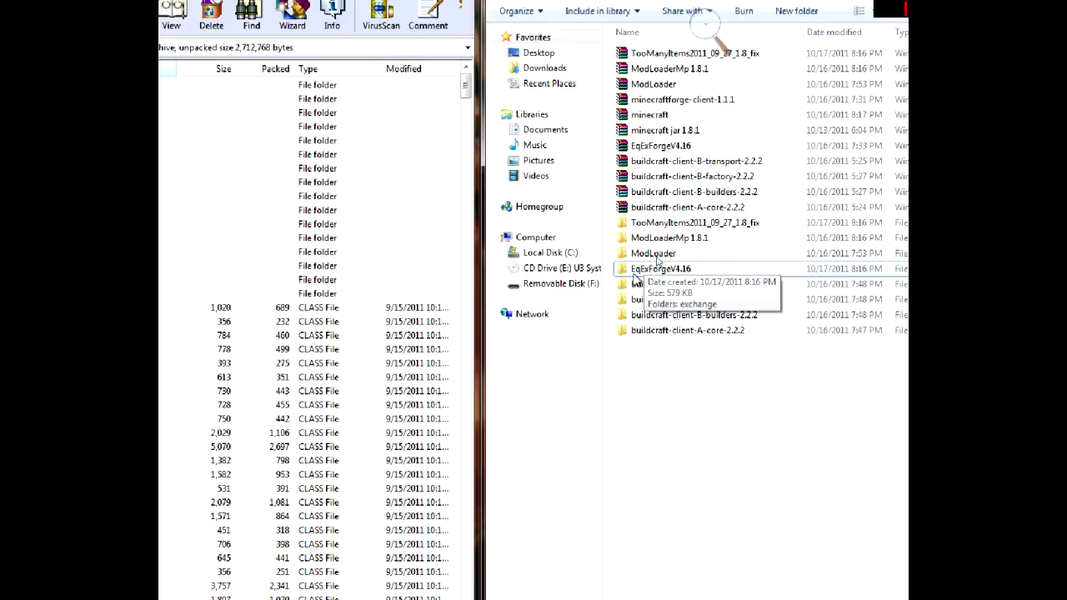
mouse_move(664, 345)
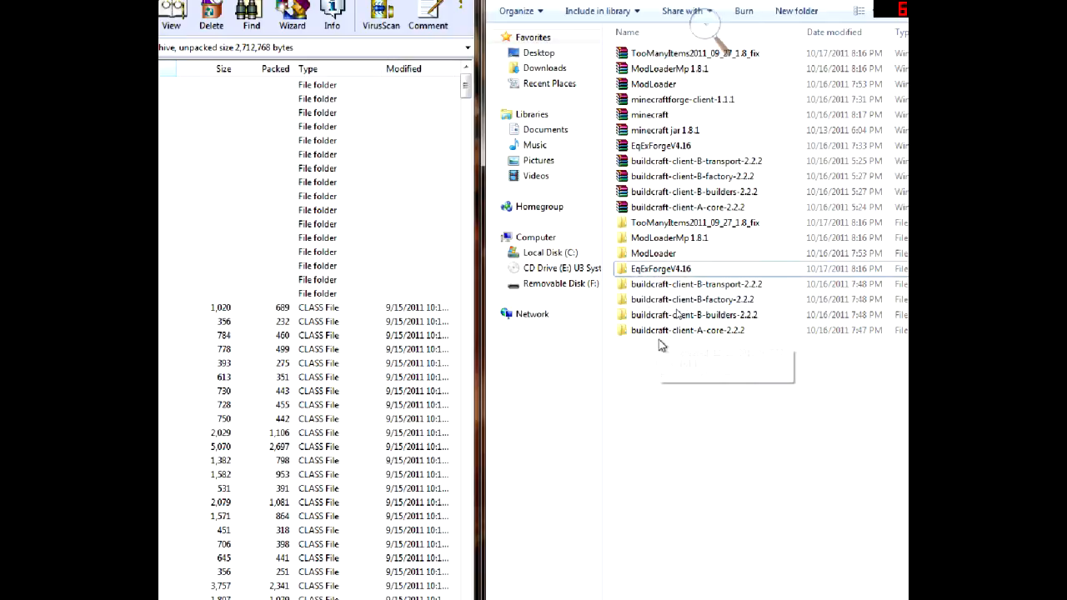
mouse_move(687, 330)
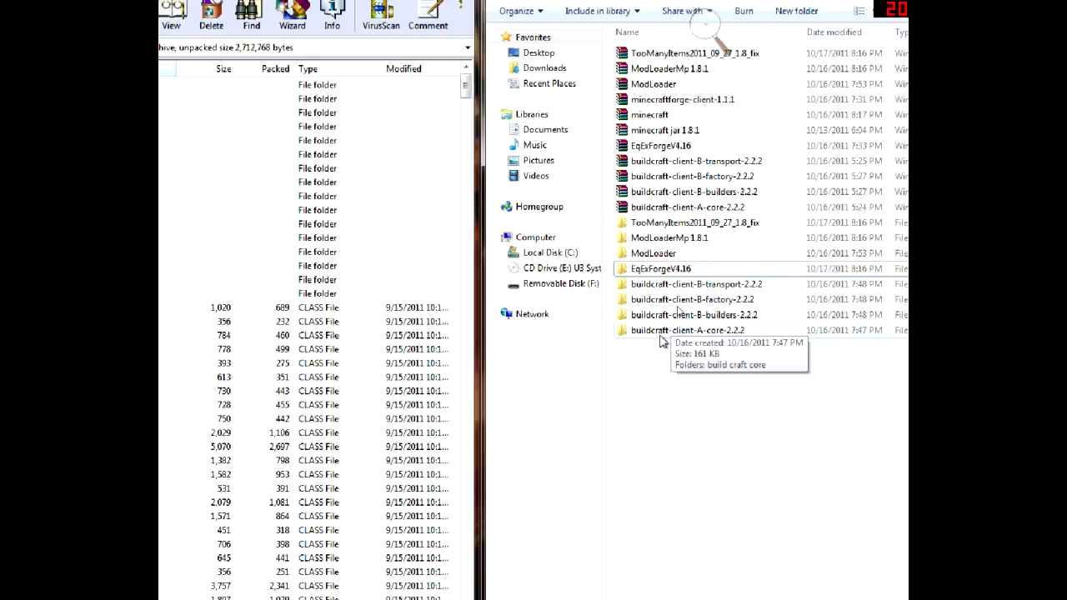
mouse_move(662, 344)
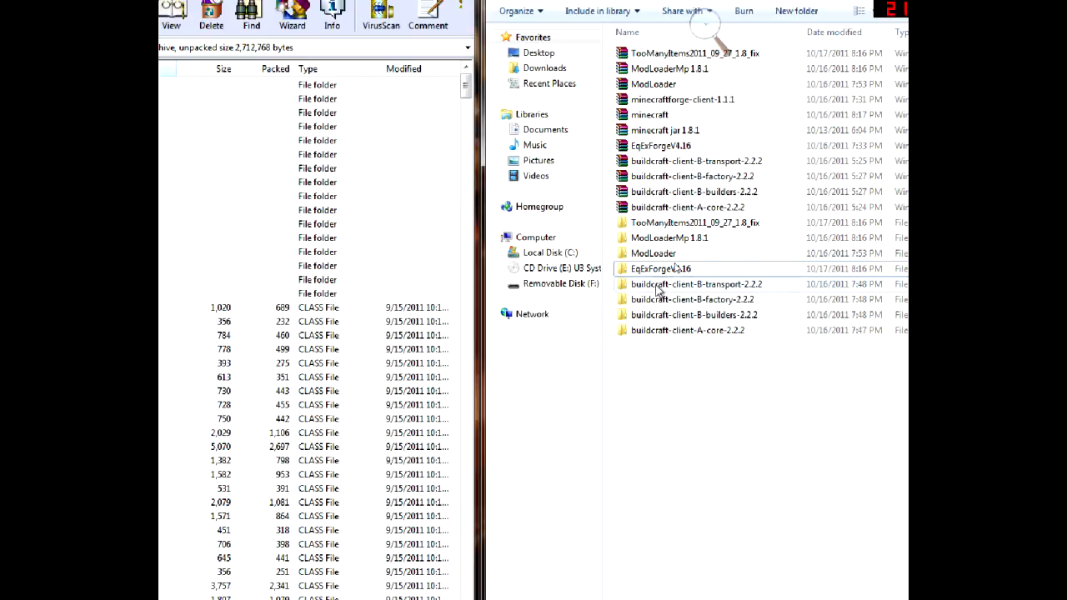
mouse_move(697, 337)
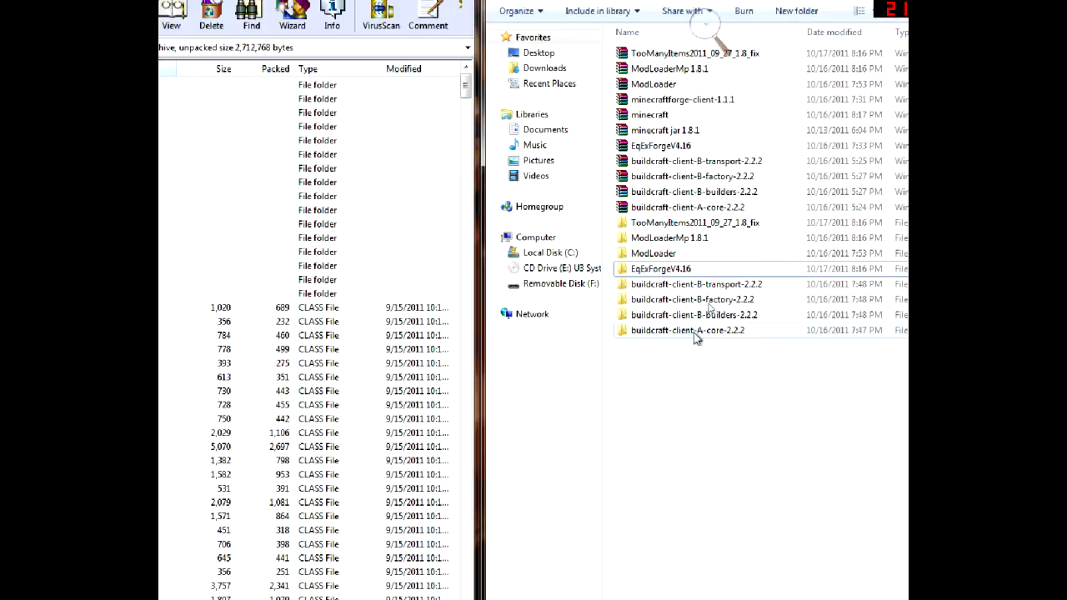
mouse_move(687, 331)
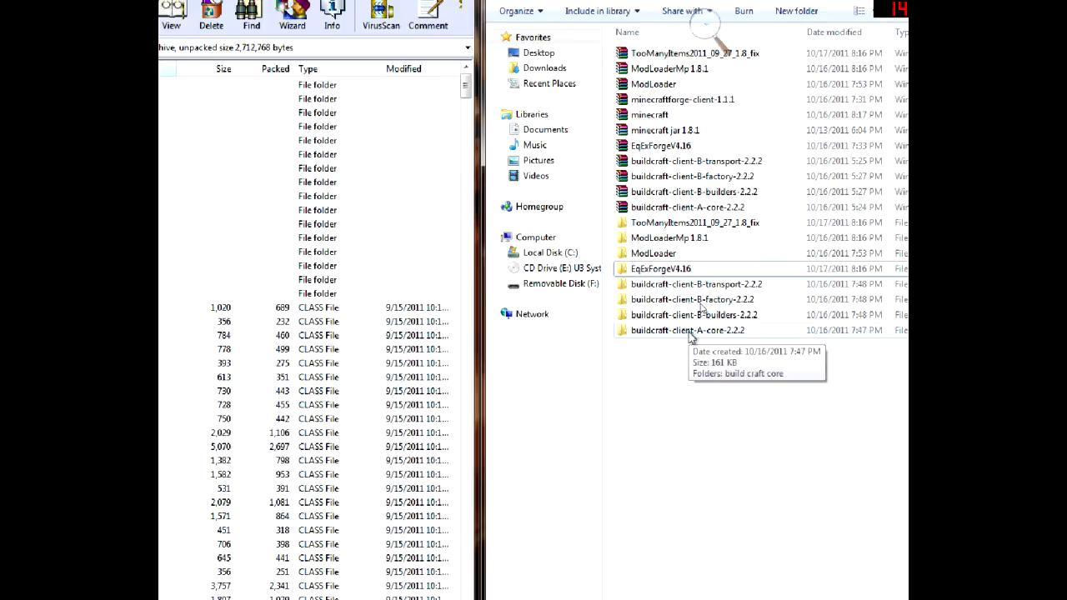
mouse_move(720, 336)
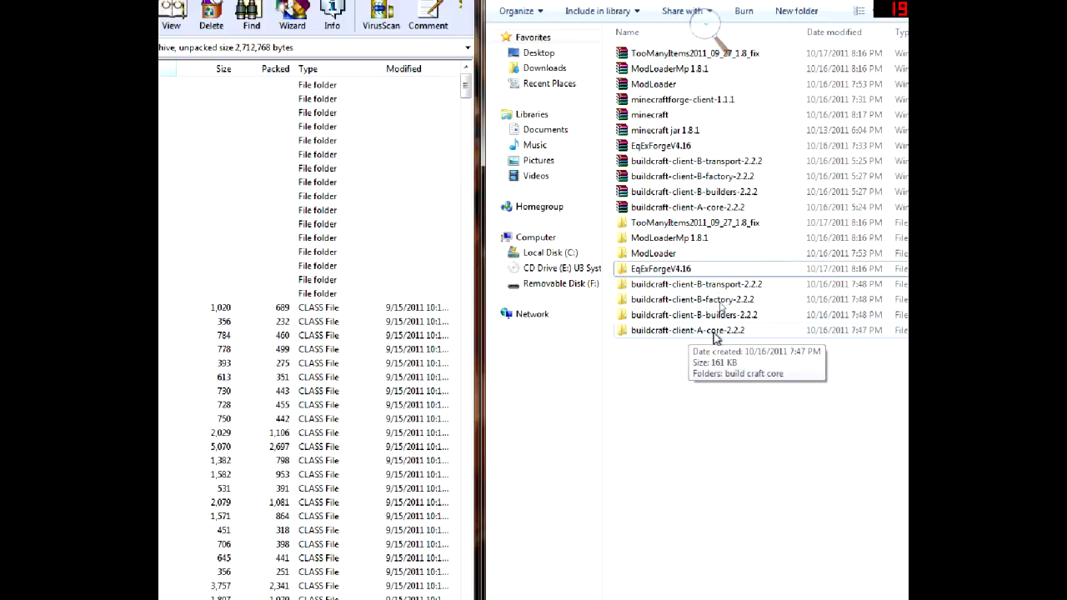
mouse_move(714, 310)
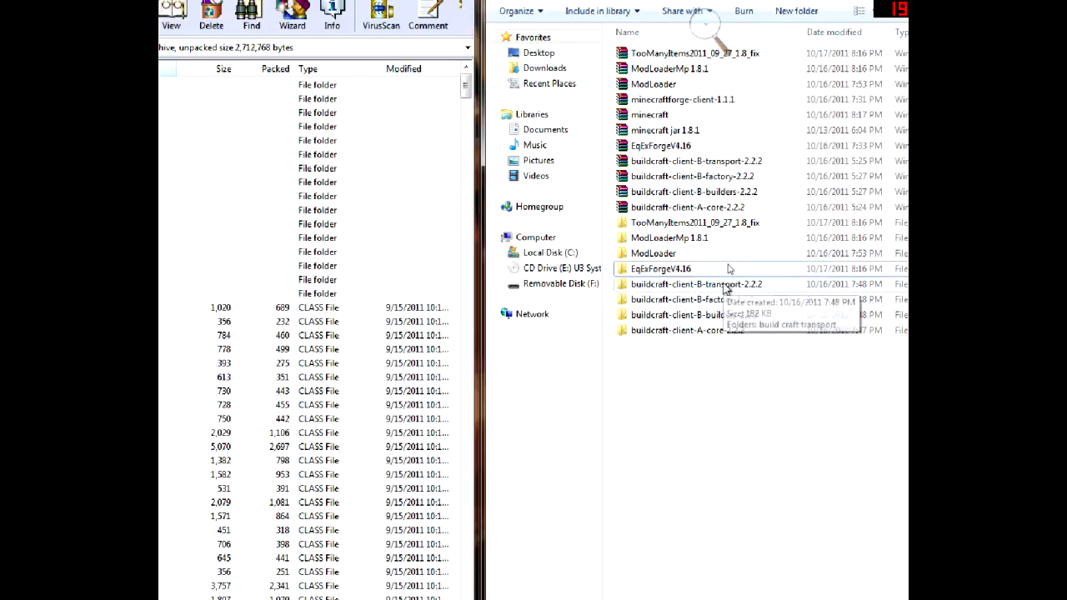
mouse_move(713, 348)
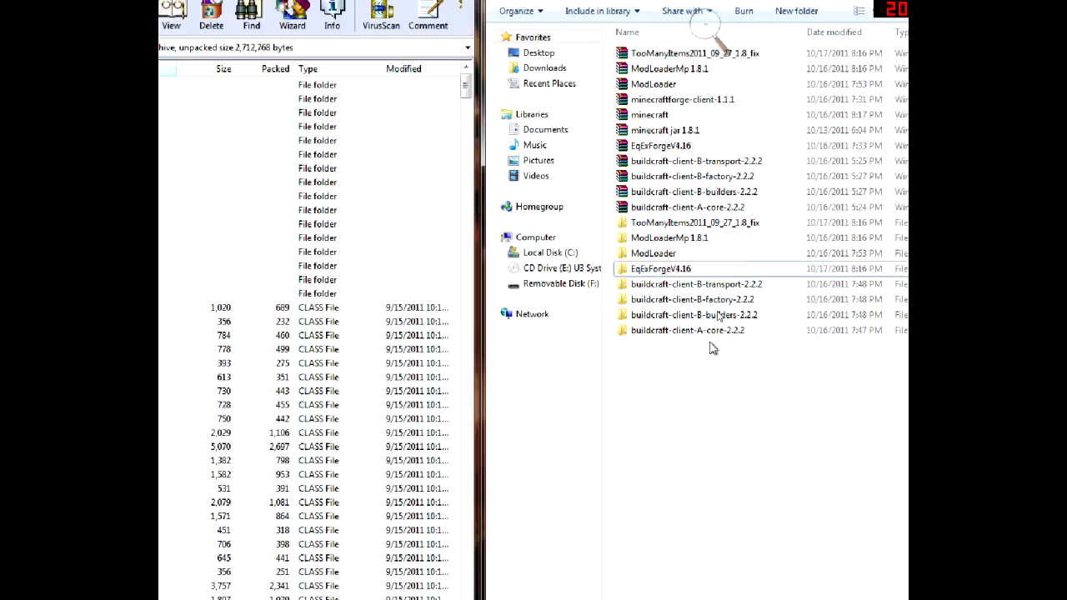
mouse_move(708, 320)
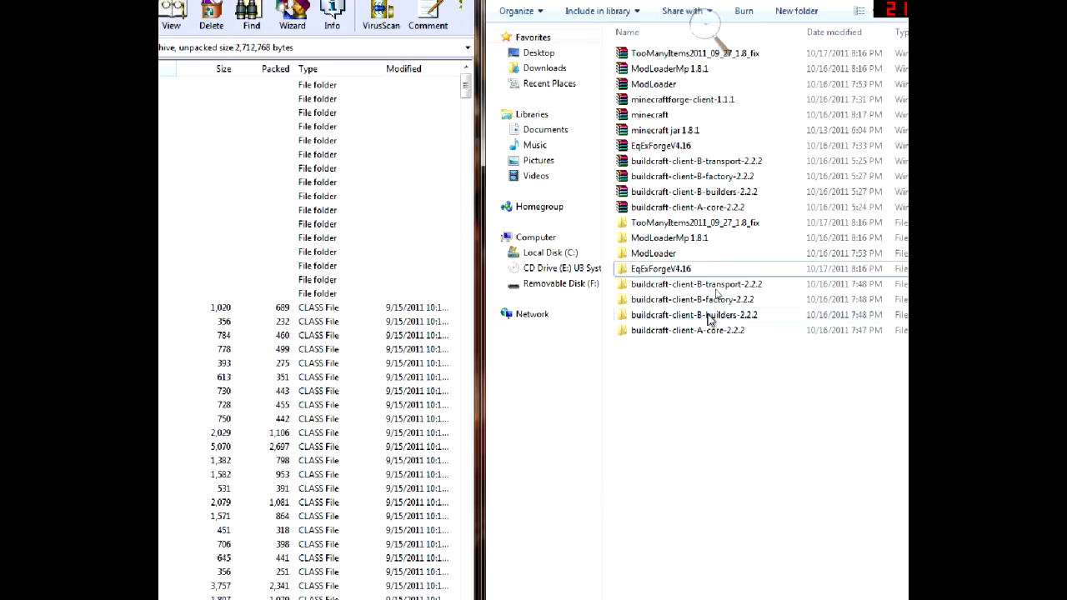
mouse_move(637, 352)
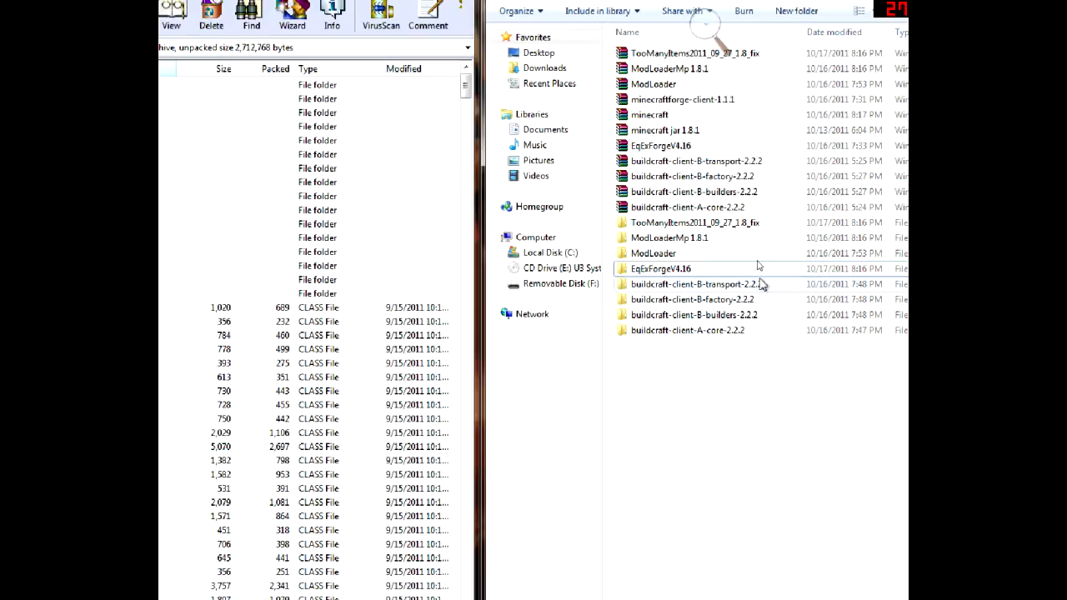
mouse_move(737, 309)
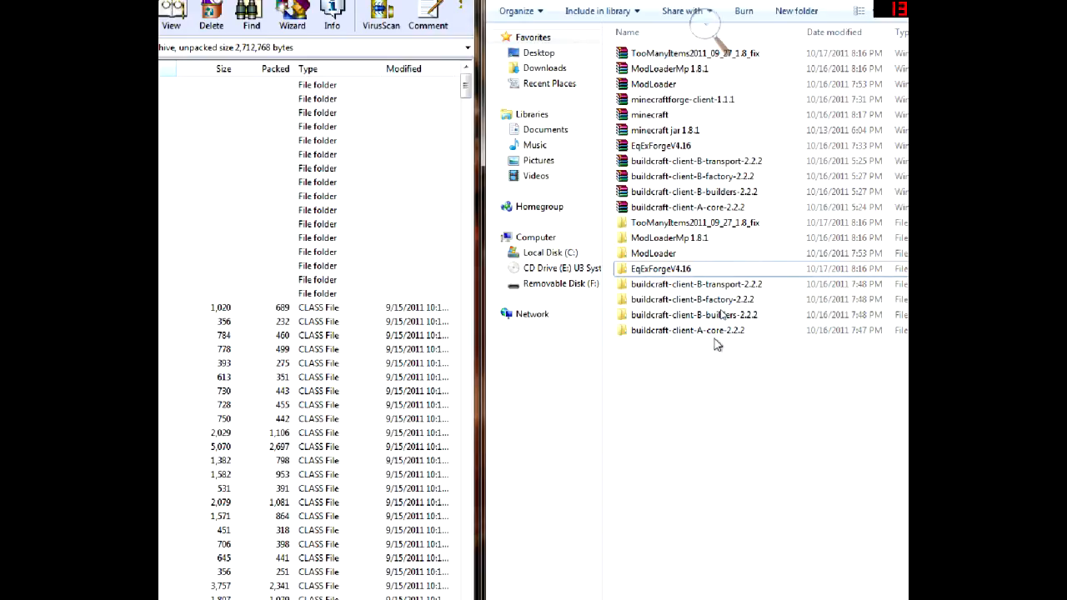
mouse_move(715, 353)
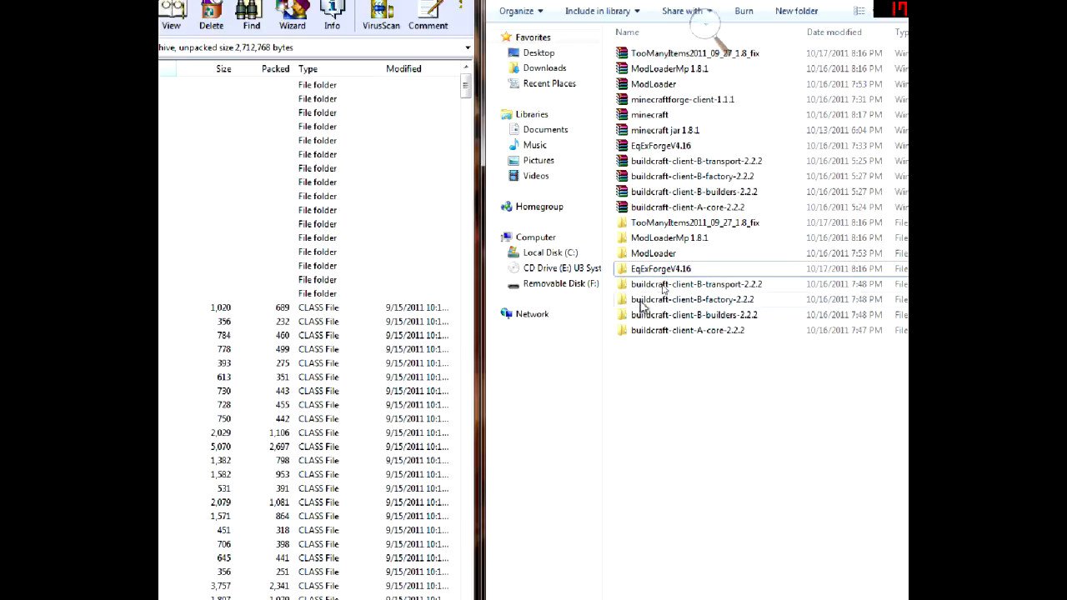
mouse_move(661, 268)
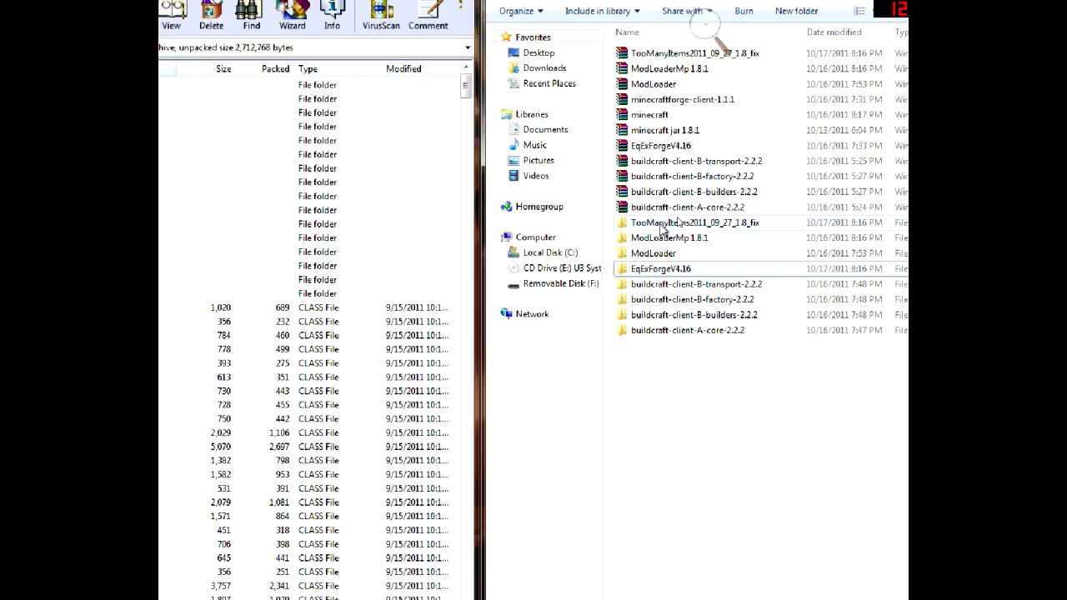
mouse_move(659, 242)
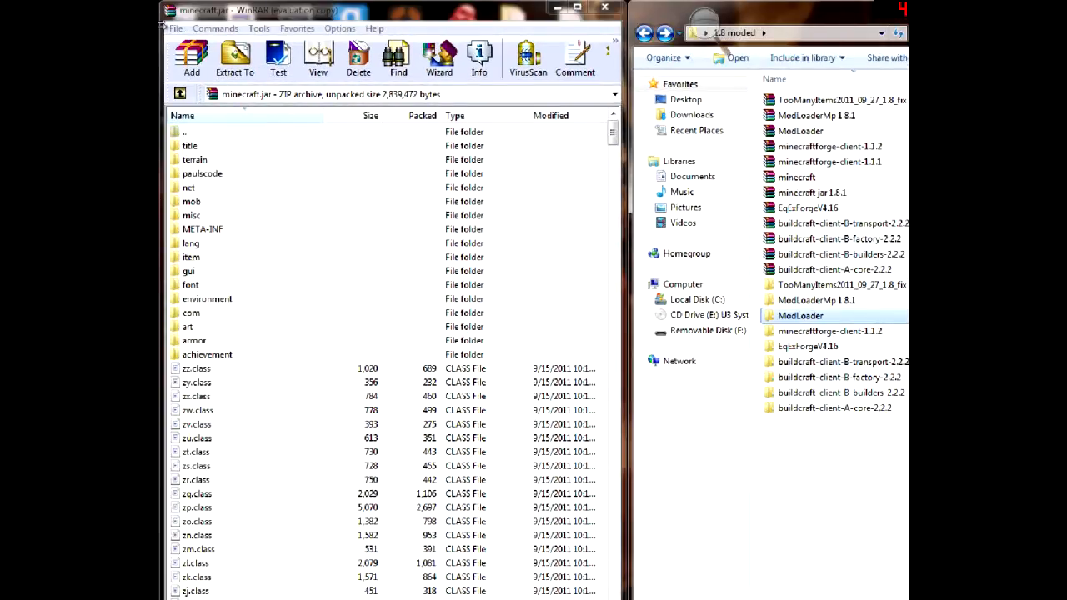
mouse_move(817, 216)
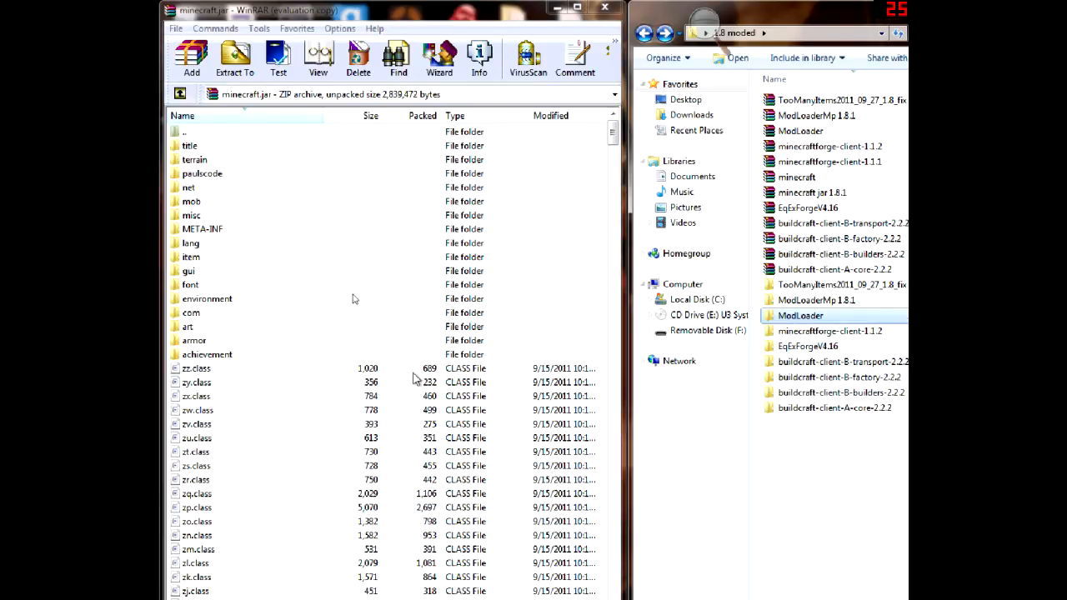
mouse_move(208, 217)
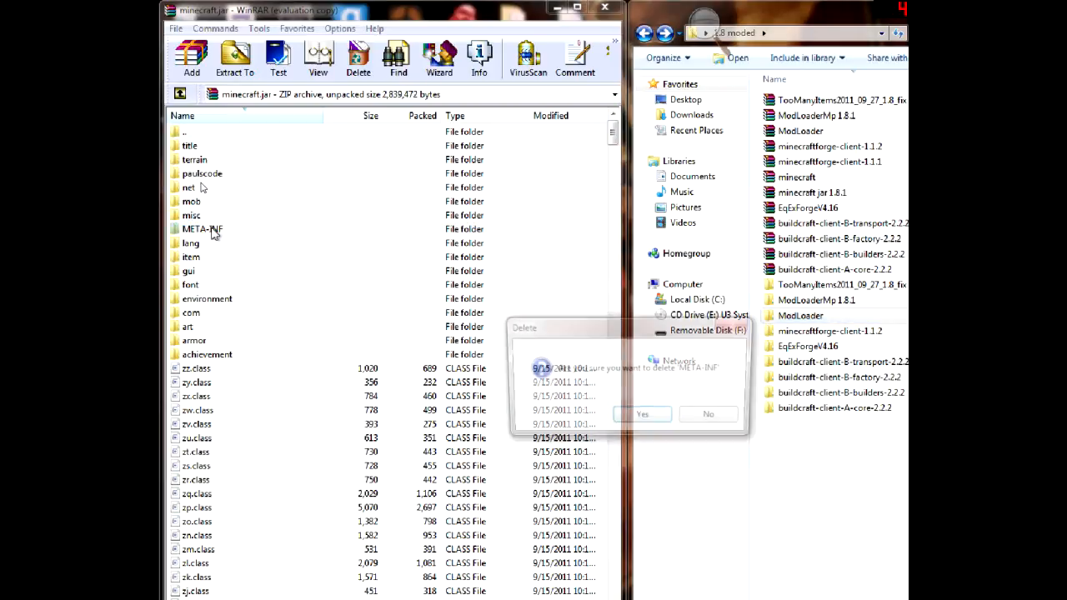
Confirm deleting META-INF and add the TooManyItems files to minecraft.jar.
click(642, 414)
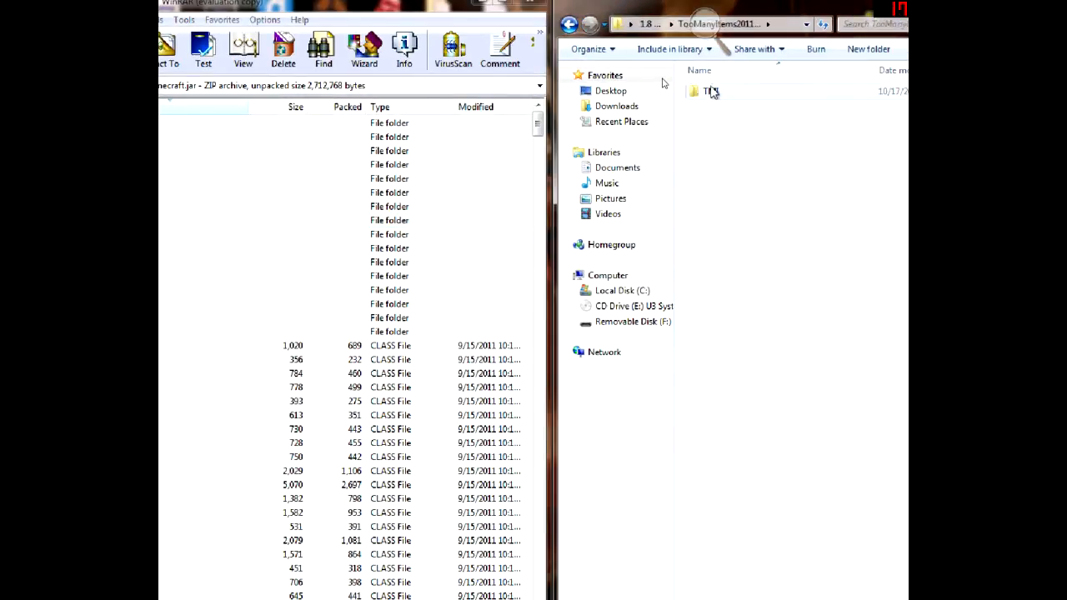
double_click(710, 90)
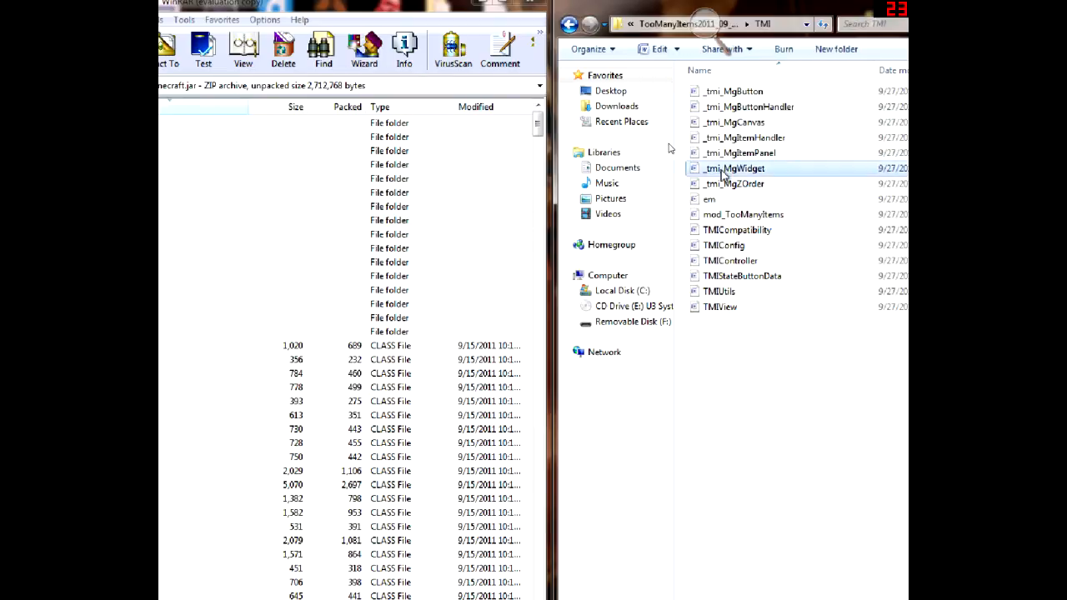
mouse_move(759, 192)
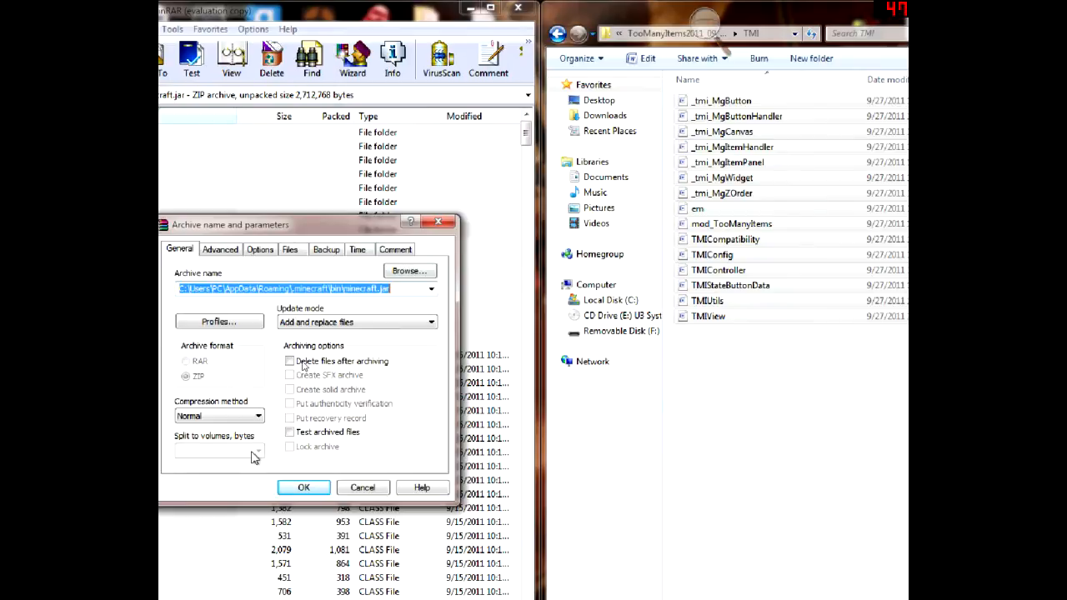
click(304, 487)
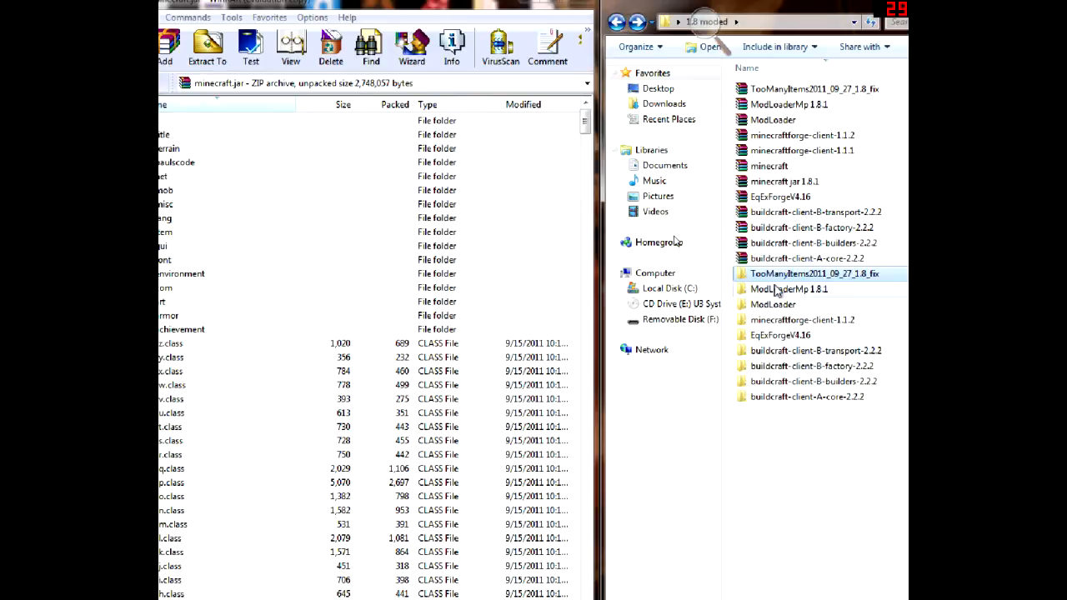
Add the ModLoaderMp files to minecraft.jar and open the Forge client folder's contents.
double_click(789, 289)
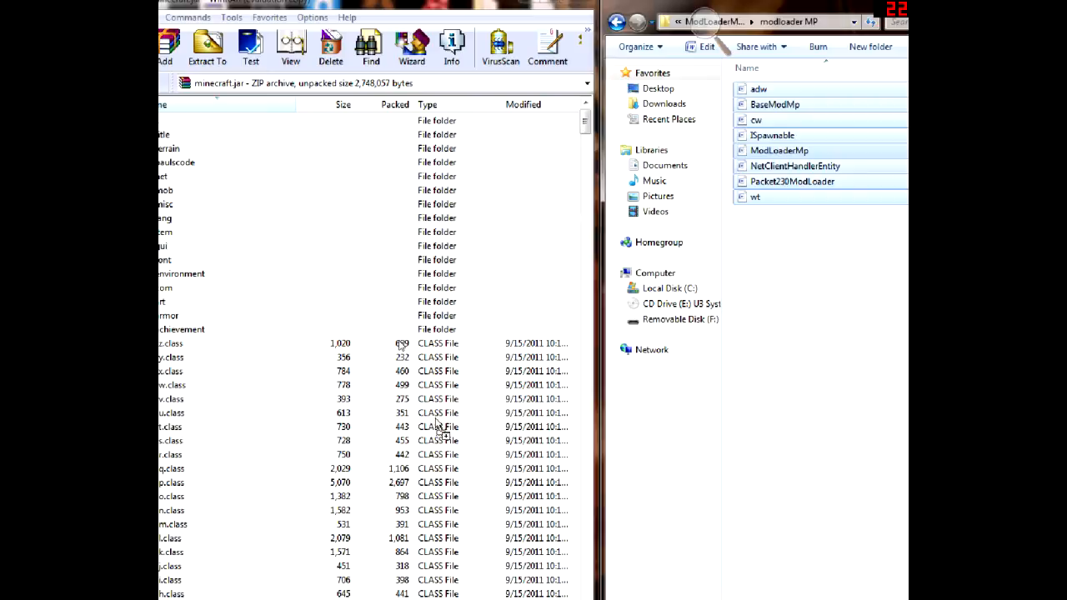
click(165, 47)
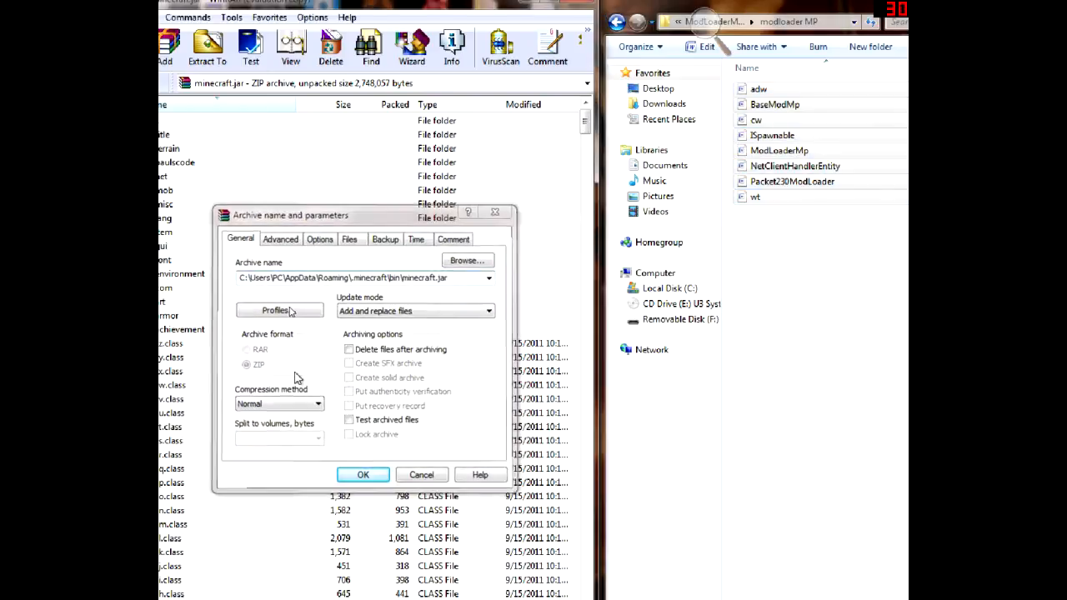
click(363, 474)
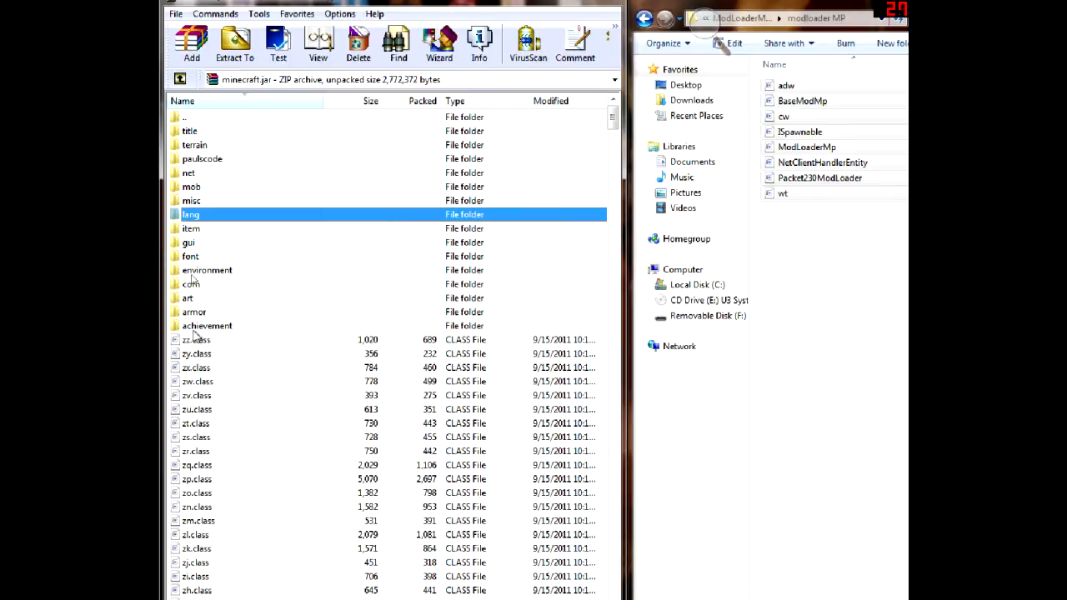
mouse_move(281, 406)
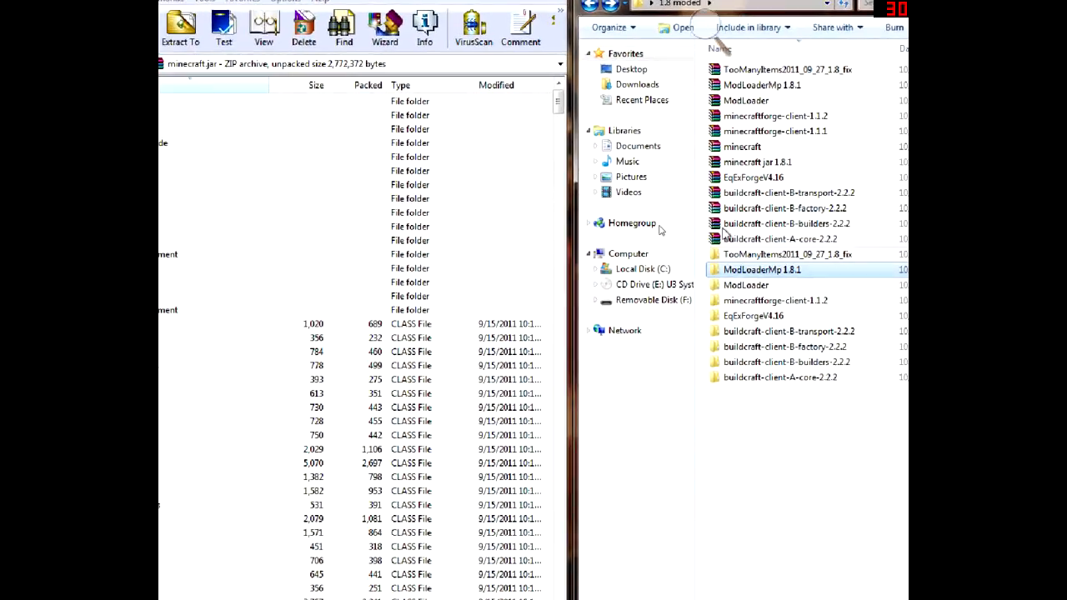
double_click(762, 270)
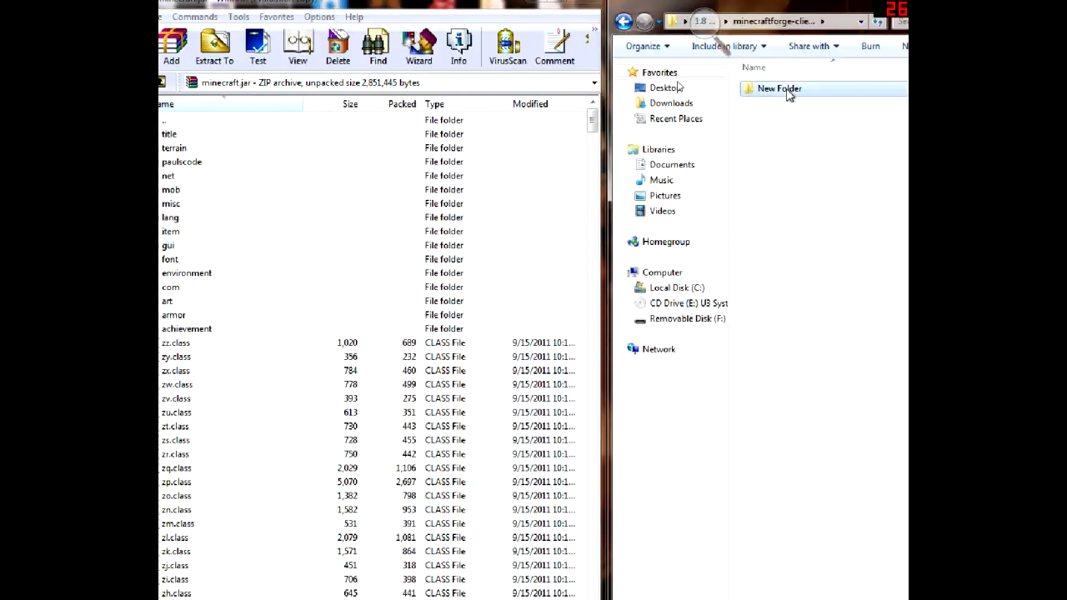
double_click(778, 88)
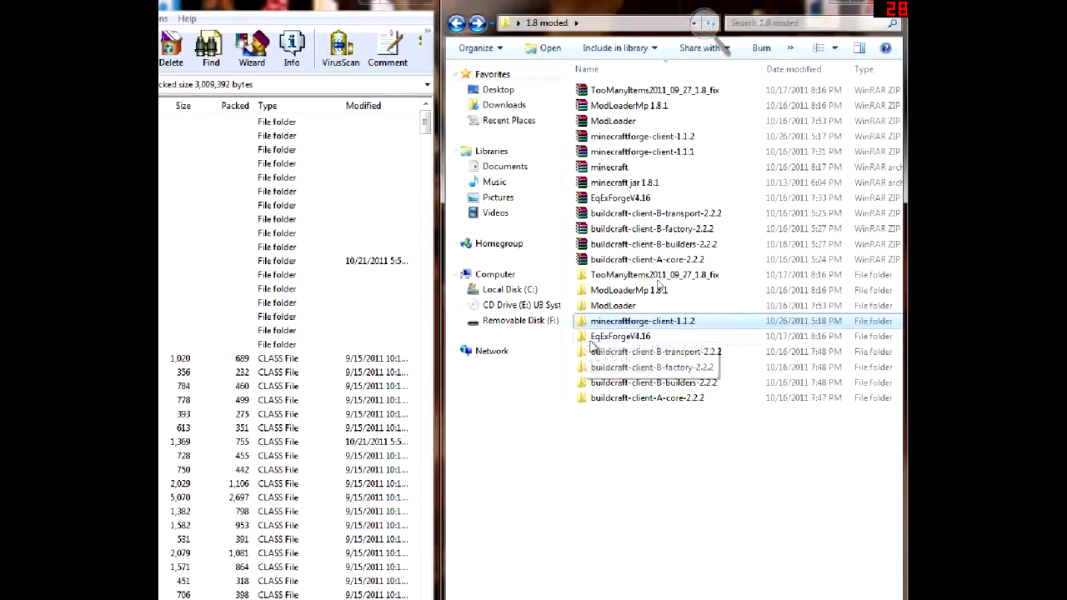
Browse into EqExForgeV4.16 > exchange > resources > mod > sound to view the mod's sound files.
double_click(621, 337)
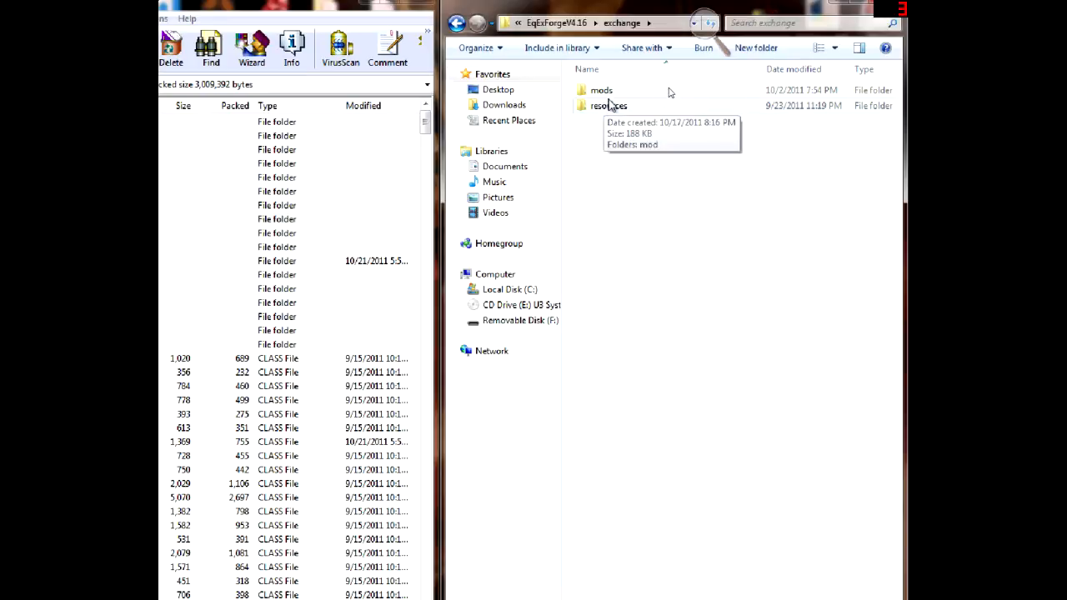
double_click(600, 90)
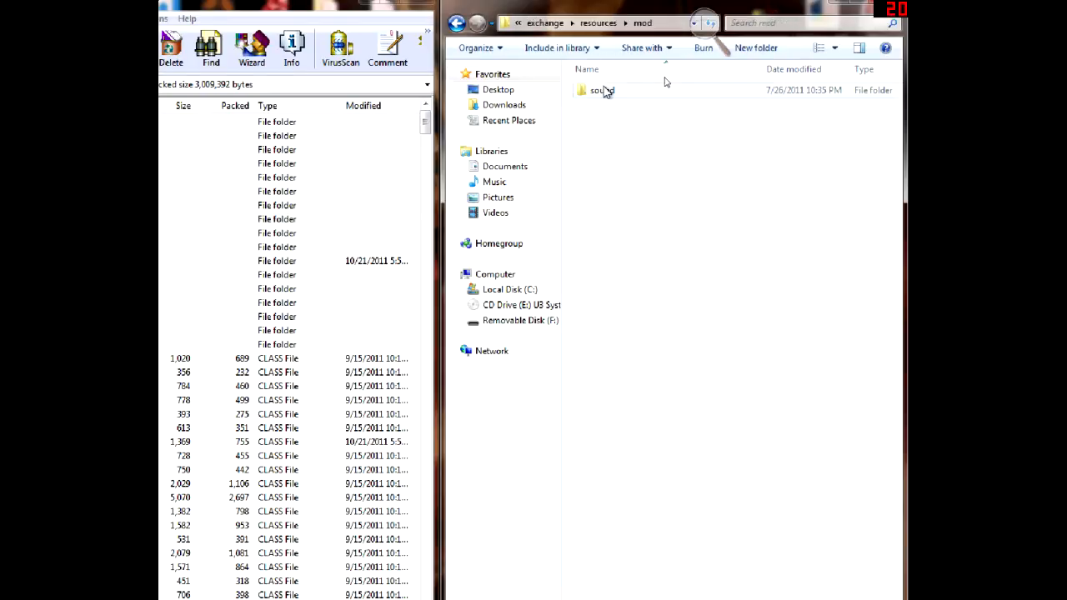
double_click(600, 90)
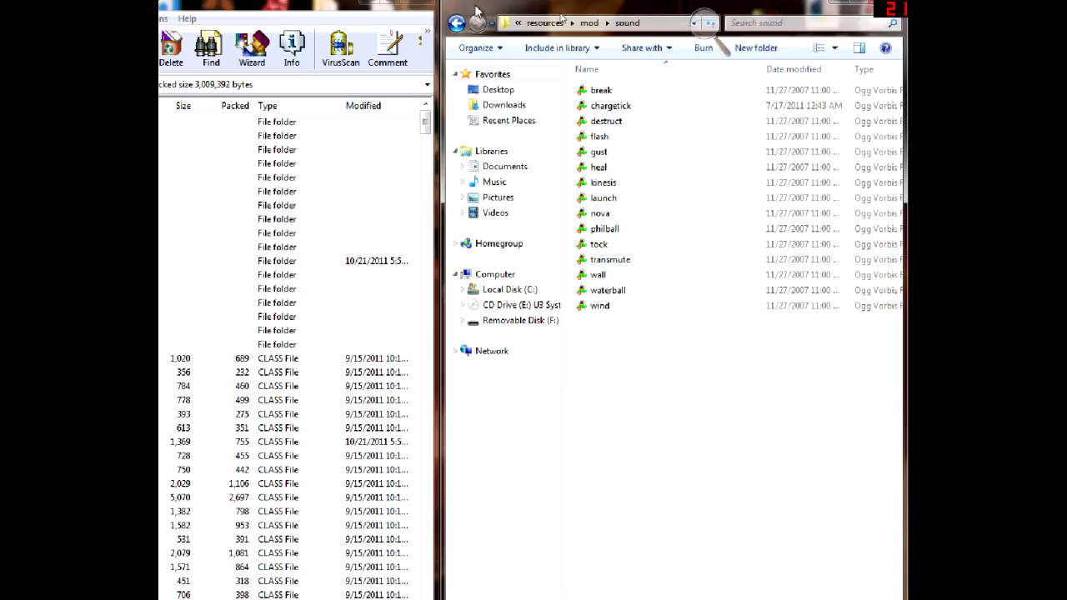
click(456, 23)
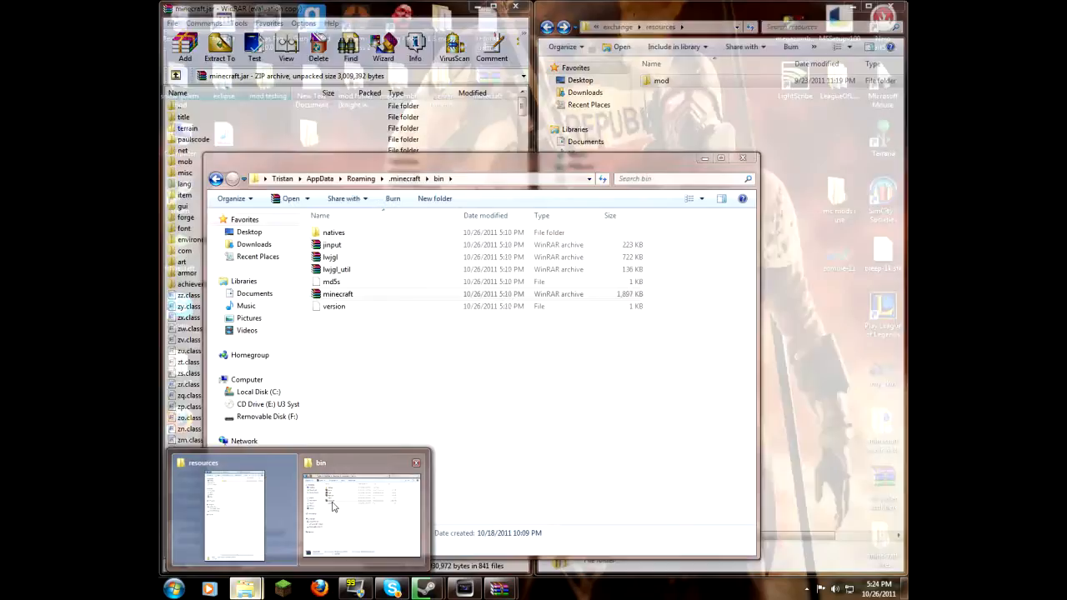
Navigate the .minecraft window to resources > music and the other window into the mod's sound folder.
click(363, 514)
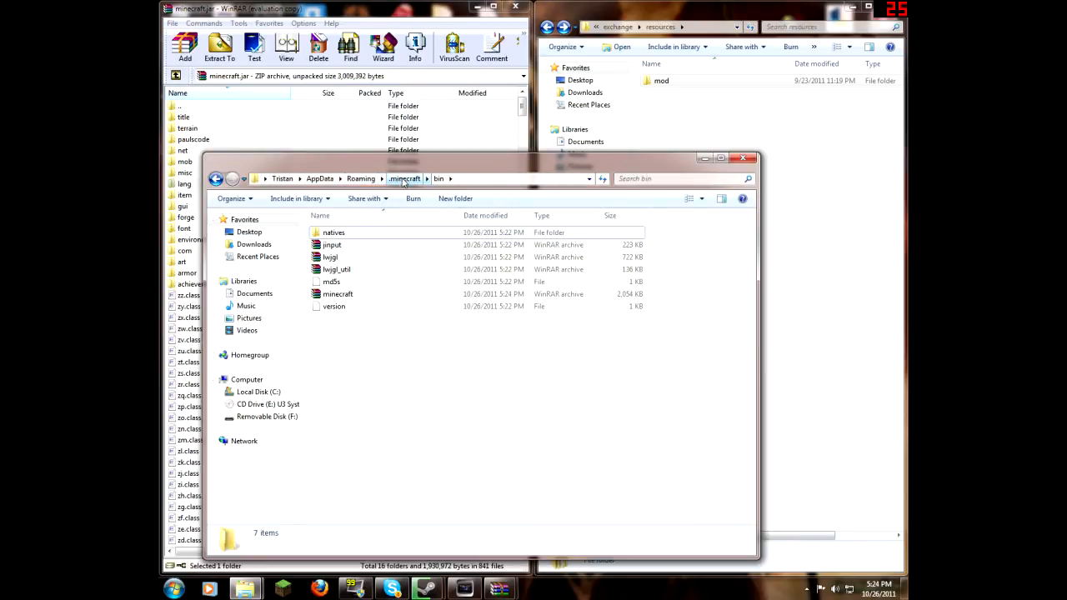
click(404, 178)
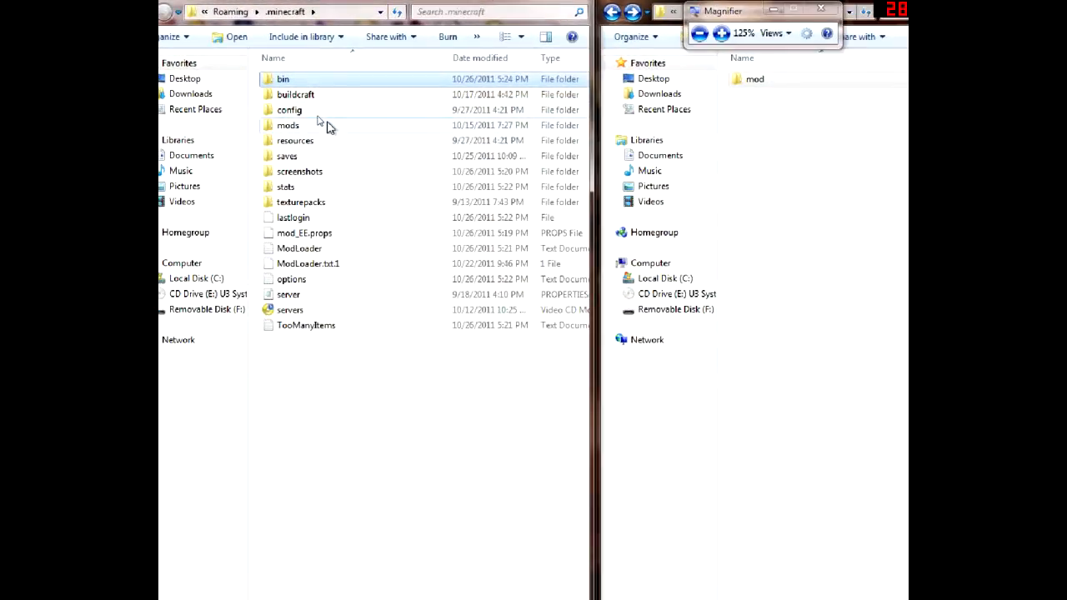
double_click(295, 140)
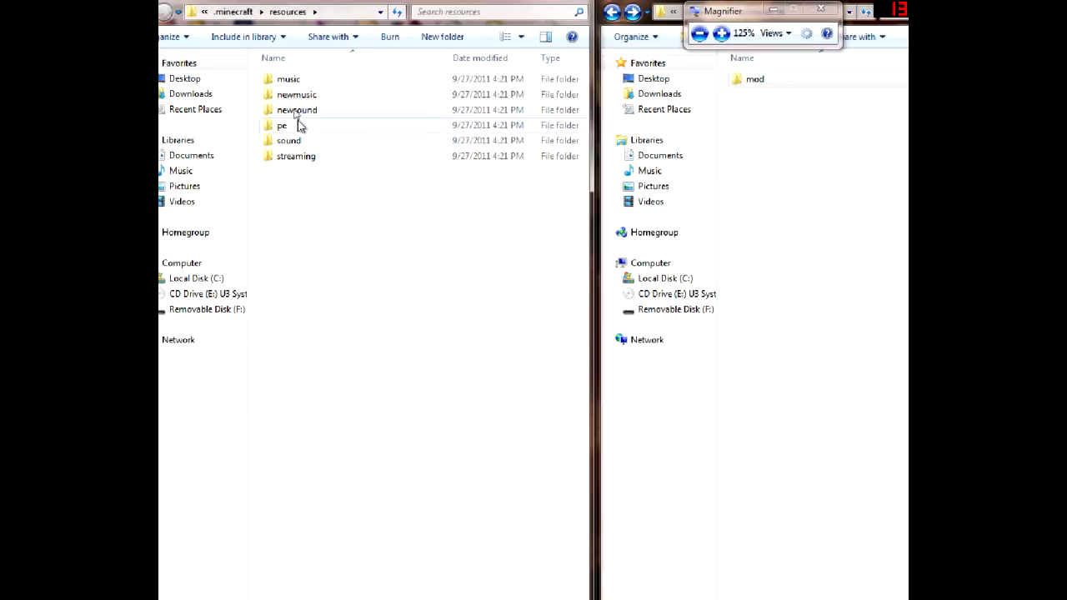
double_click(289, 79)
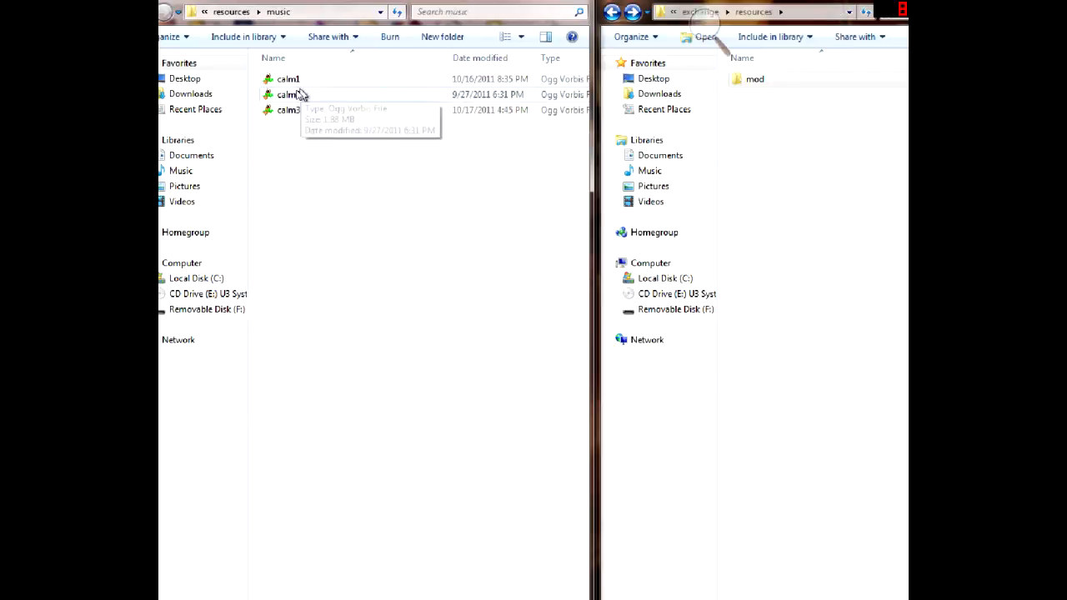
double_click(754, 78)
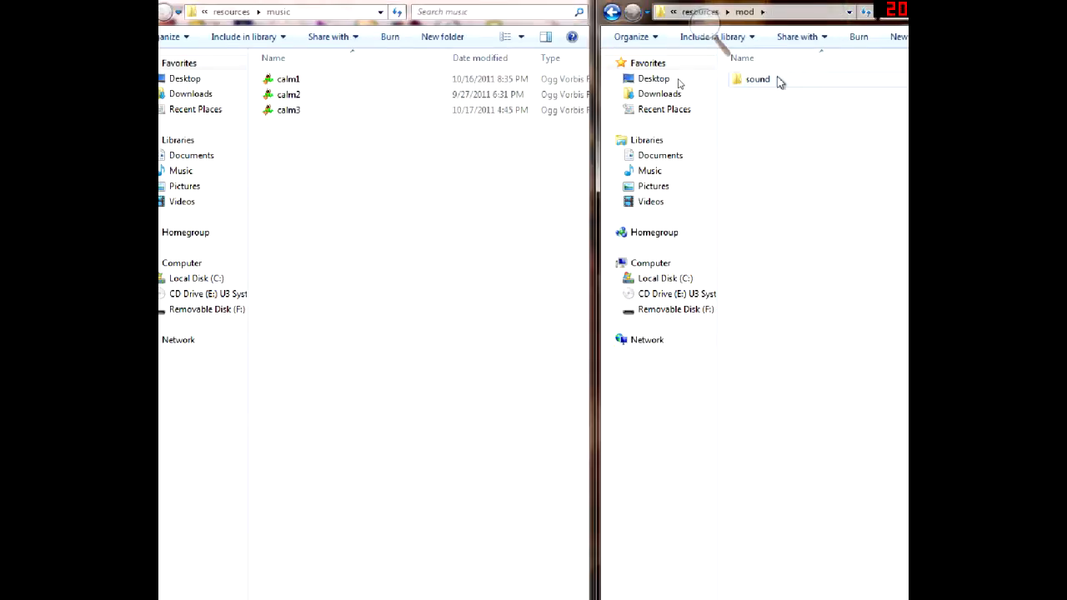
double_click(757, 79)
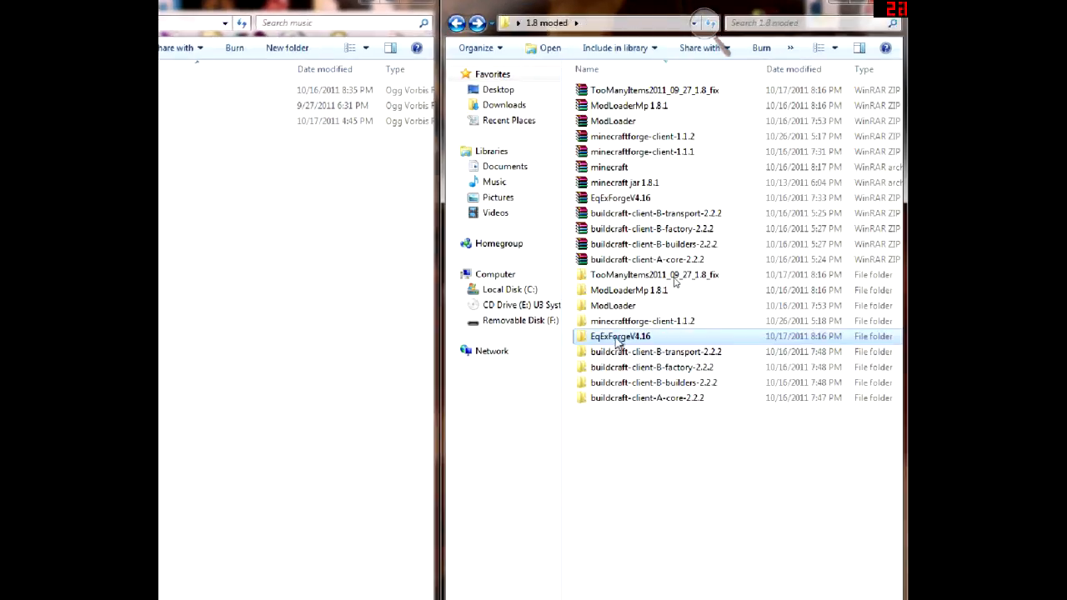
Open EquivalentExchangeForge.zip from EqExForgeV4.16 > exchange > mods in WinRAR, dismissing the license reminder.
double_click(620, 337)
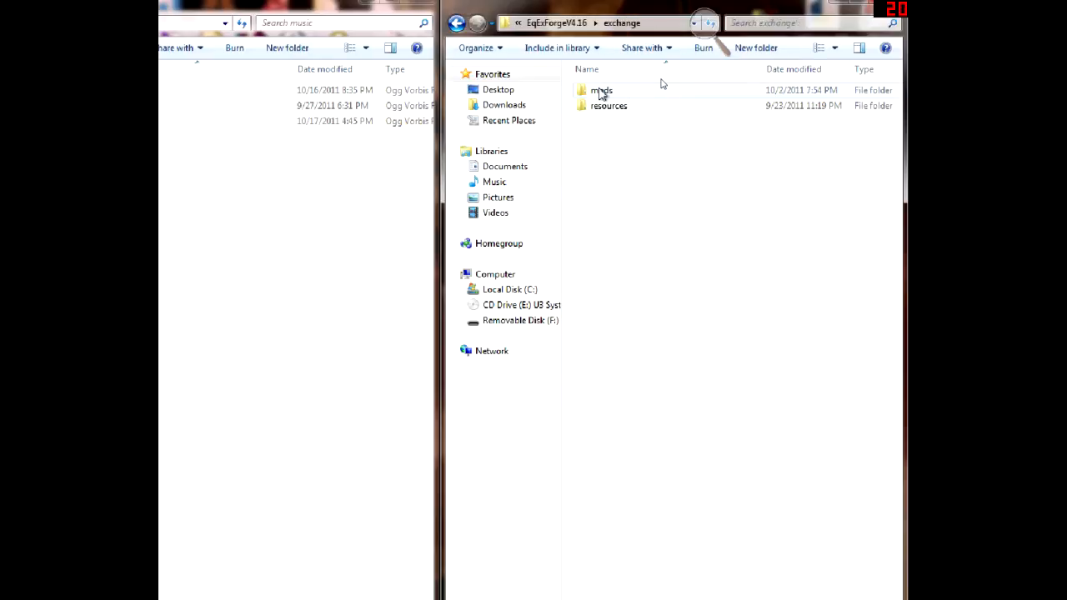
double_click(600, 90)
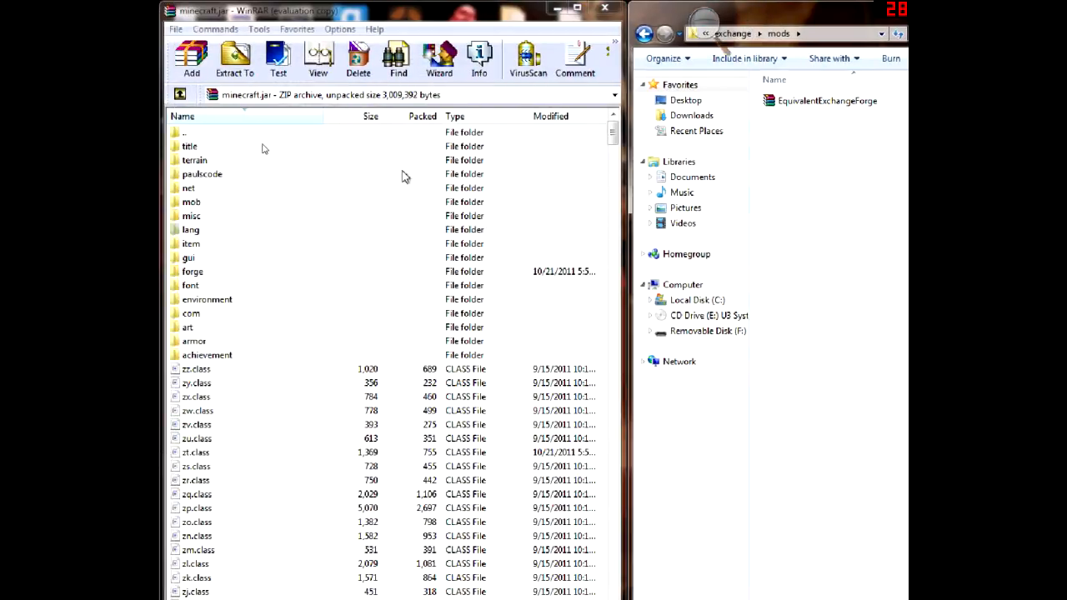
click(827, 100)
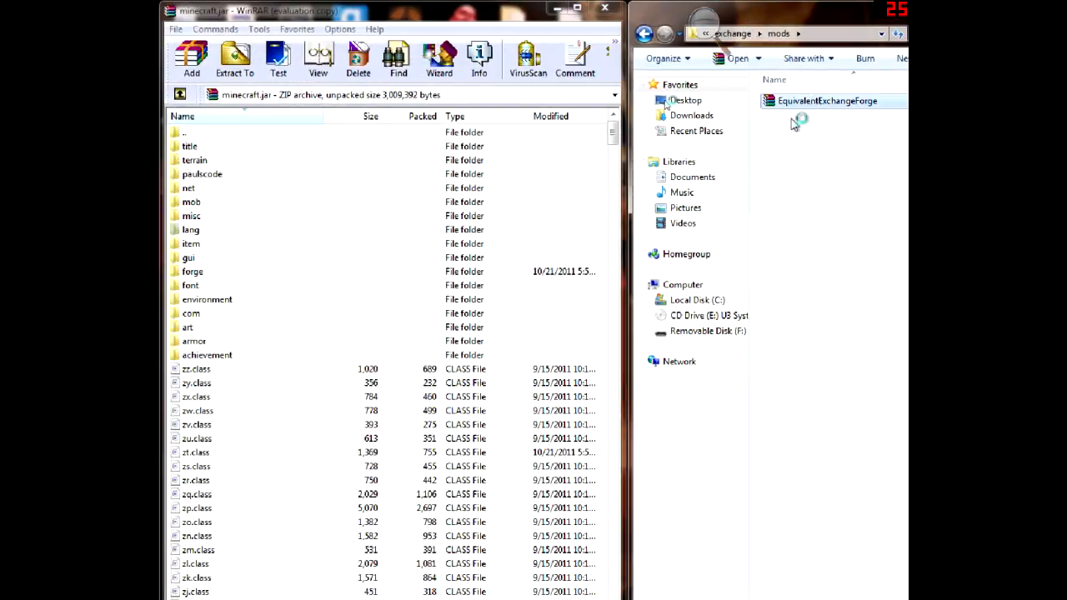
double_click(827, 100)
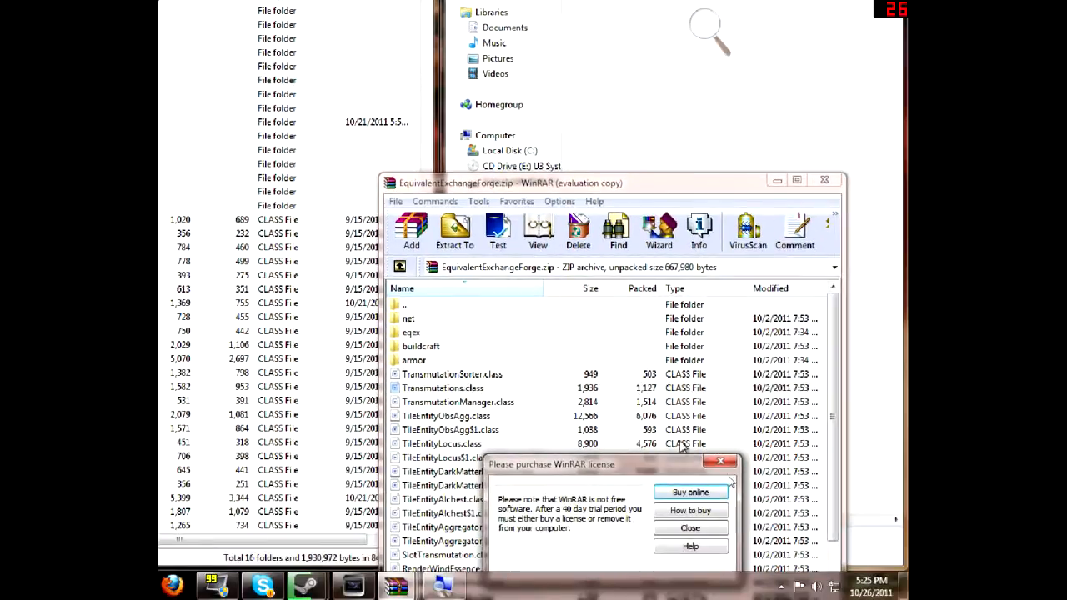
click(690, 527)
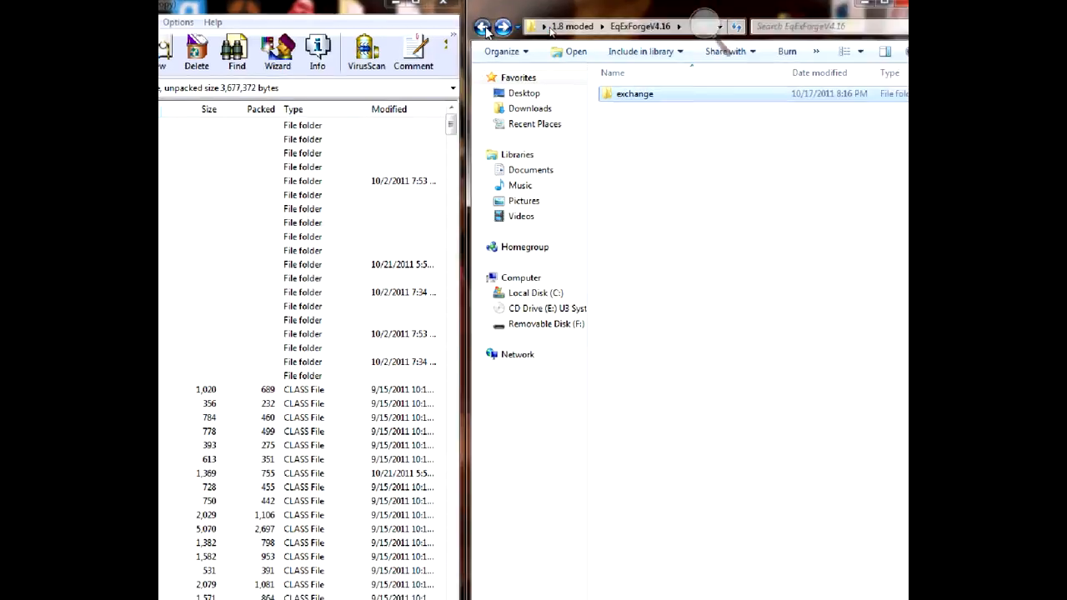
Add the BuildCraft transport and factory mod files into minecraft.jar.
click(484, 26)
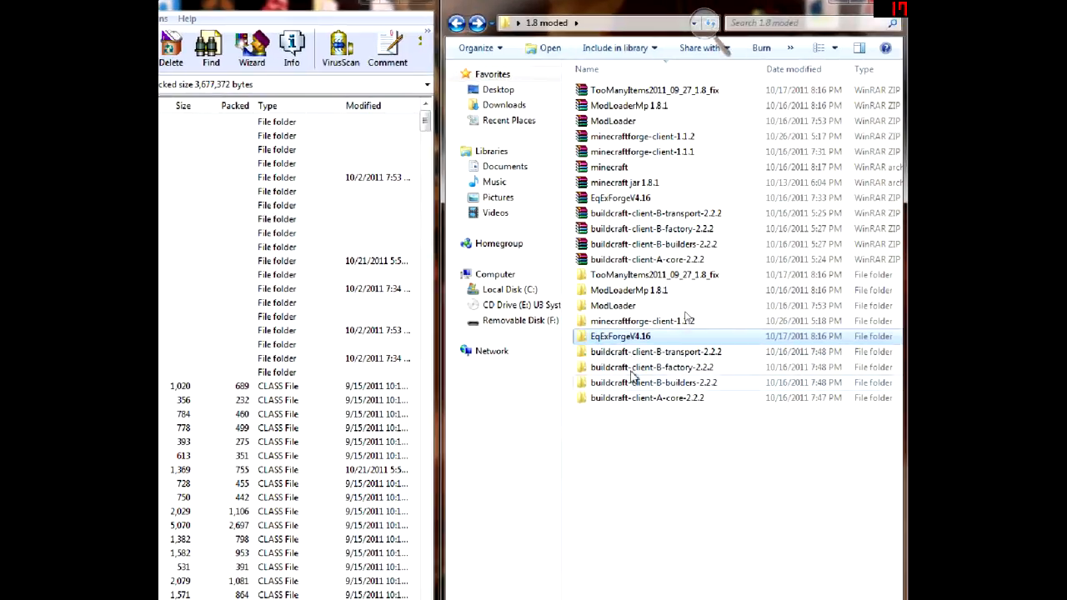
double_click(656, 350)
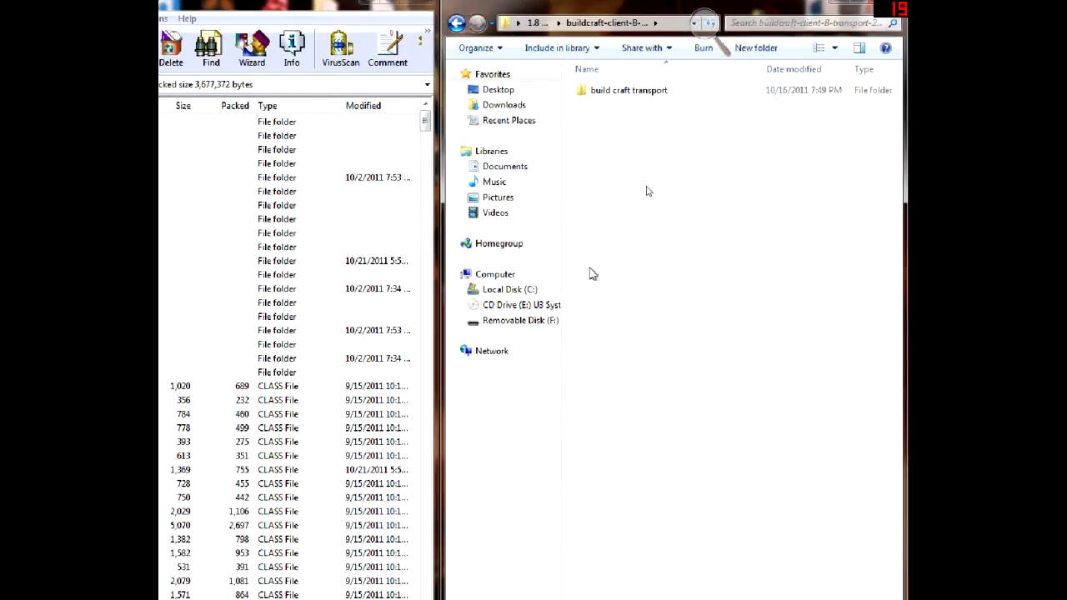
double_click(628, 90)
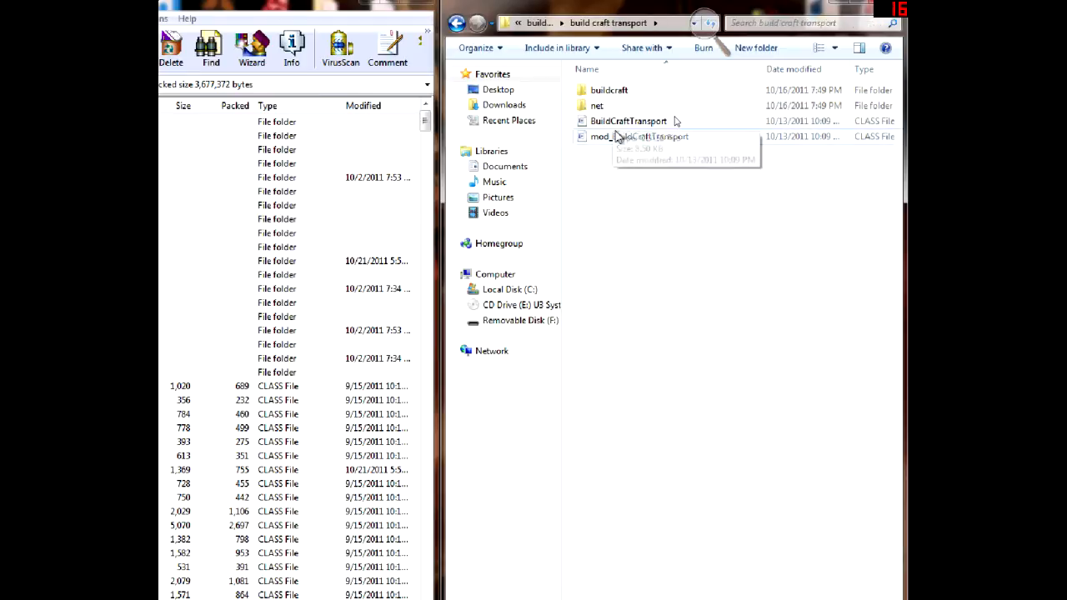
click(641, 137)
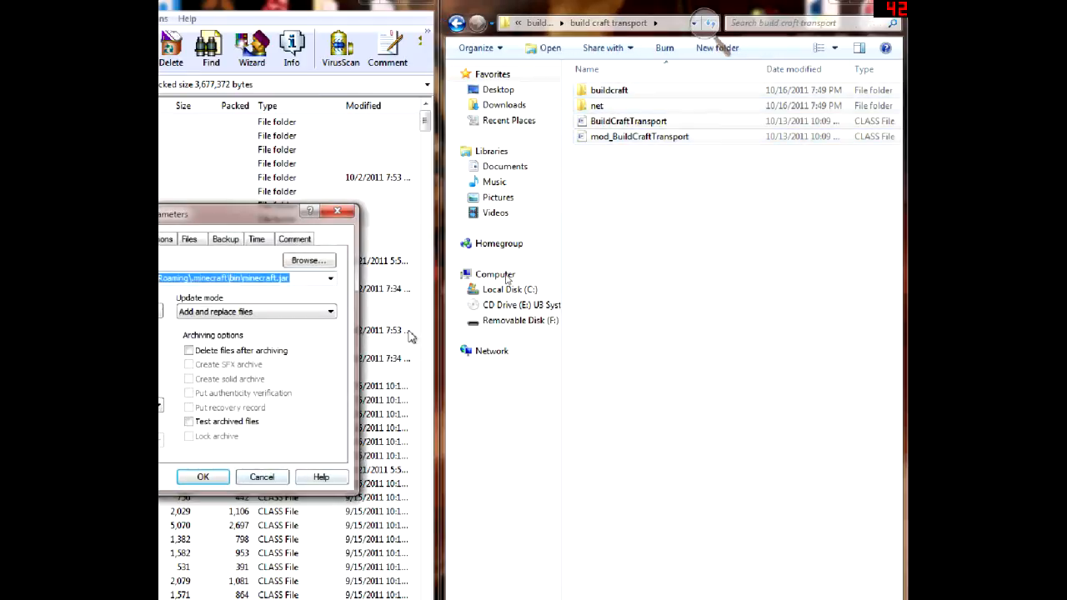
click(203, 477)
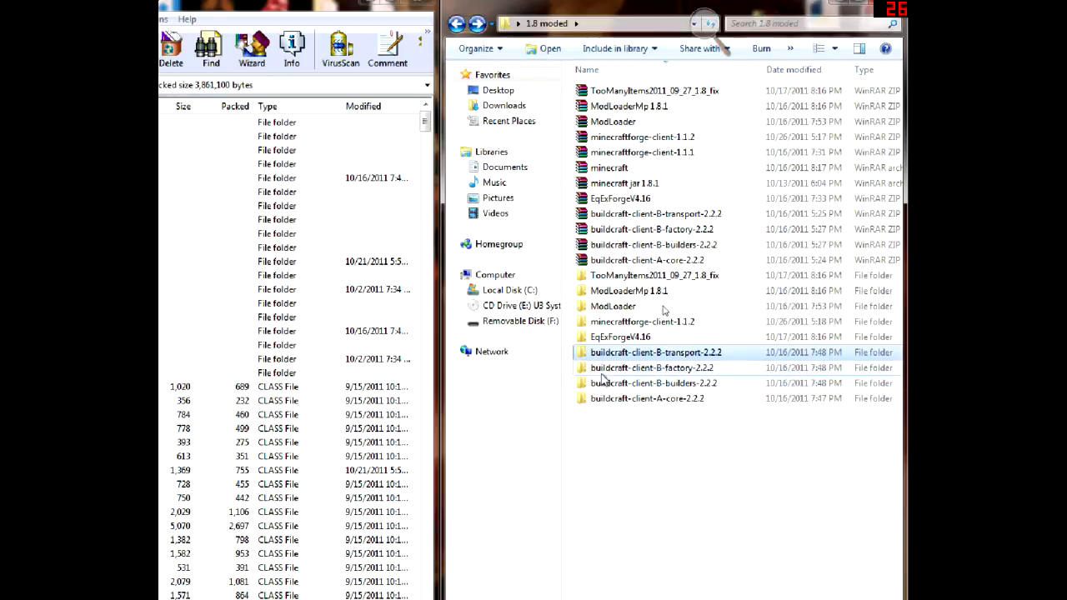
double_click(650, 369)
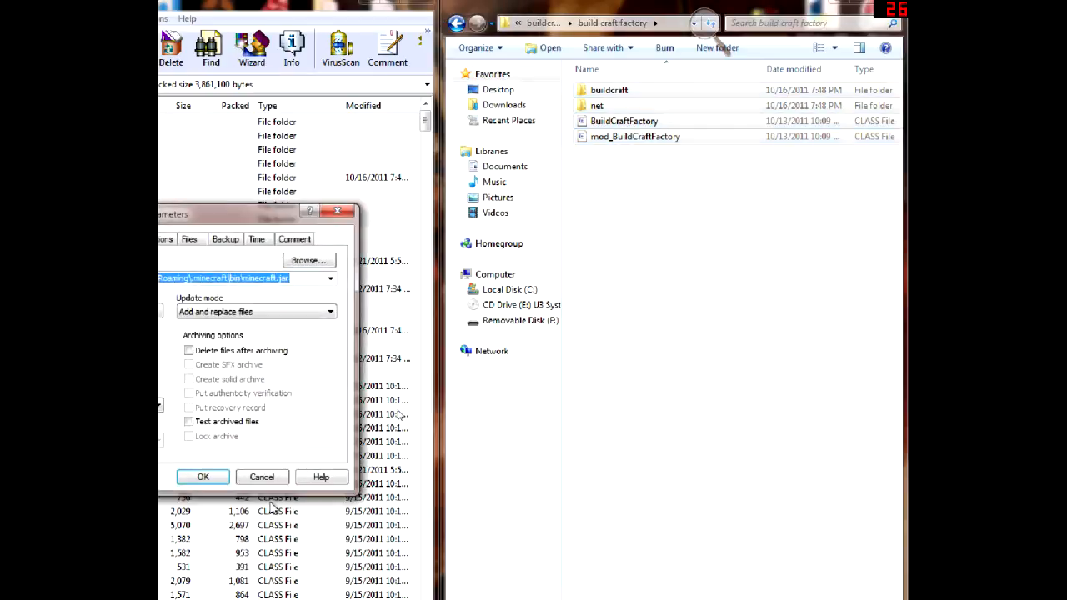
click(204, 477)
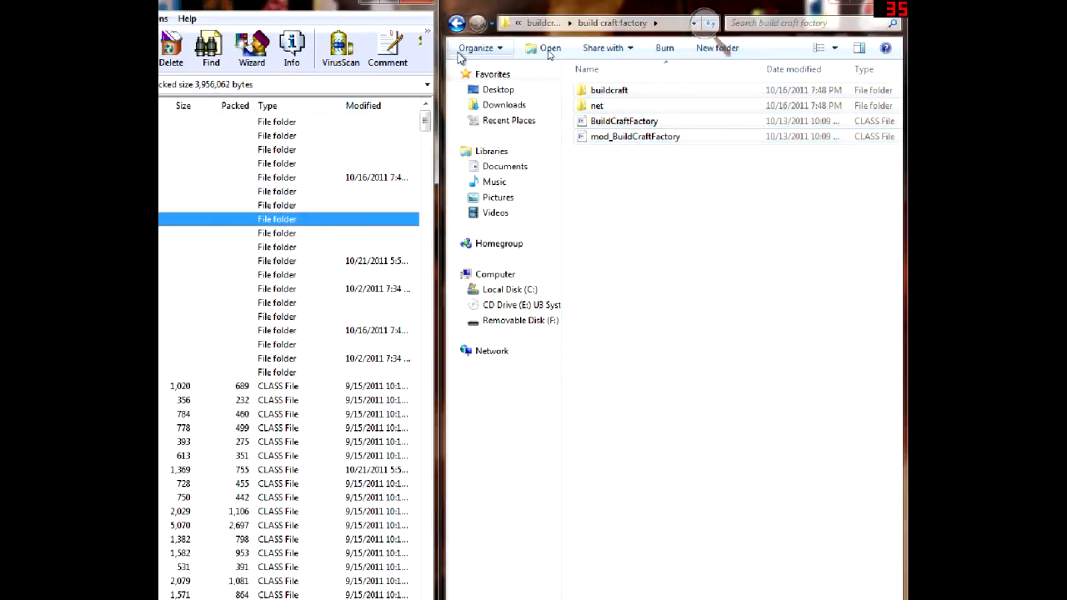
Add all the BuildCraft builders mod files into minecraft.jar.
click(457, 23)
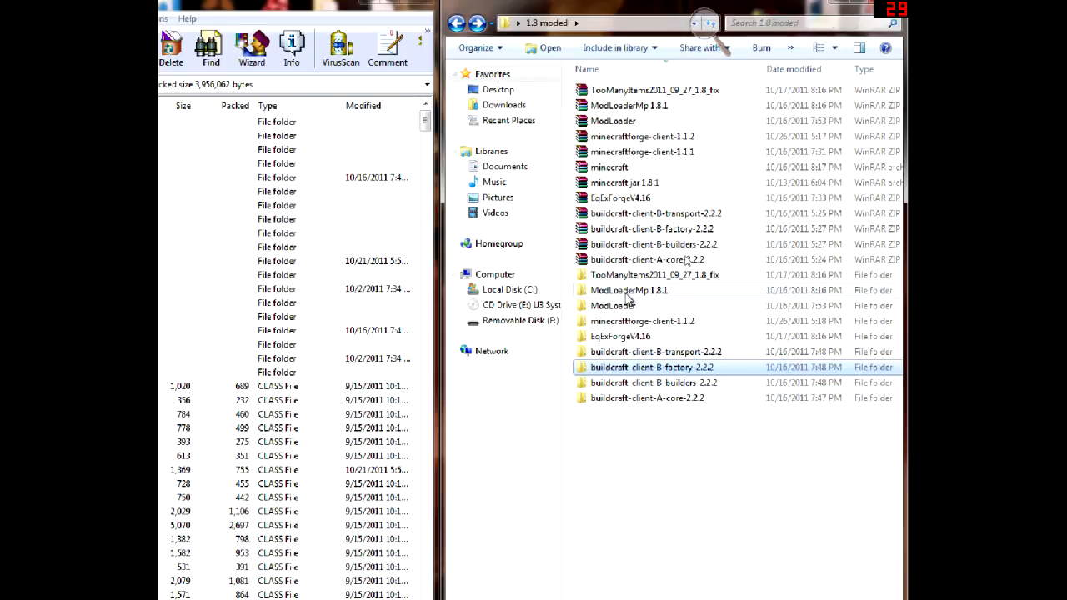
double_click(652, 367)
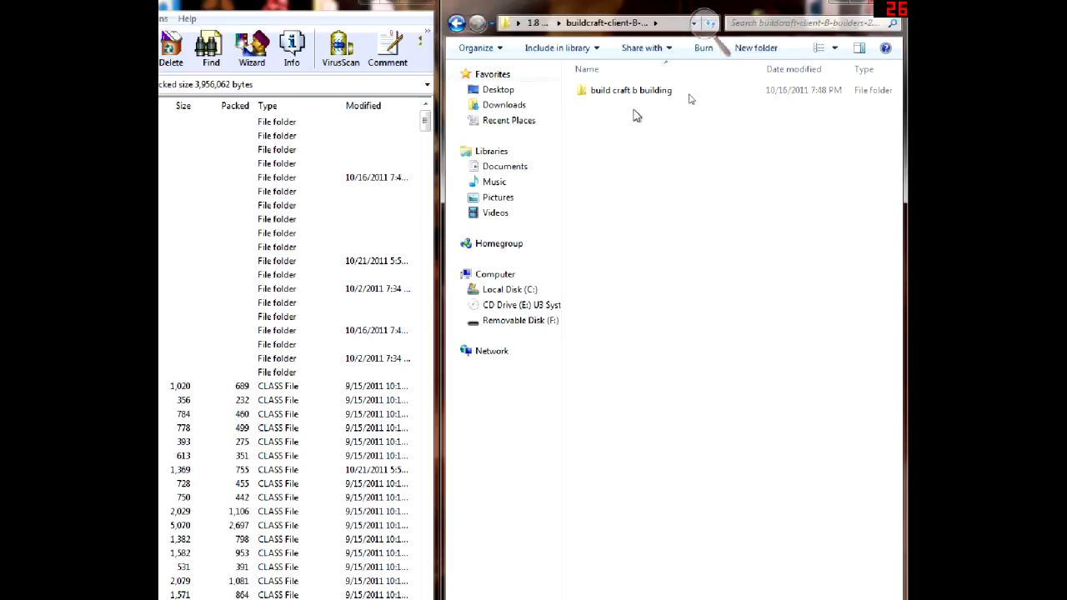
double_click(630, 90)
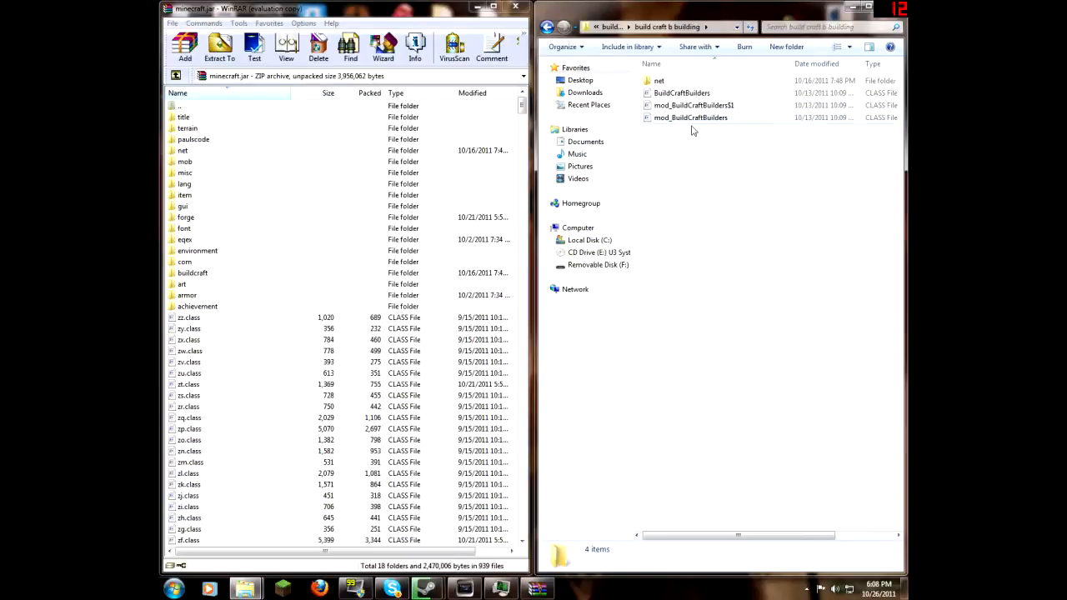
key(ctrl+a)
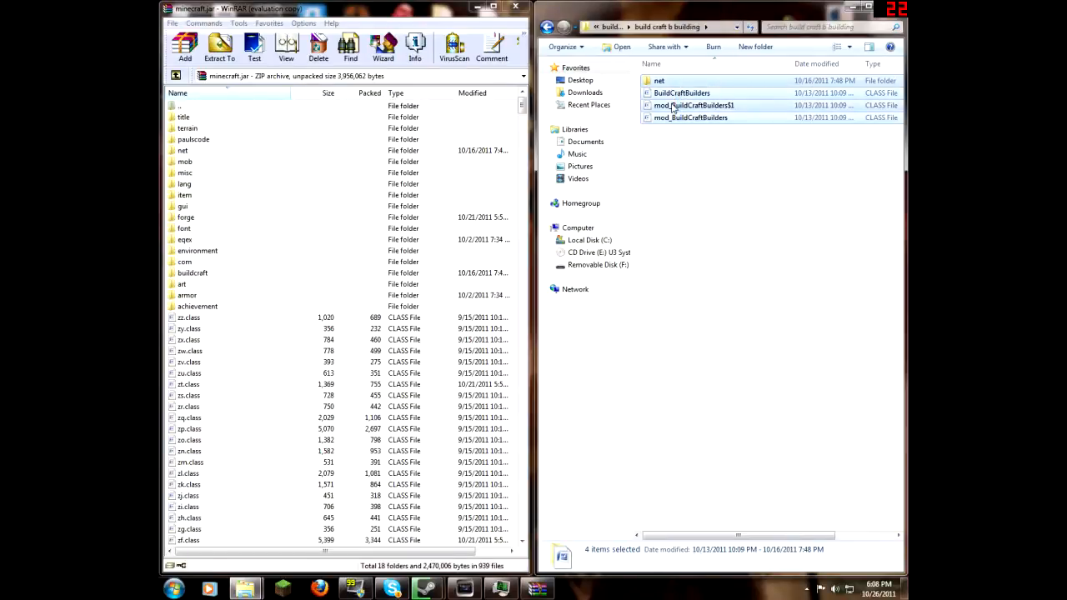
click(185, 47)
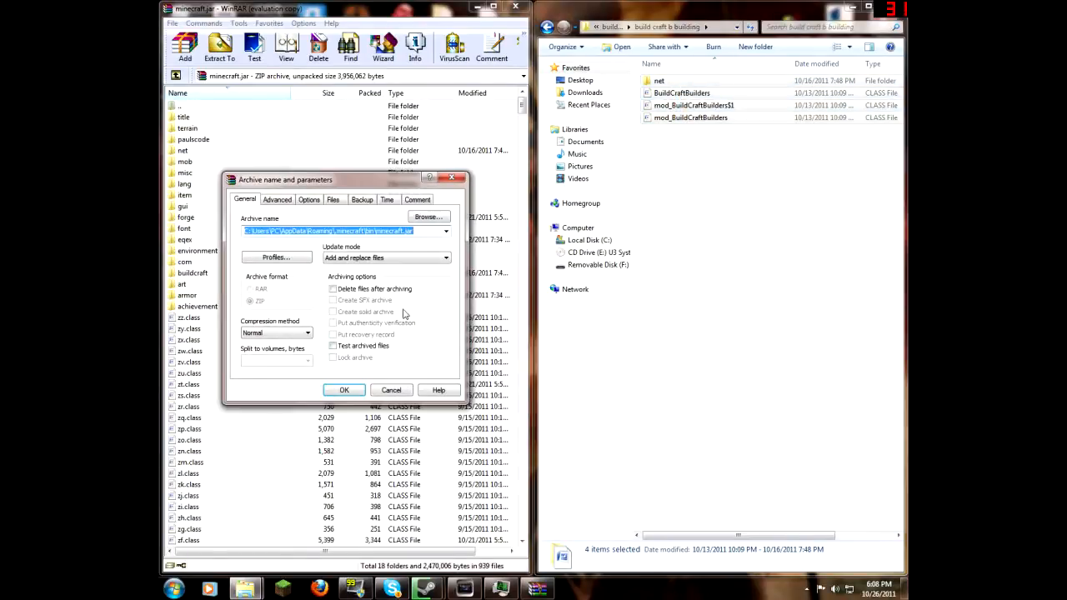
click(343, 390)
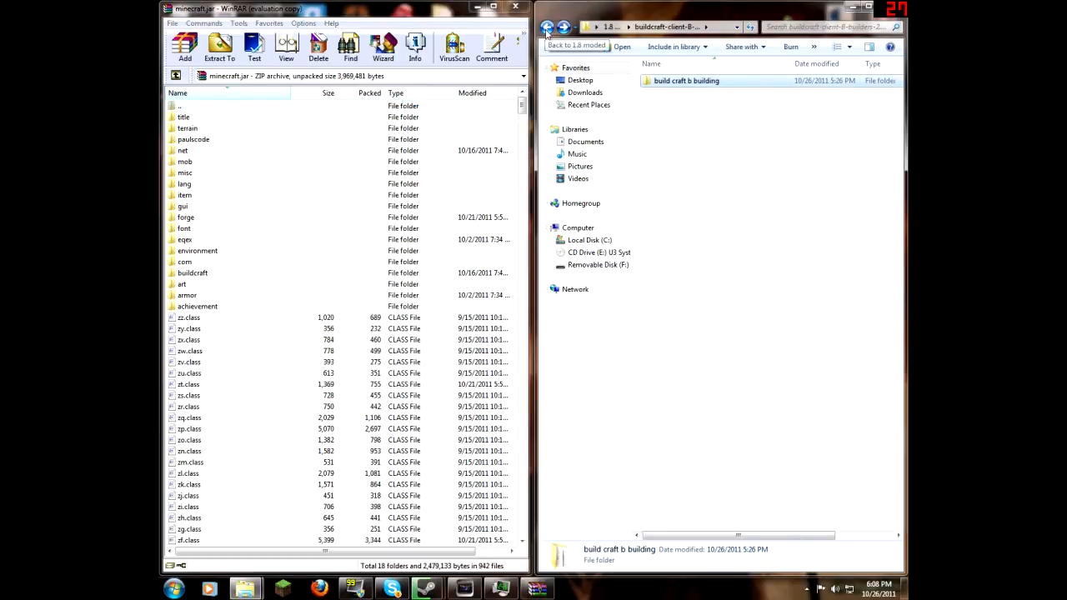
Add all the BuildCraft core mod files into minecraft.jar and launch Minecraft.
click(547, 27)
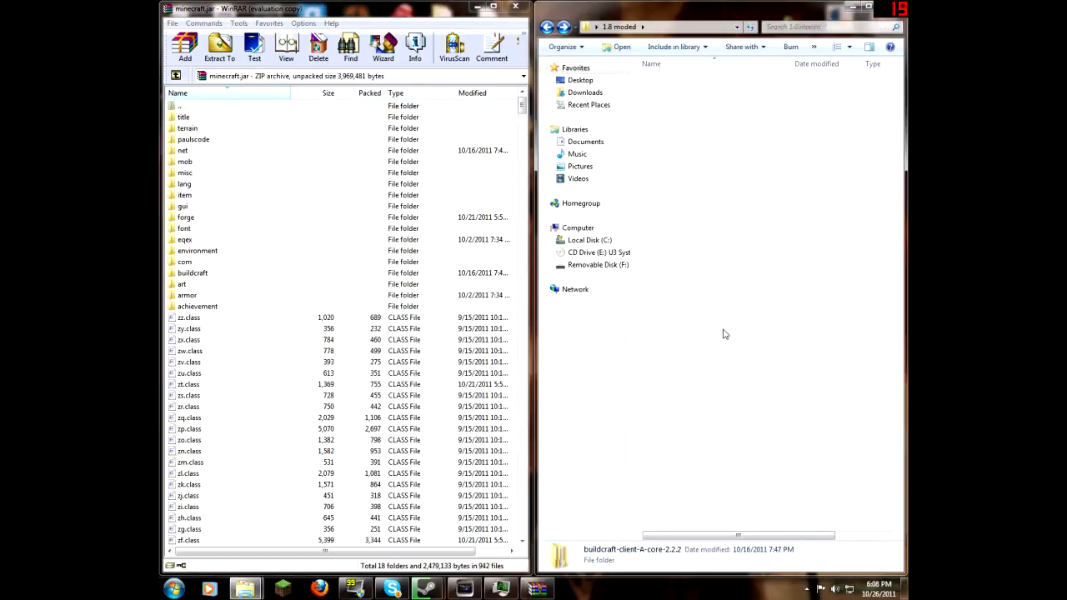
double_click(630, 550)
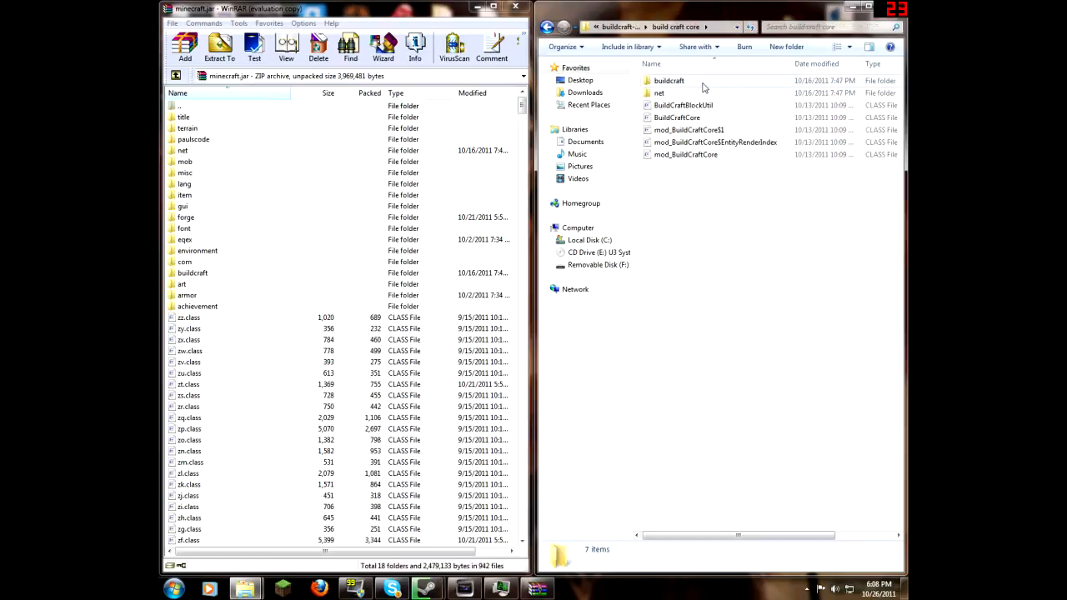
key(ctrl+a)
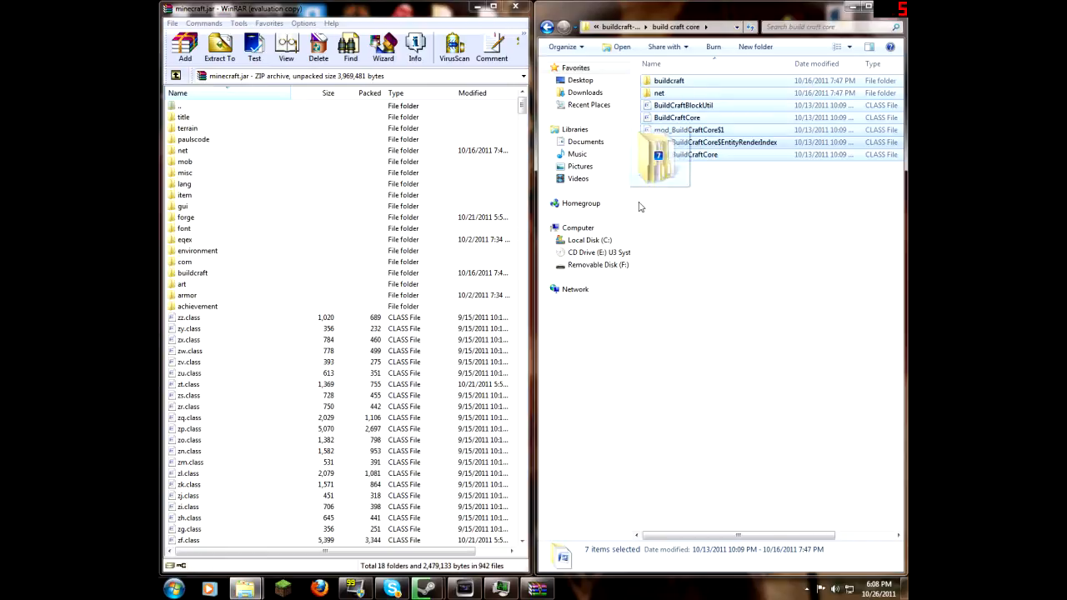
click(185, 46)
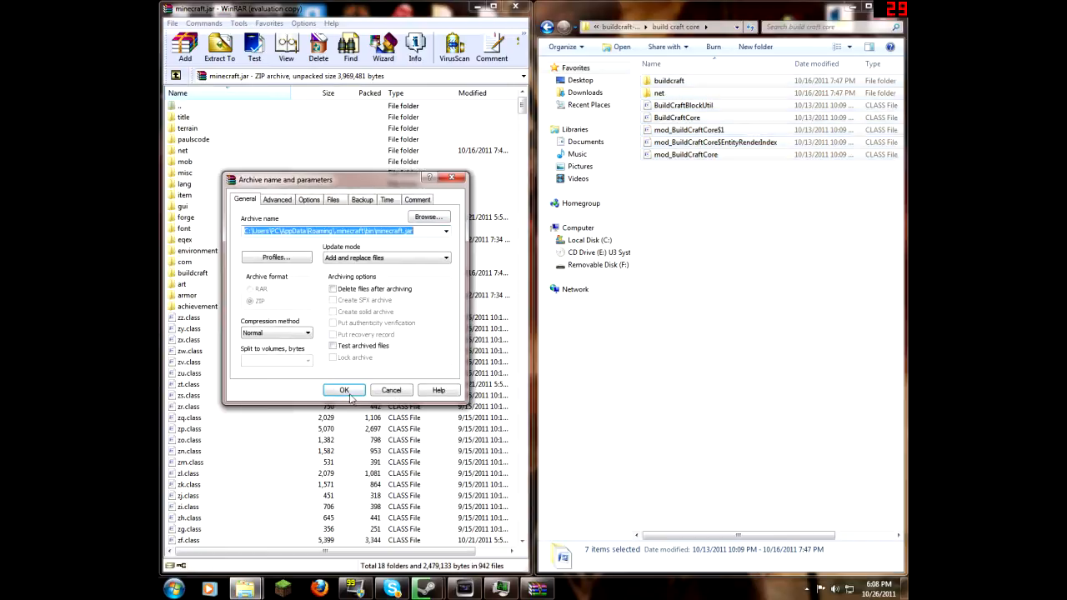
click(343, 390)
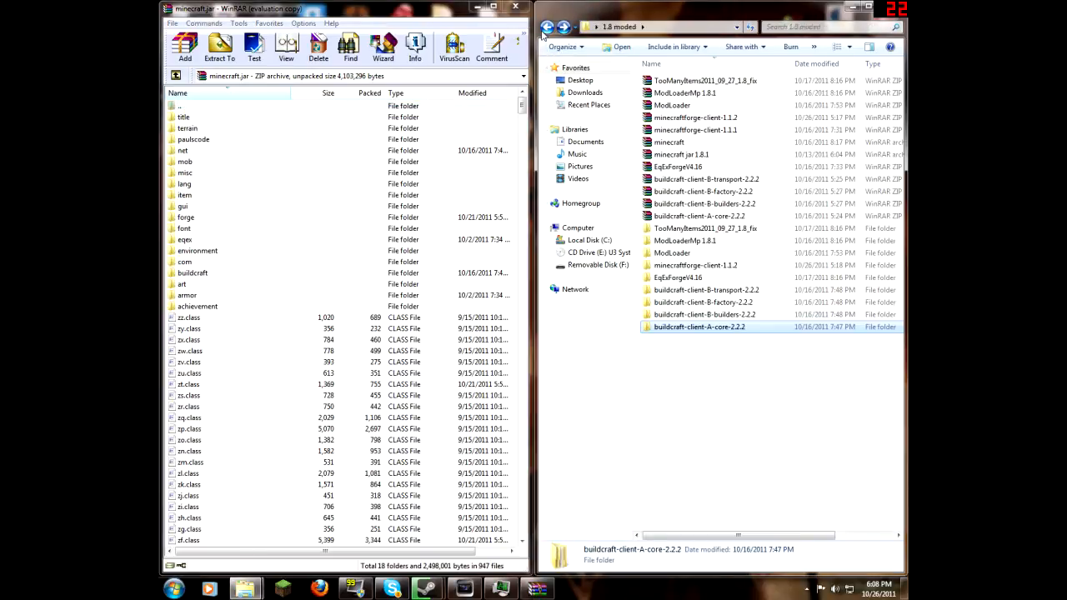
mouse_move(735, 336)
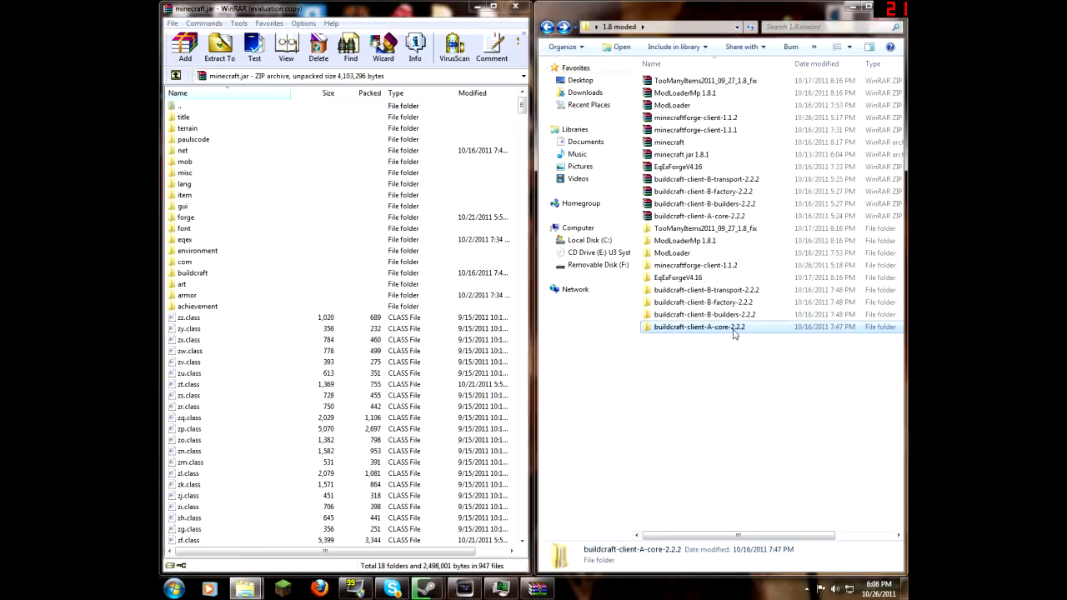
double_click(699, 325)
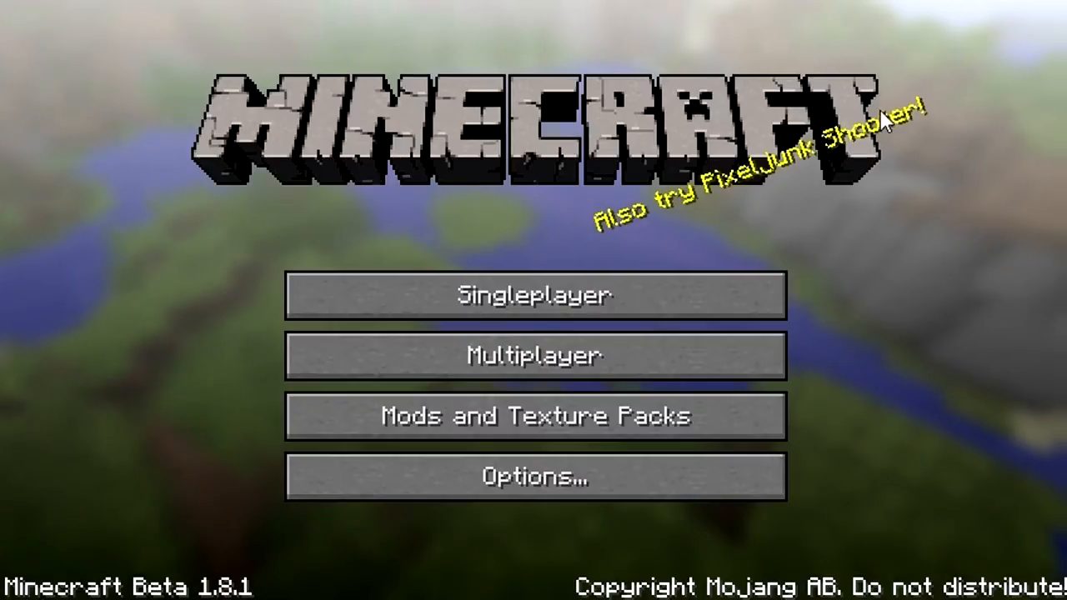
mouse_move(720, 42)
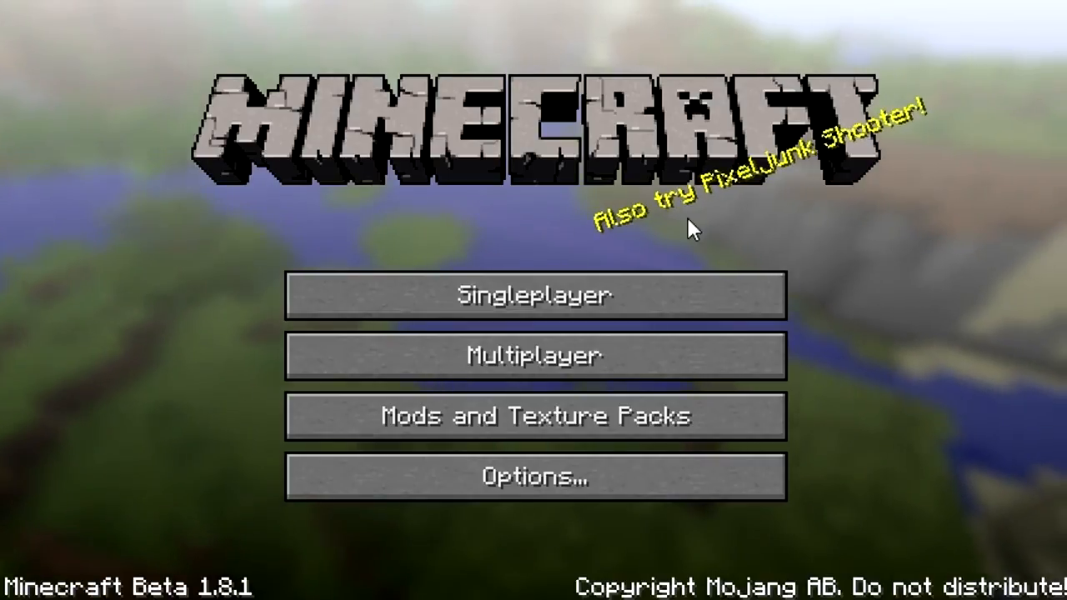
mouse_move(659, 64)
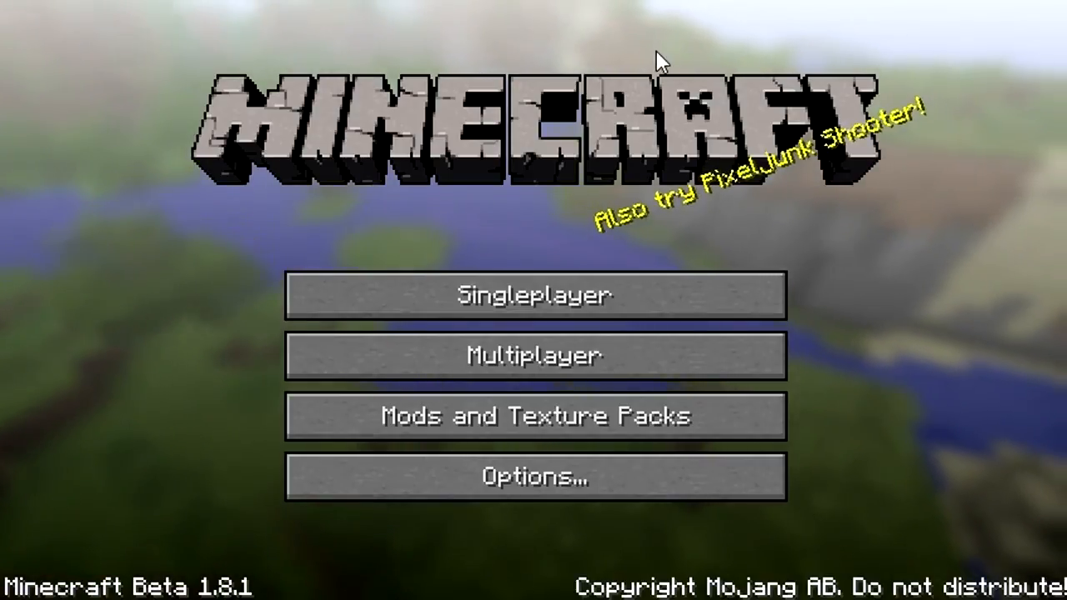
mouse_move(219, 227)
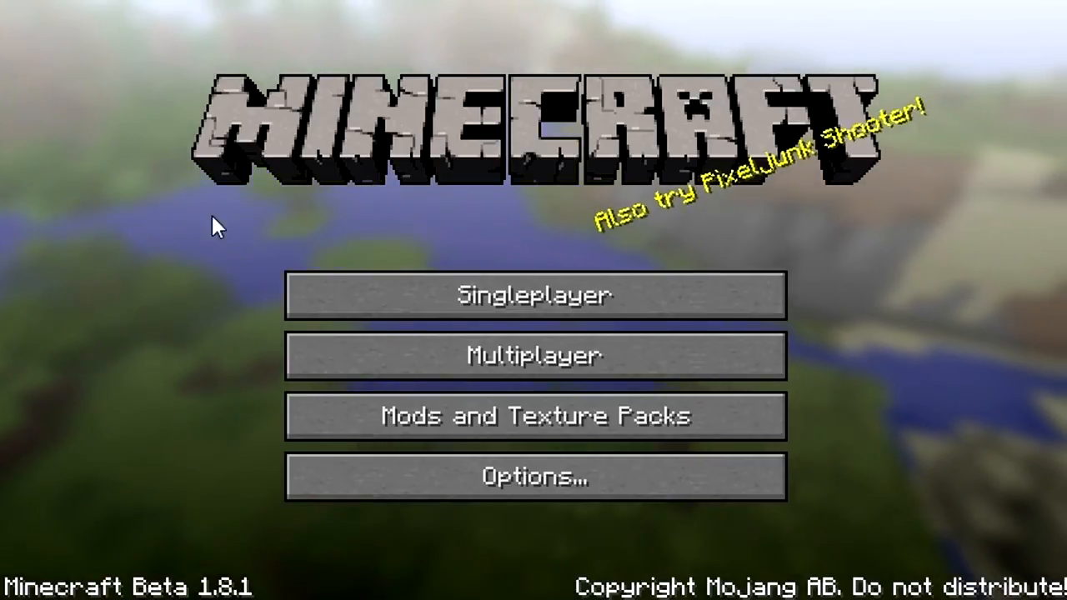
mouse_move(908, 214)
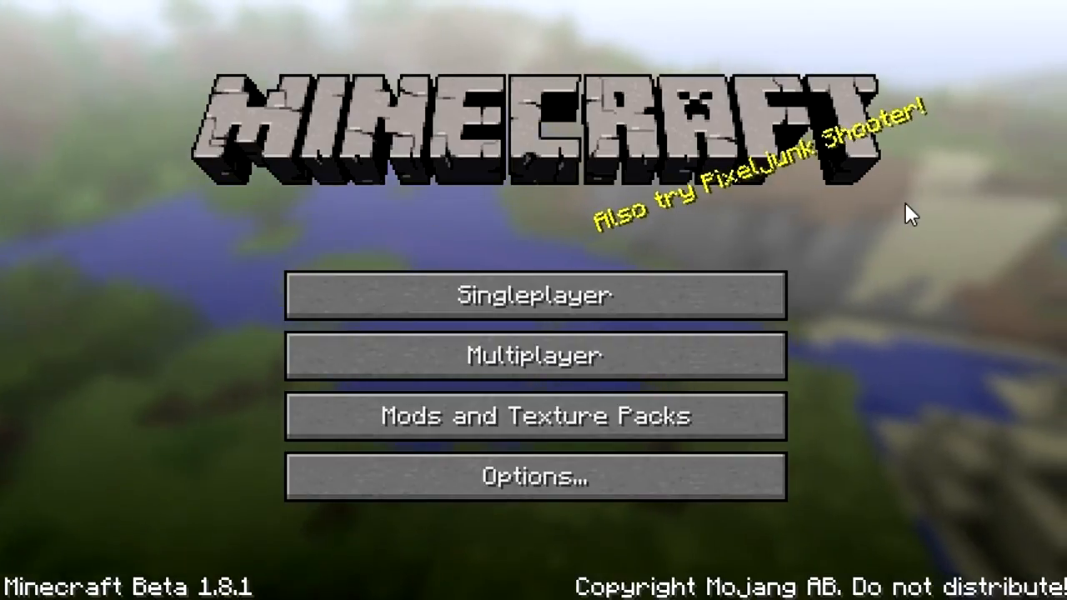
mouse_move(947, 125)
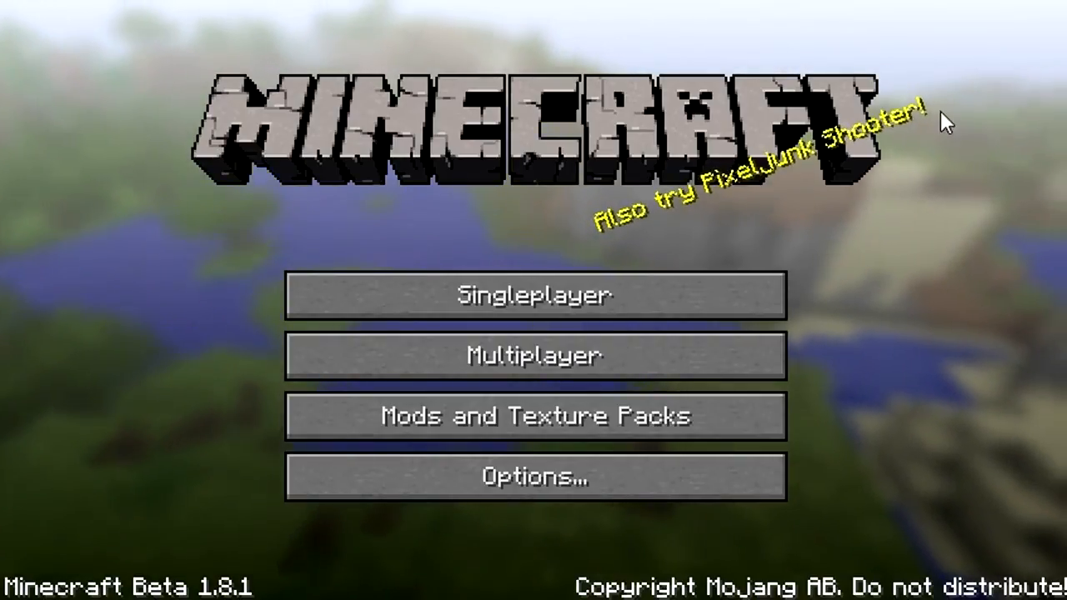
mouse_move(287, 35)
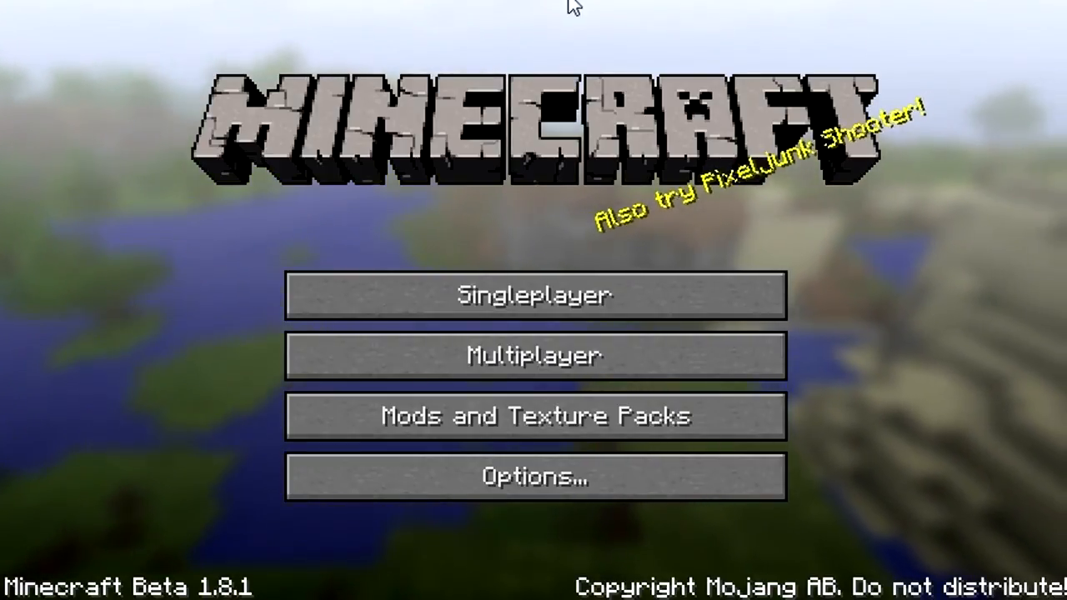
mouse_move(162, 165)
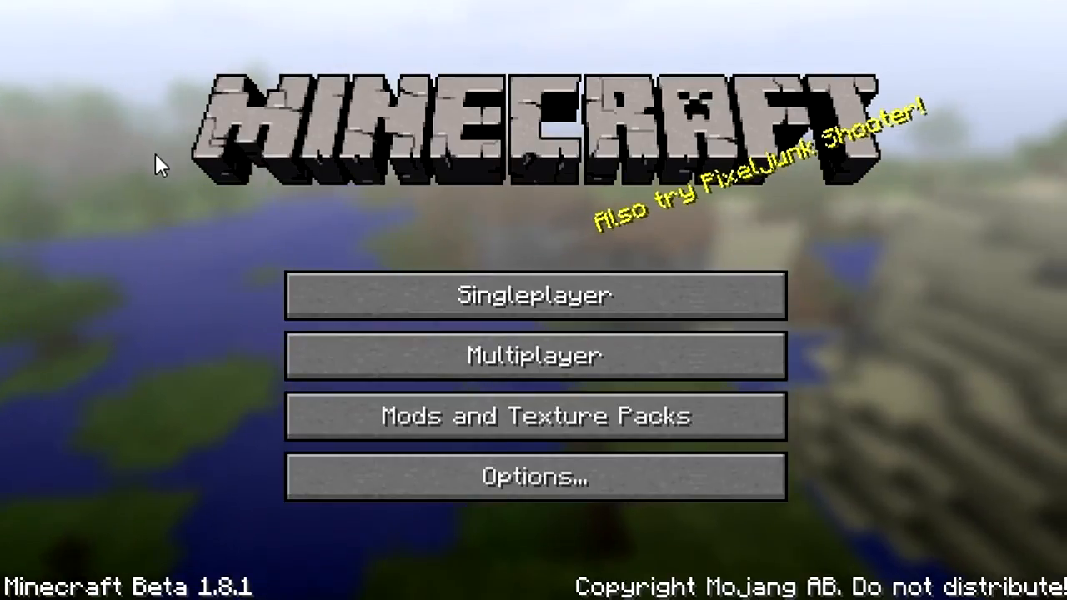
mouse_move(942, 125)
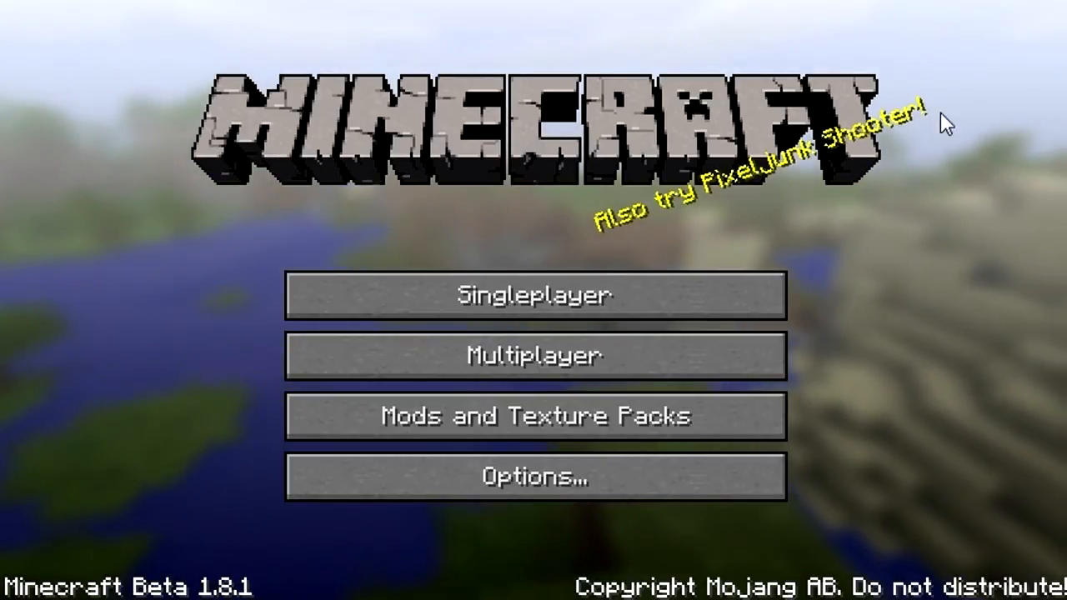
mouse_move(637, 34)
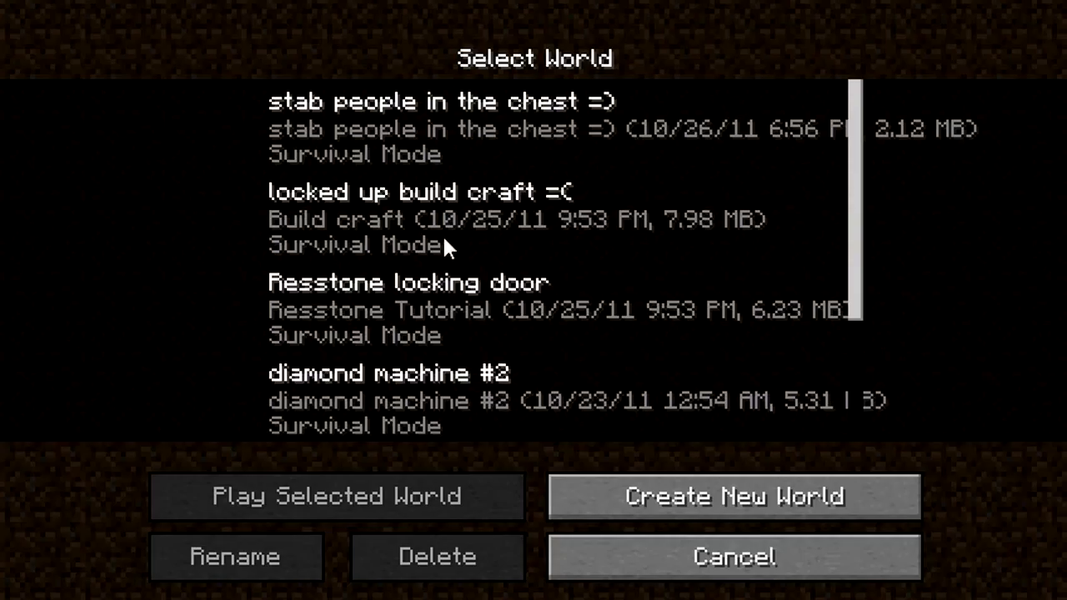
mouse_move(447, 133)
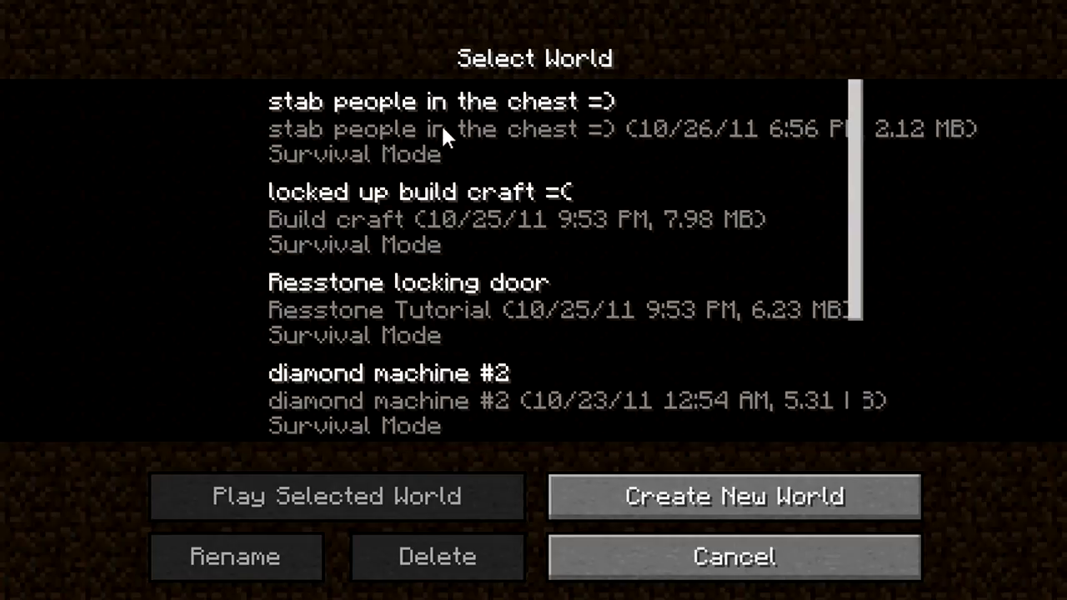
mouse_move(454, 141)
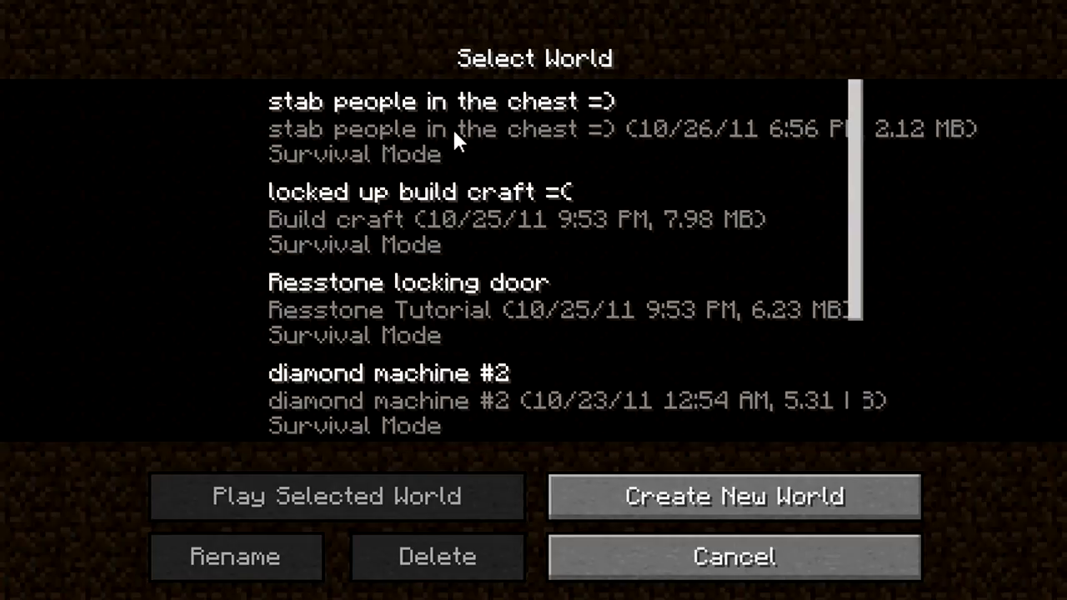
Load the saved world 'stab people in the chest =)' from the Select World list.
click(337, 497)
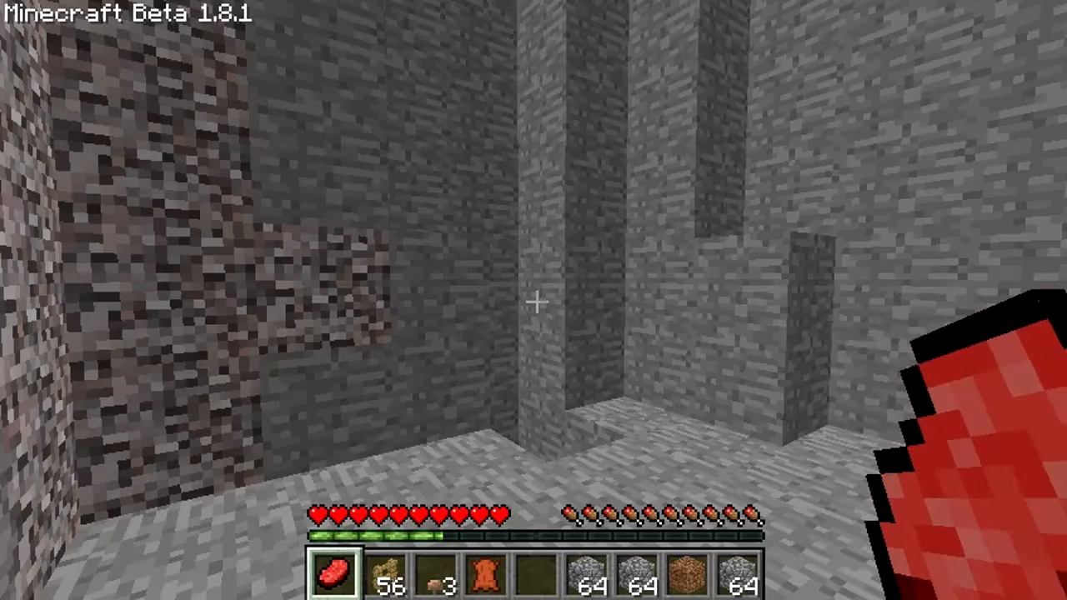
mouse_move(534, 300)
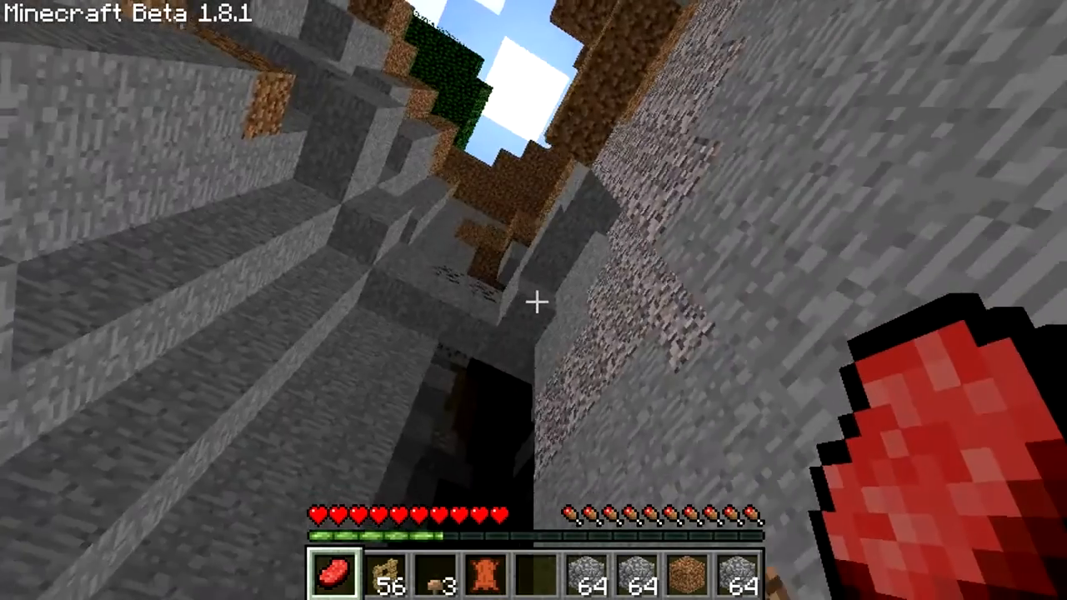
mouse_move(534, 300)
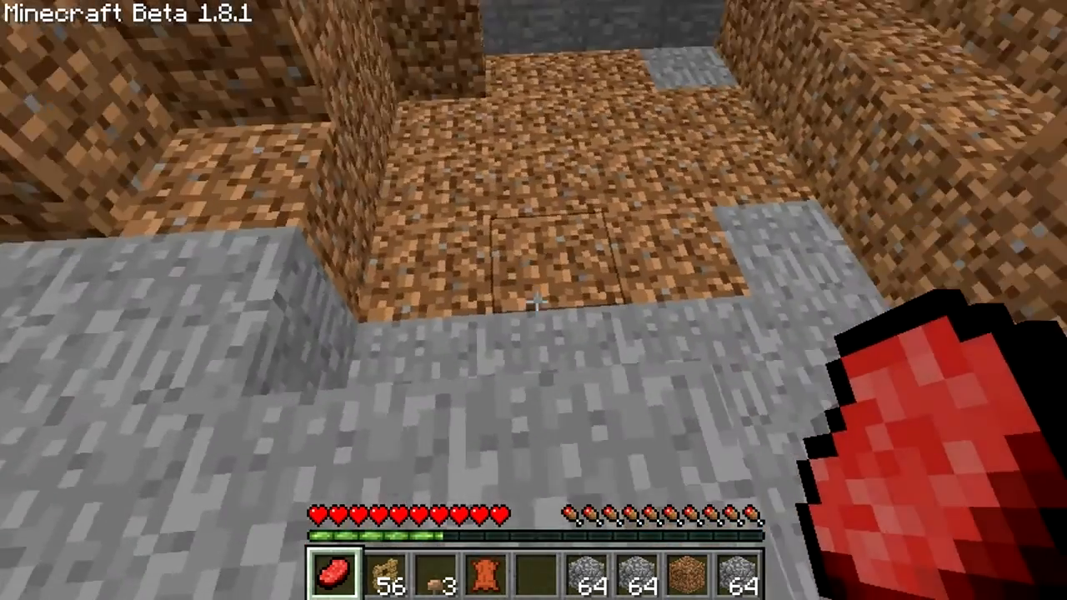
mouse_move(533, 300)
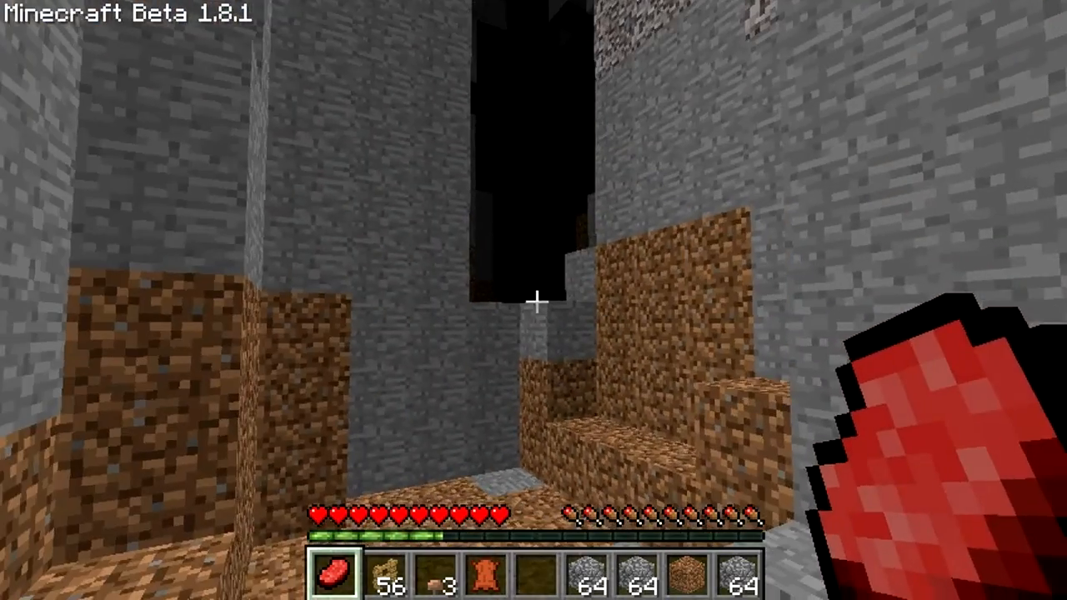
mouse_move(533, 300)
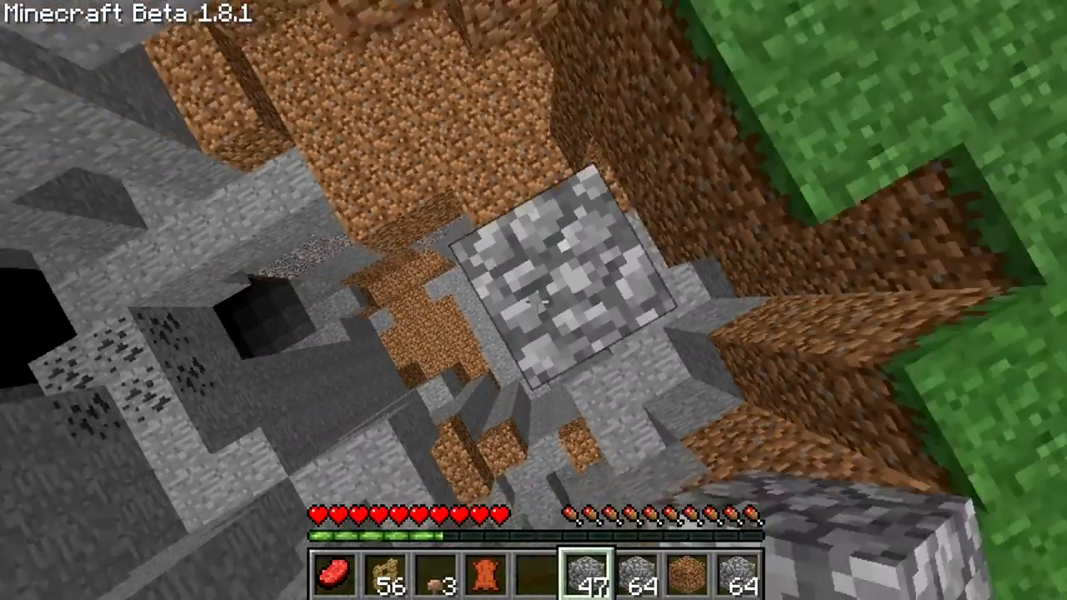
mouse_move(533, 300)
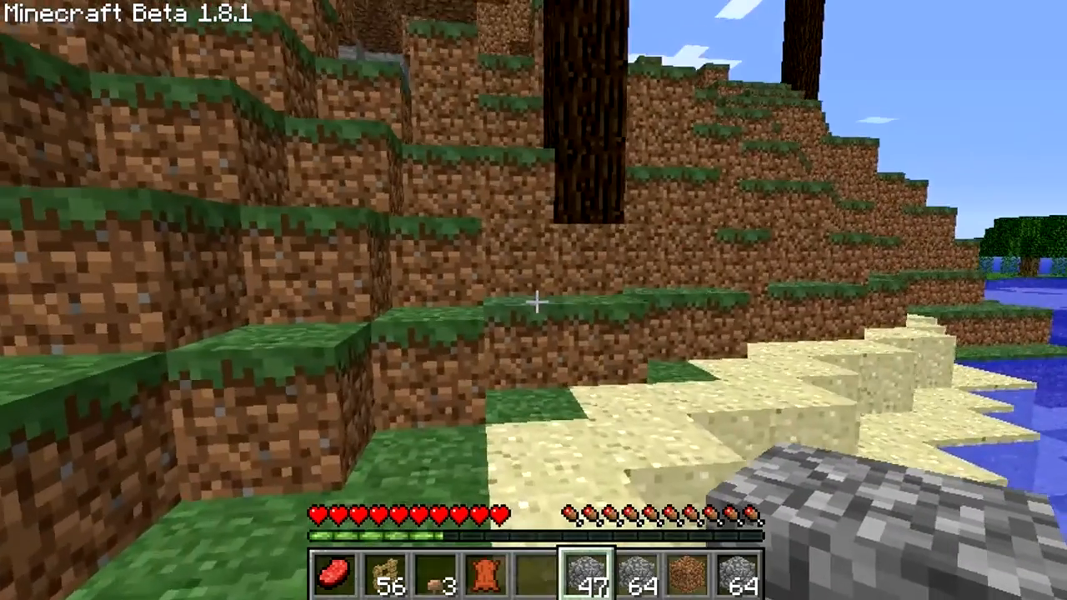
Bring up the inventory with the TooManyItems item browser after reaching the shore.
key(e)
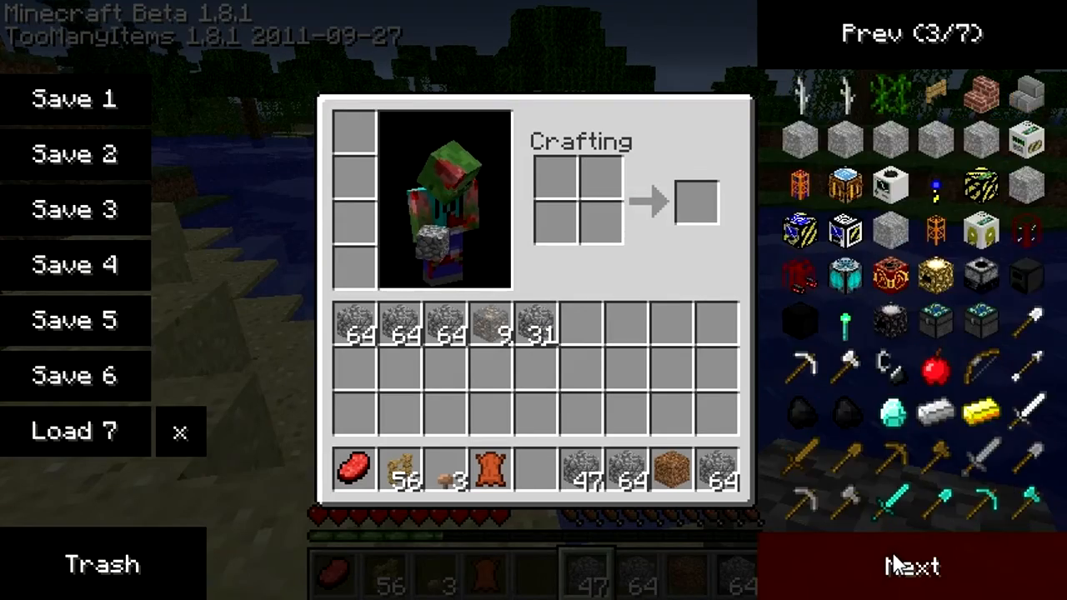
mouse_move(891, 326)
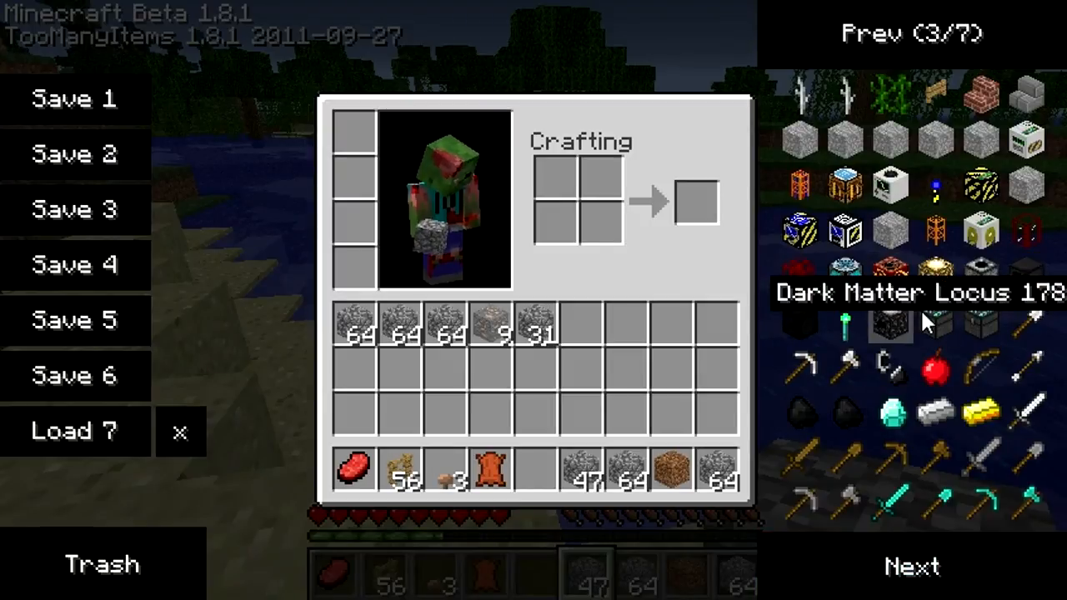
mouse_move(859, 200)
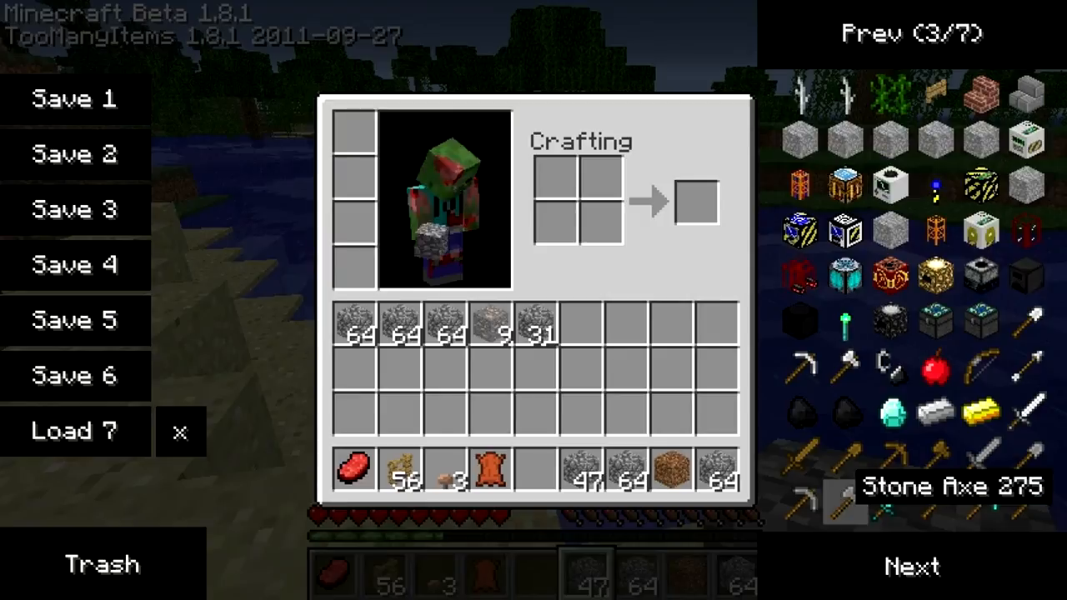
Page the TooManyItems item list forward twice to page 5 of 7.
click(912, 567)
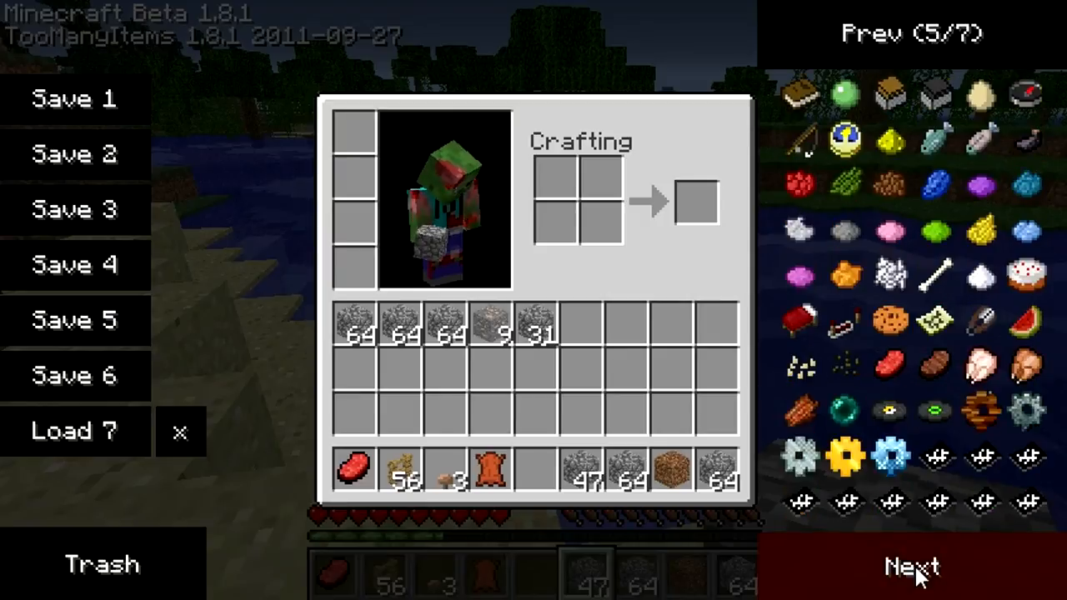
click(910, 567)
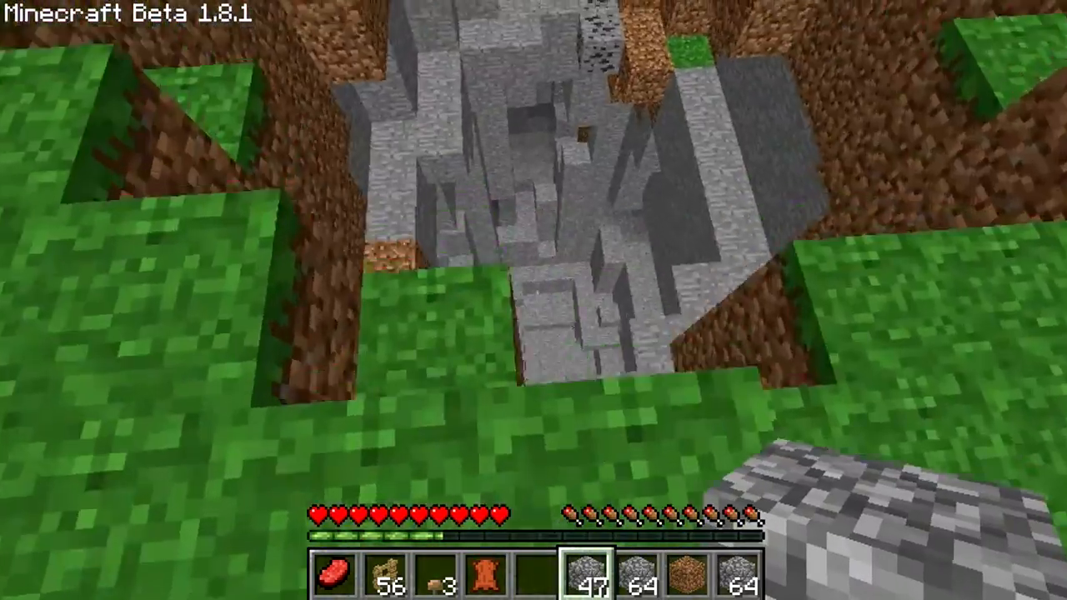
mouse_move(533, 300)
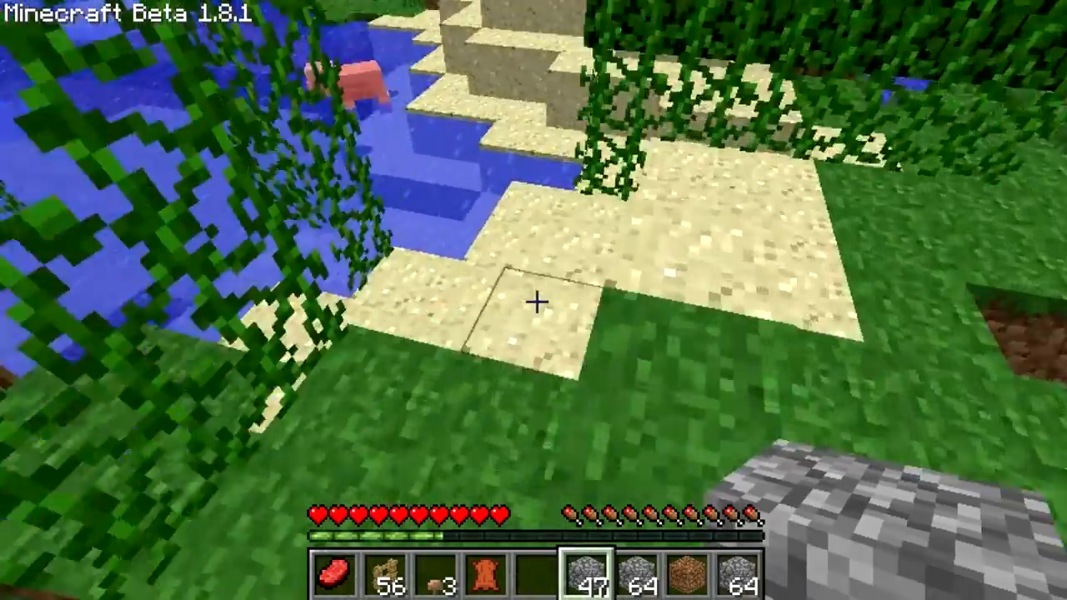
mouse_move(533, 300)
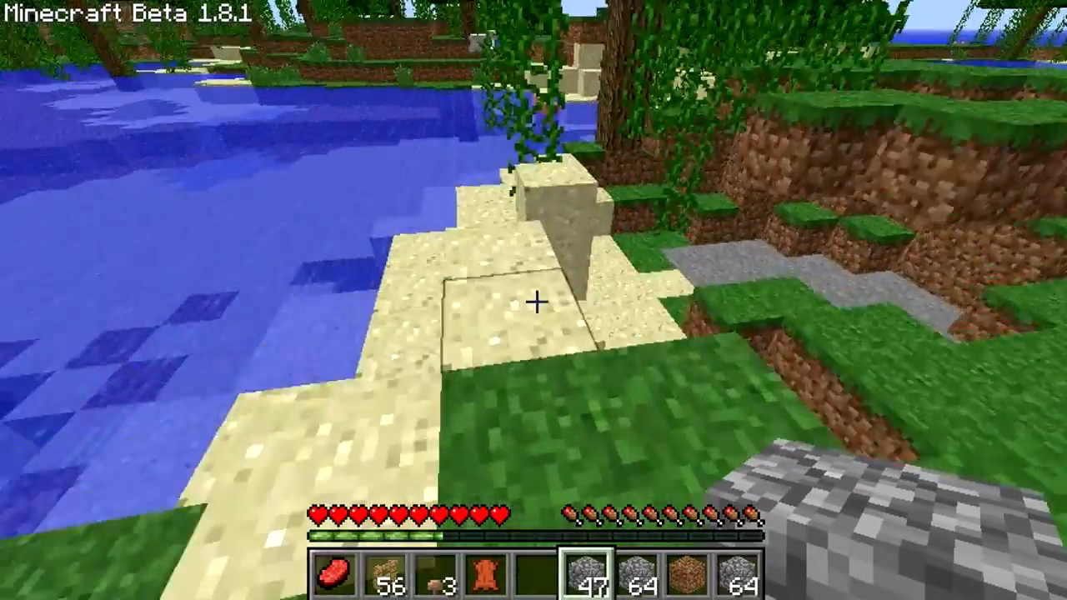
Pause the game with Esc to leave the world.
key(Escape)
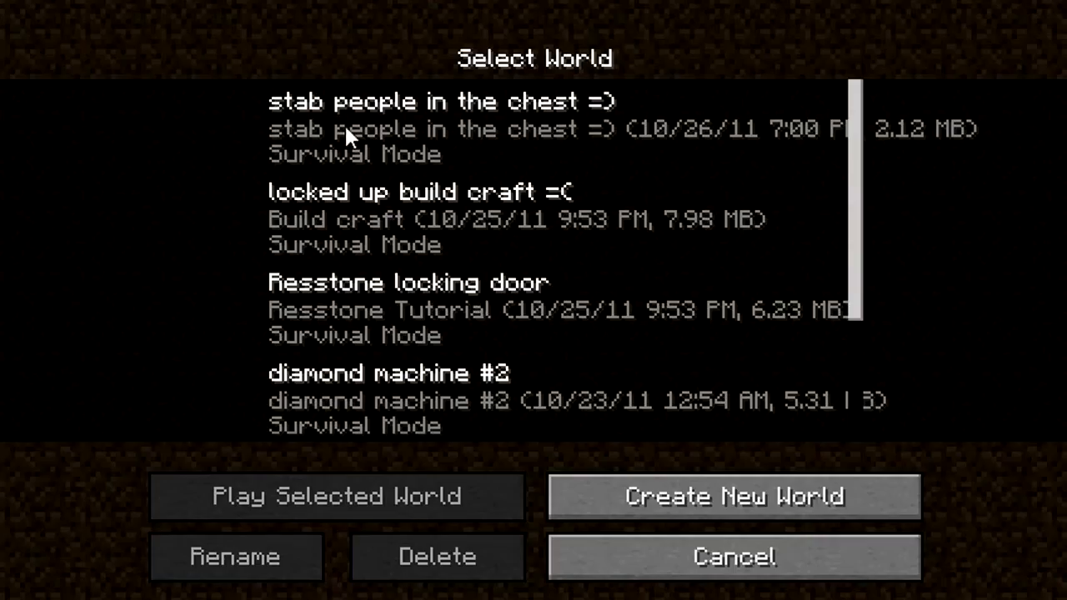
mouse_move(627, 481)
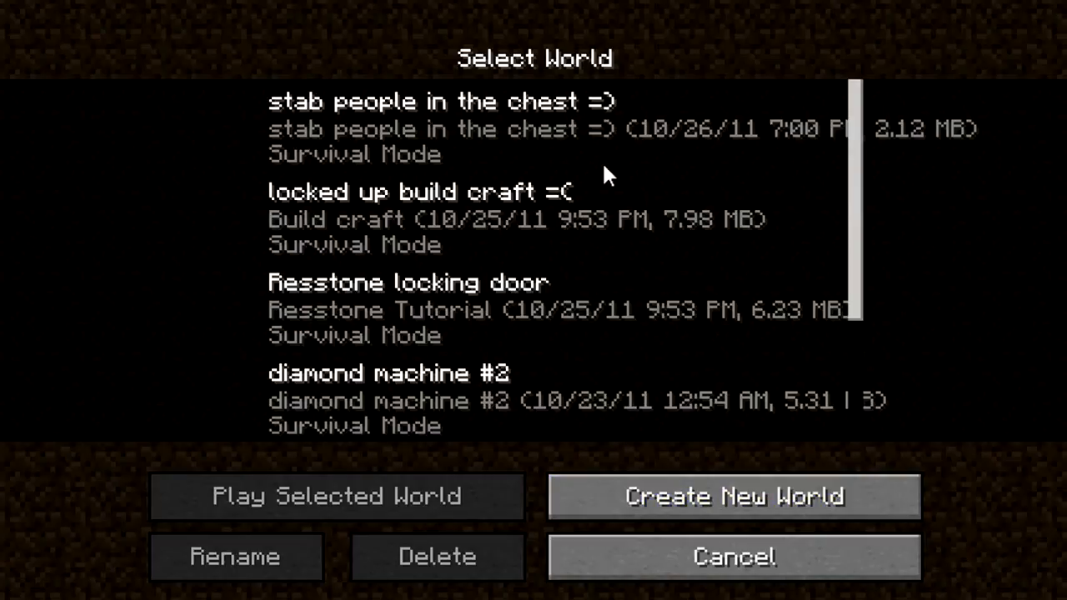
mouse_move(720, 125)
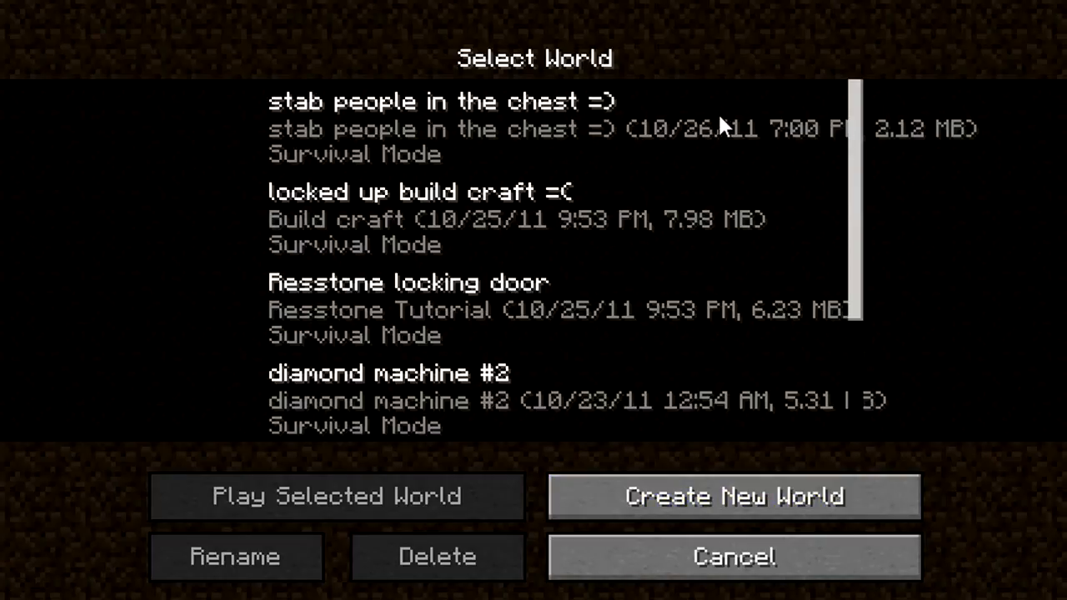
Select the 'locked up build craft =(' world in the Select World list for deletion.
scroll(down, 3)
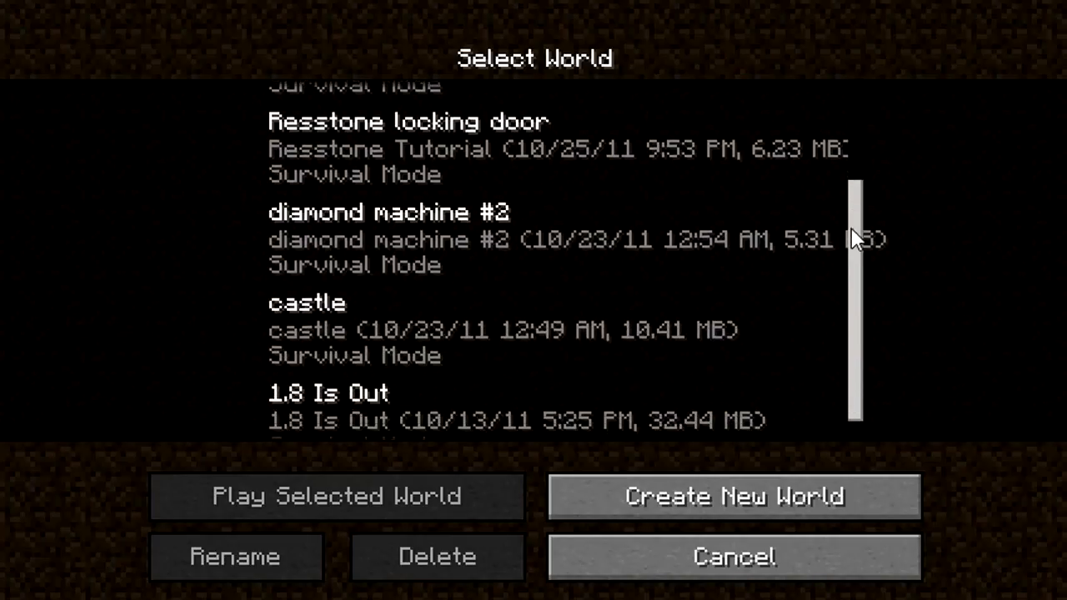
scroll(up, 3)
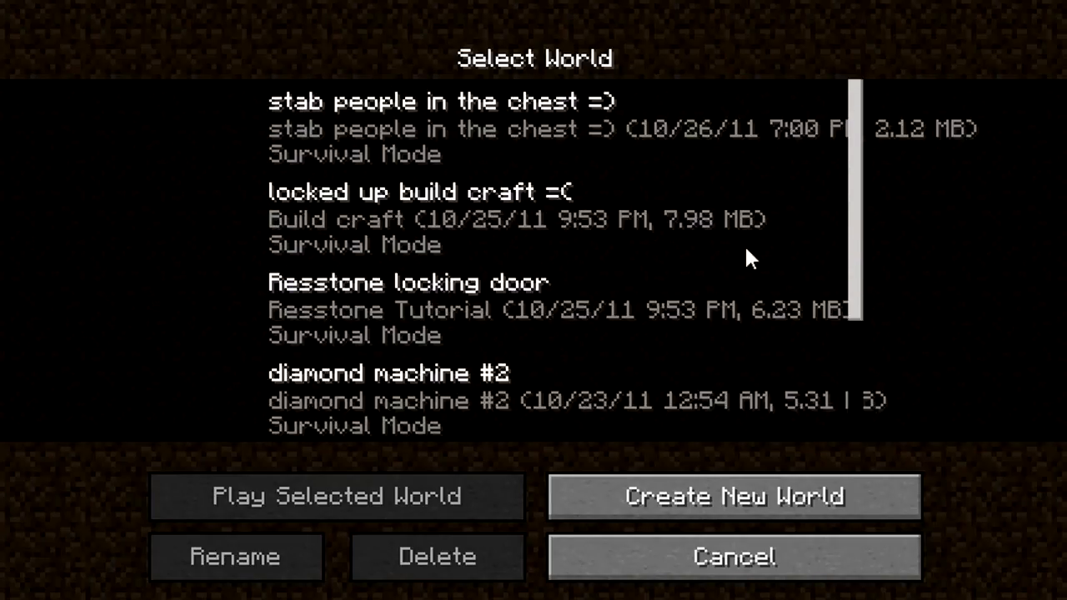
mouse_move(336, 233)
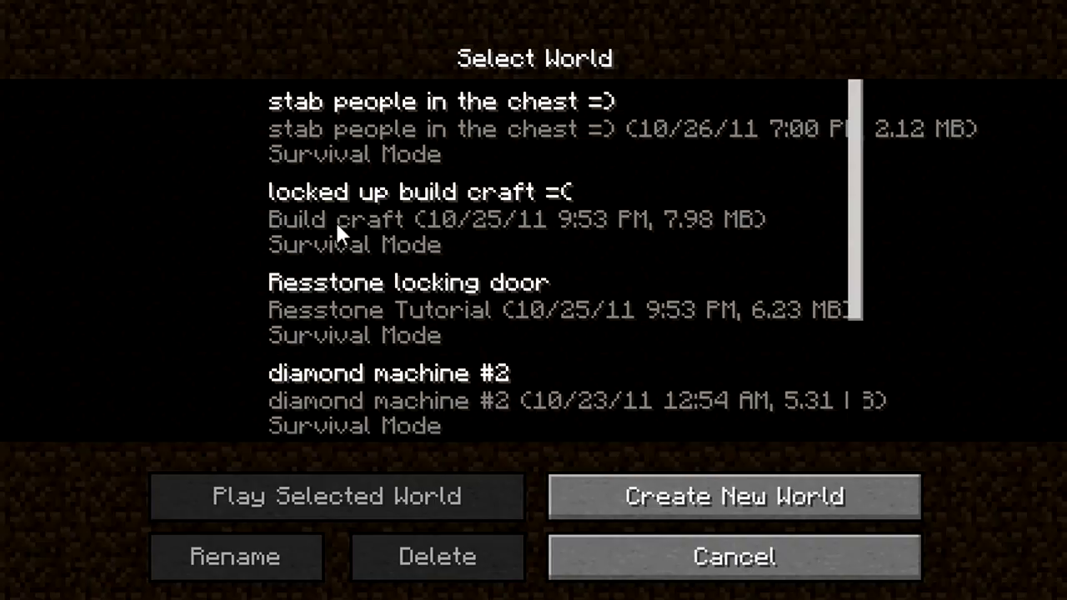
mouse_move(575, 235)
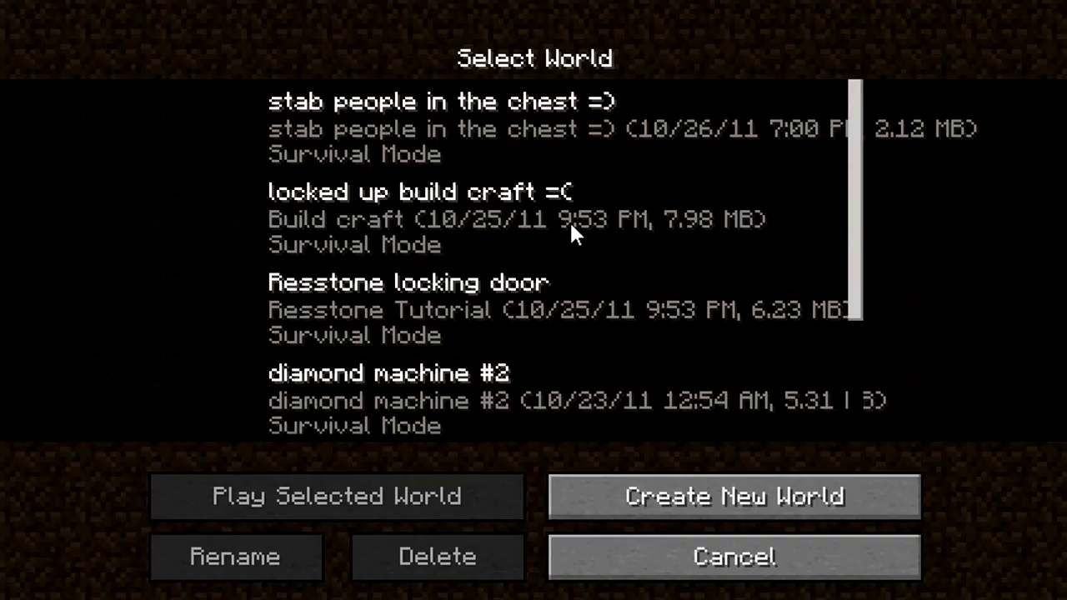
click(534, 219)
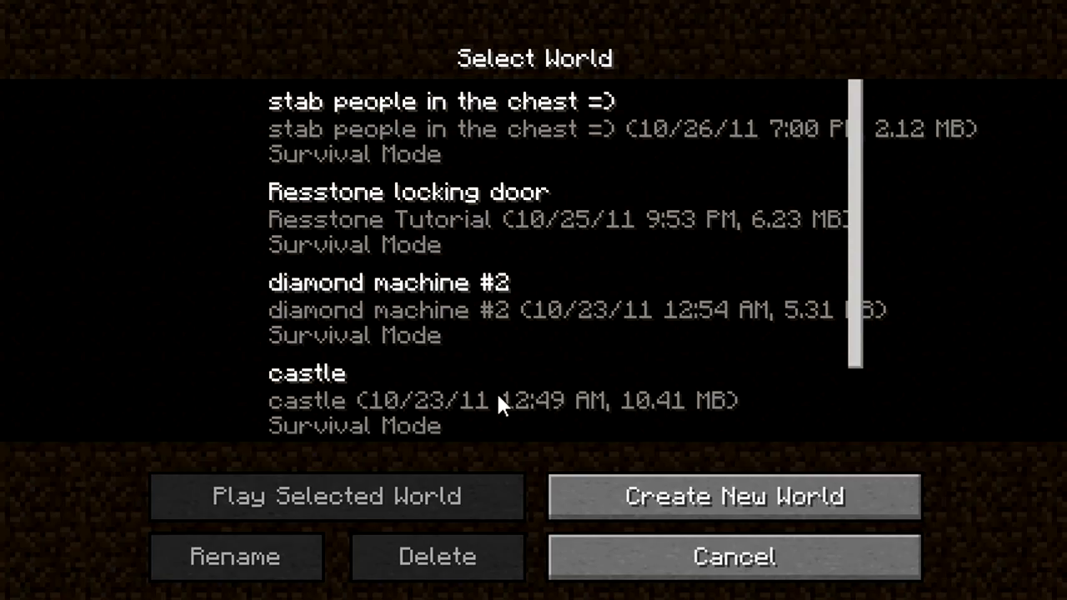
scroll(down, 3)
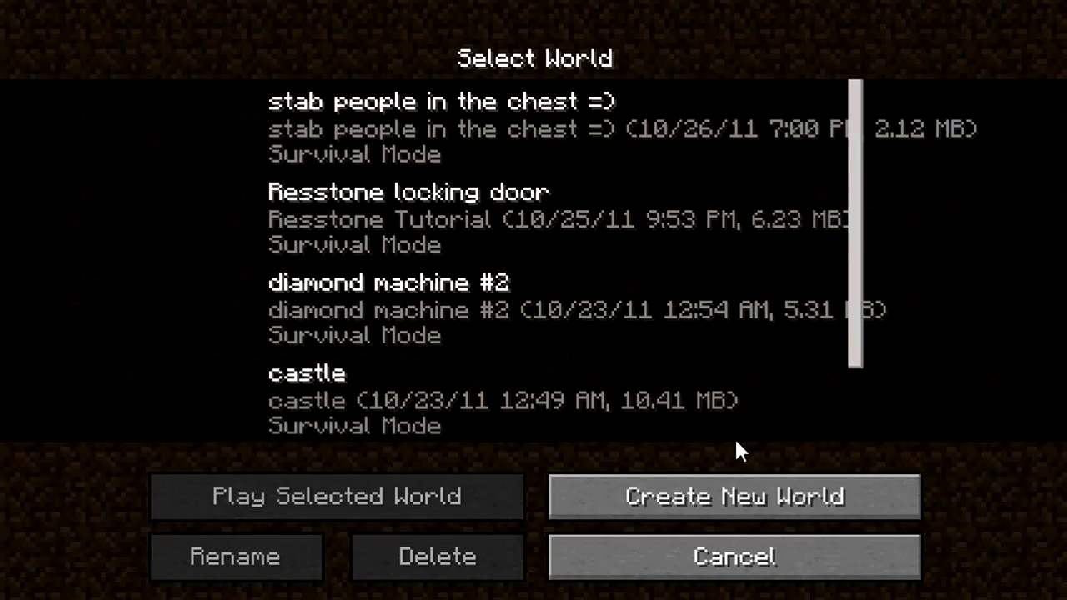
mouse_move(776, 110)
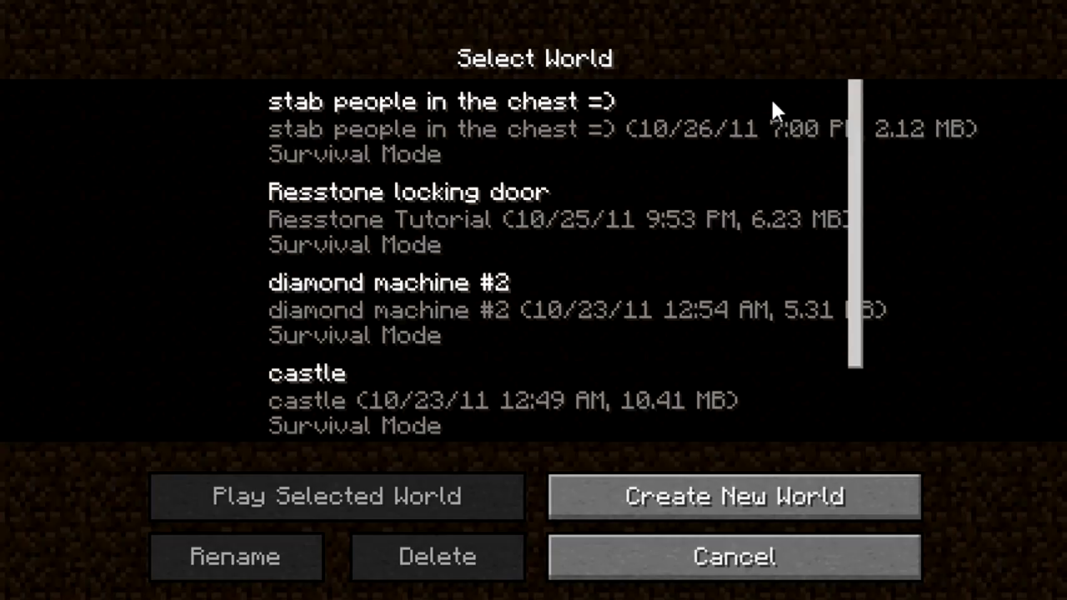
mouse_move(797, 53)
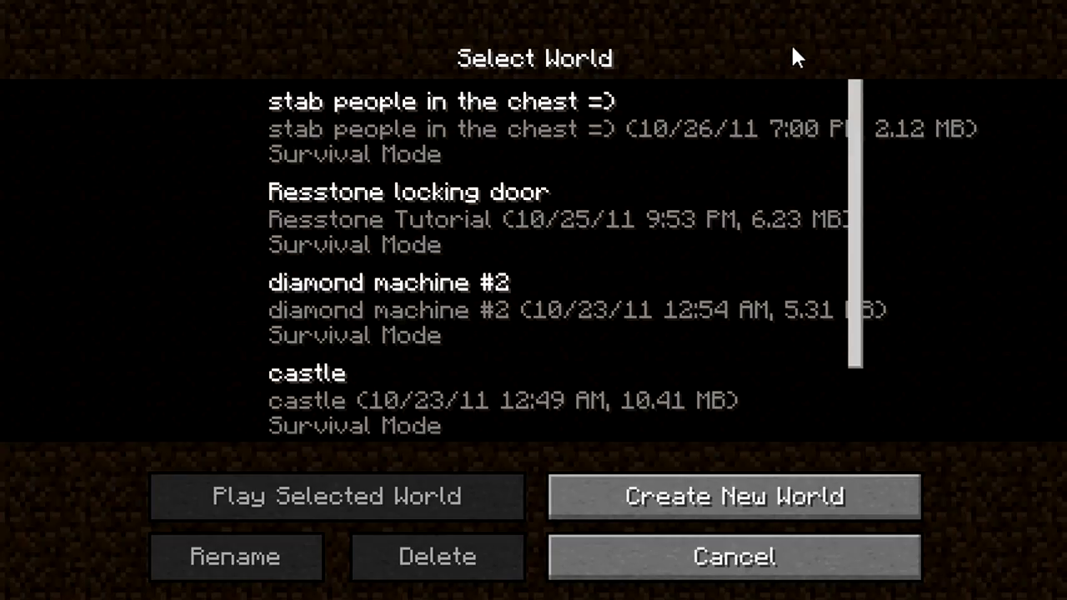
mouse_move(583, 17)
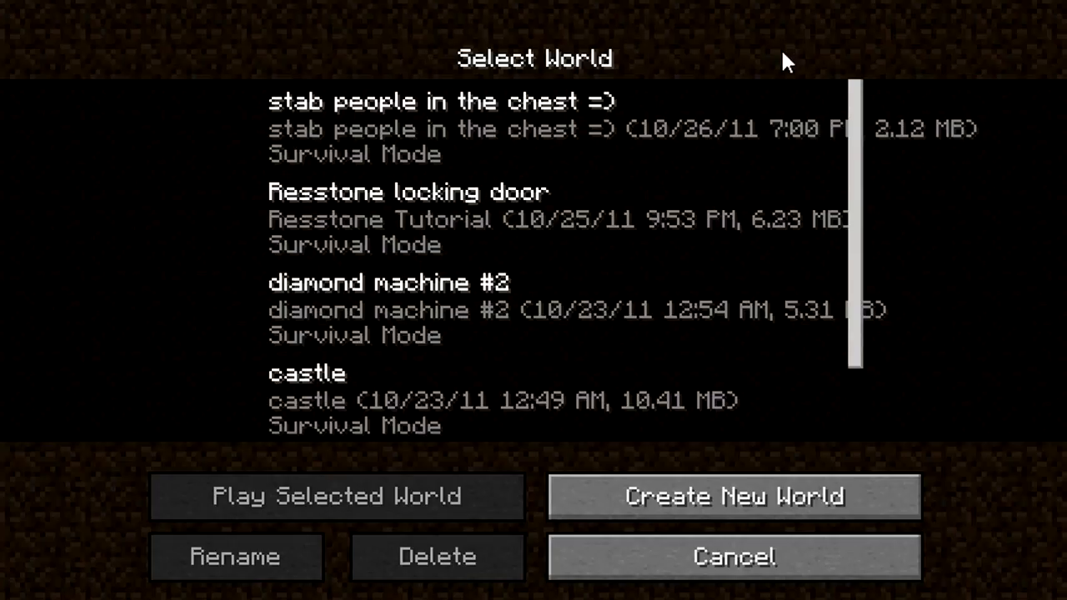
mouse_move(420, 337)
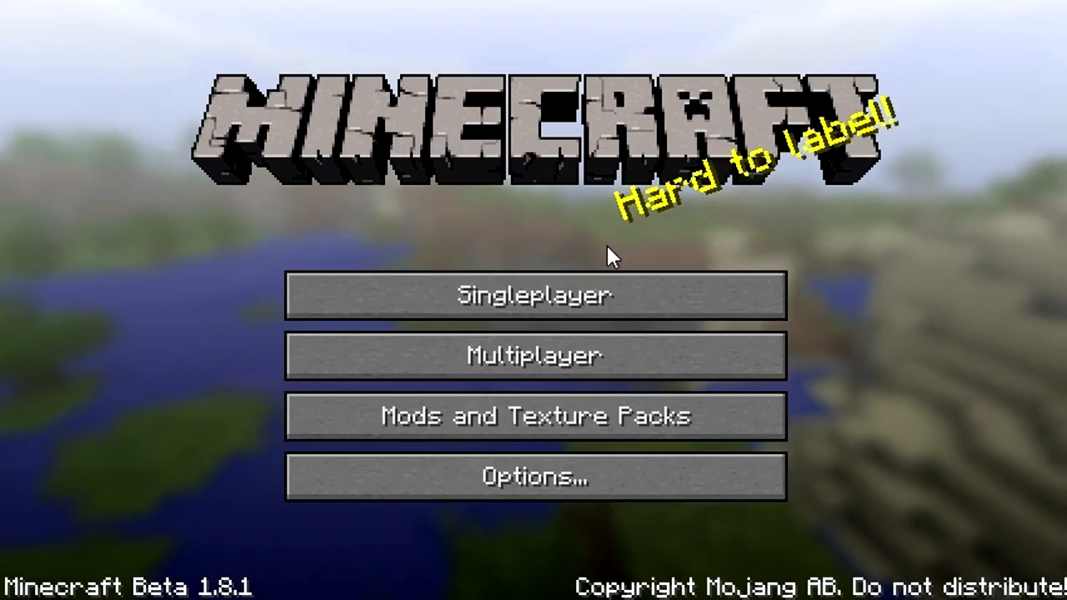
mouse_move(834, 233)
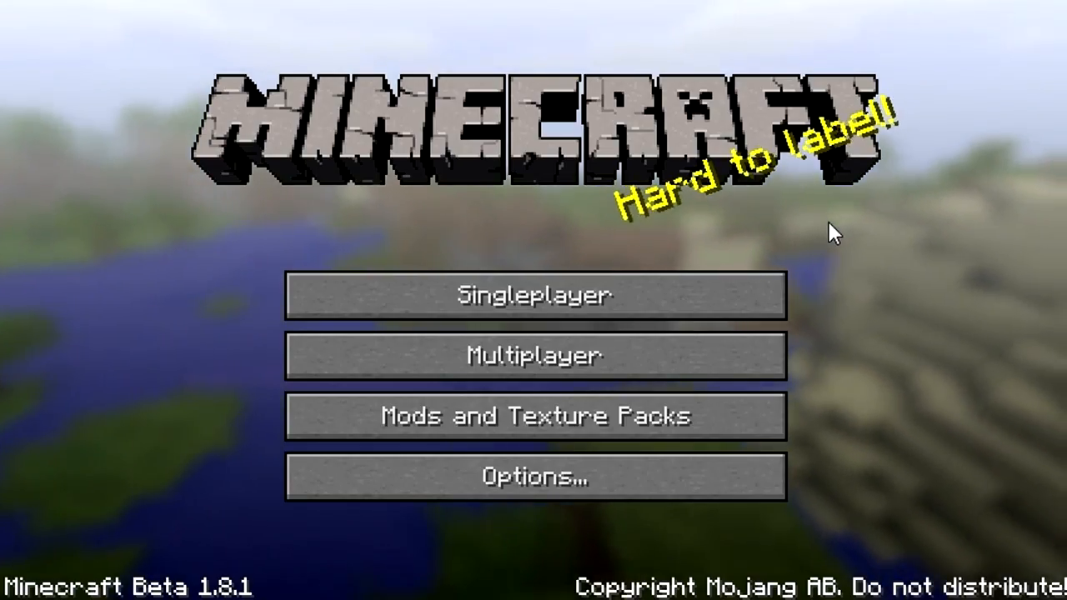